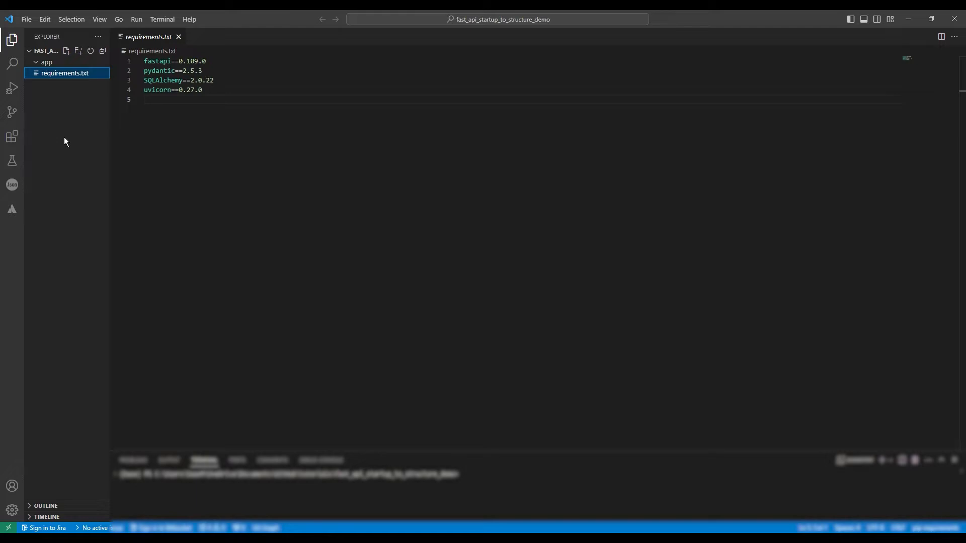
# Review the existing single-file FastAPI ticker record code in main.py from top to bottom
pyautogui.click(52, 62)
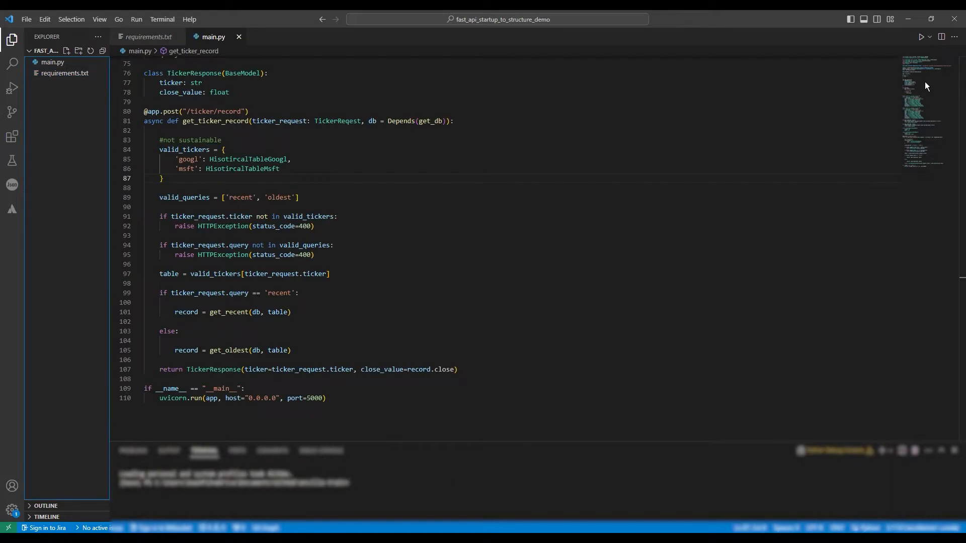
pyautogui.moveTo(71, 127)
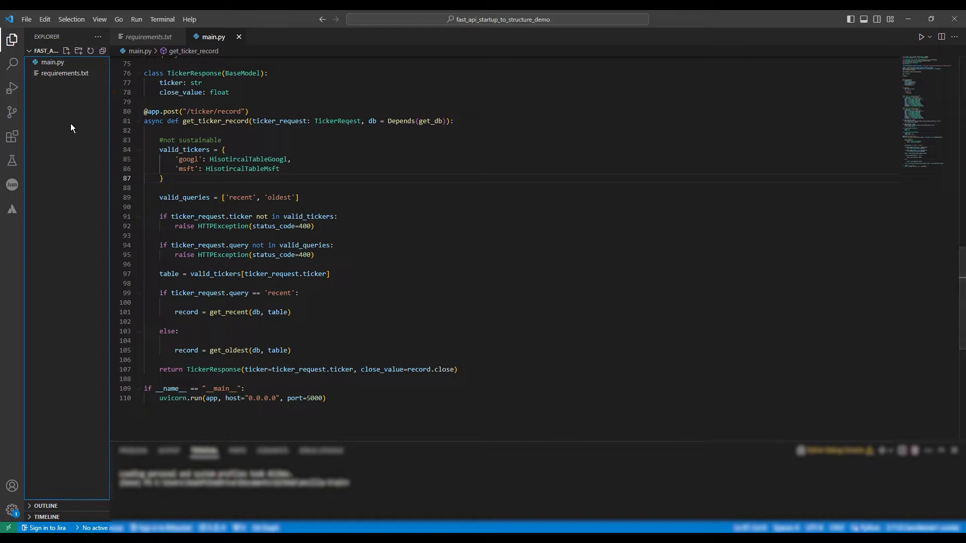
pyautogui.scroll(3)
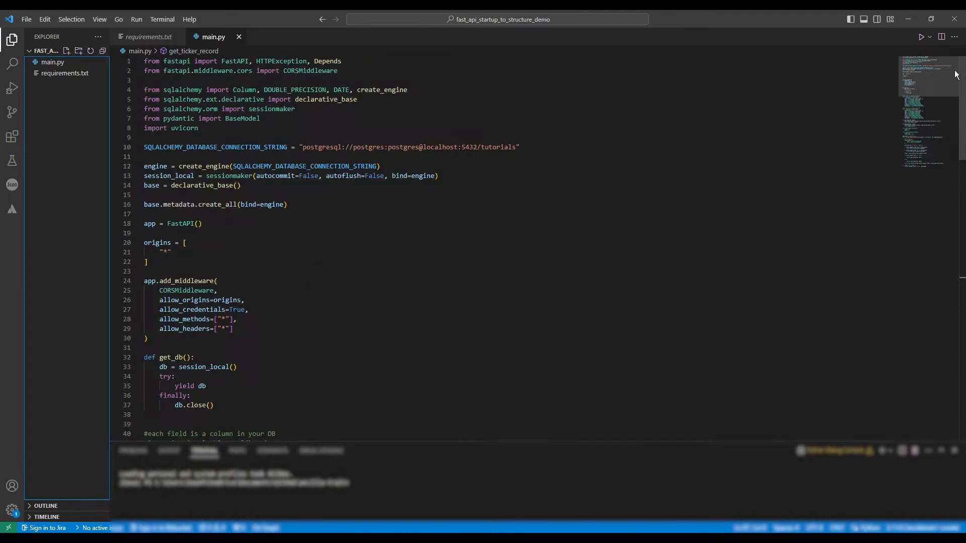
pyautogui.scroll(-3)
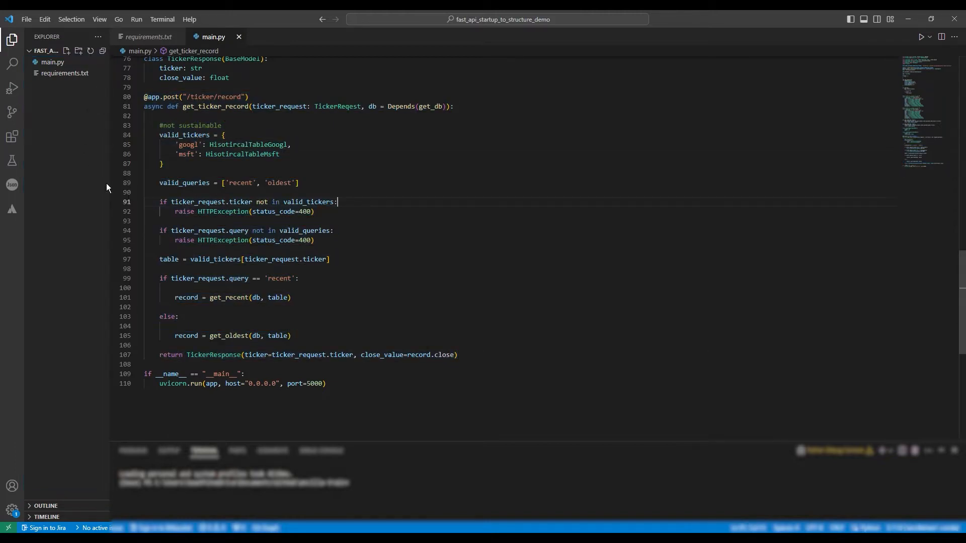
# Create an 'app' folder holding main.py and start naming a get_ticker_record_endpoint subfolder inside it
pyautogui.click(66, 50)
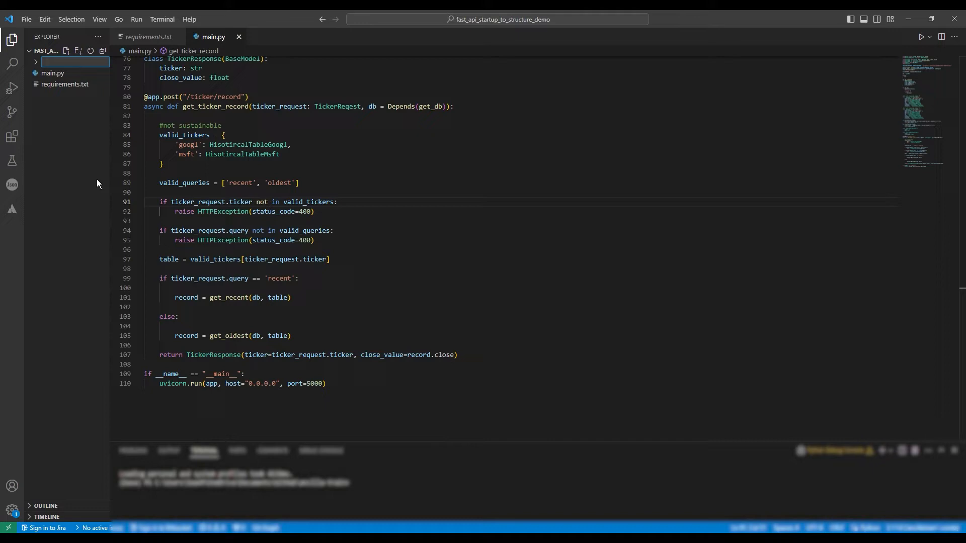
pyautogui.write('app')
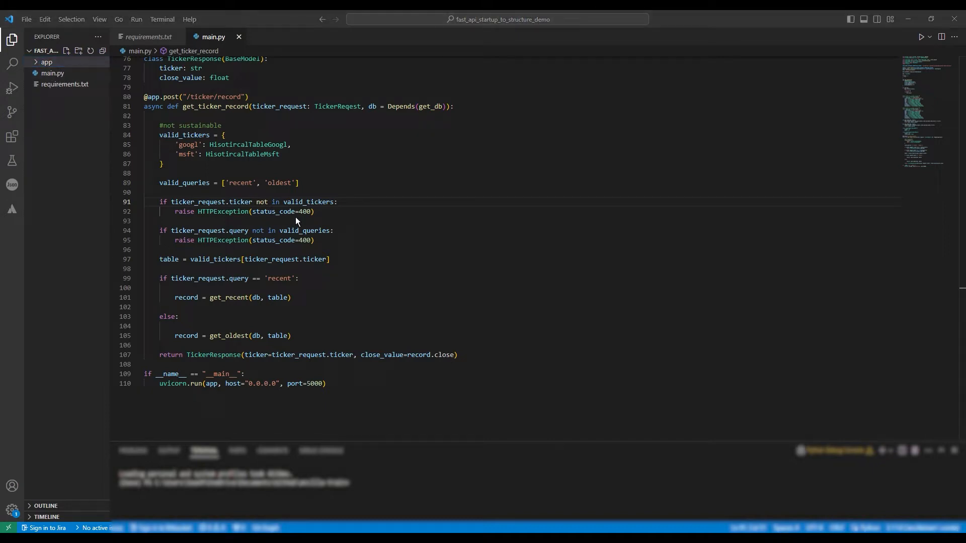
pyautogui.rightClick(68, 60)
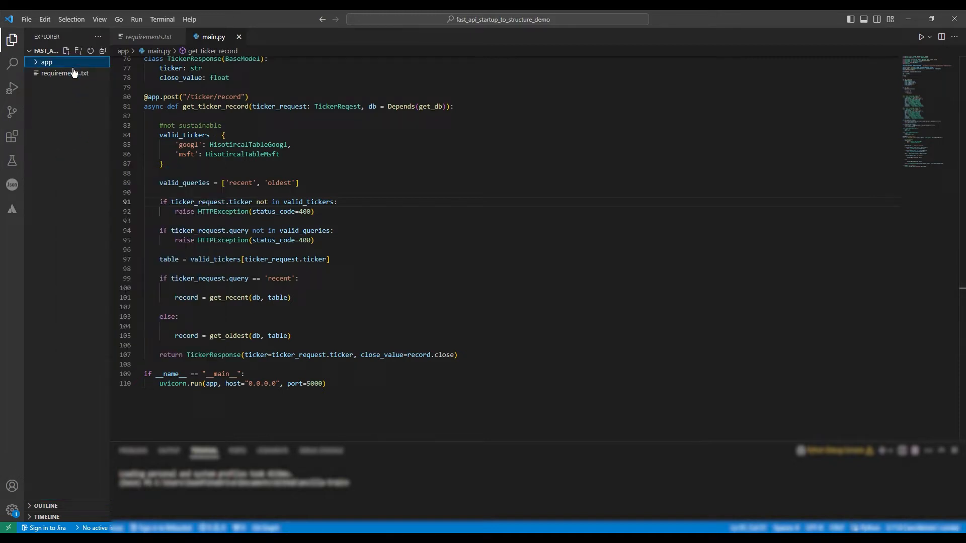
pyautogui.click(47, 61)
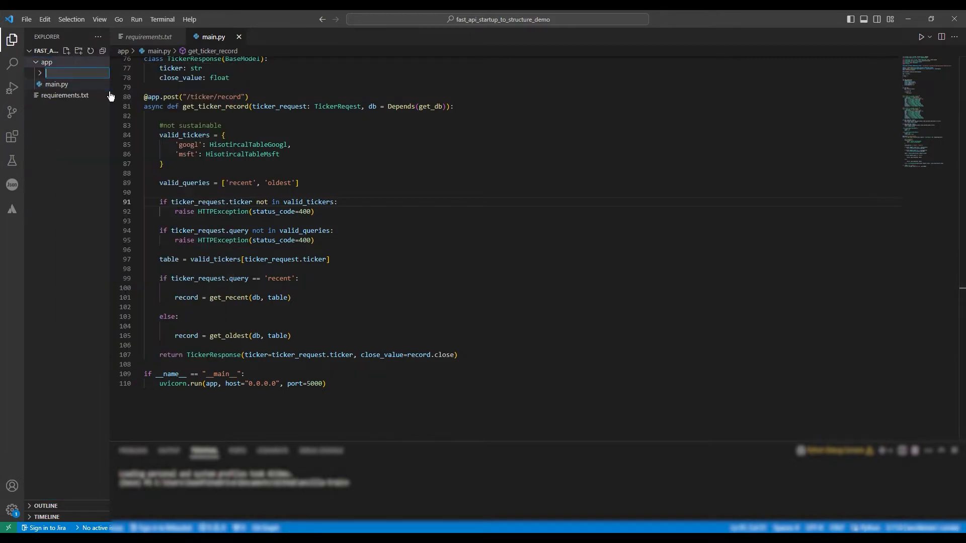
pyautogui.write('get')
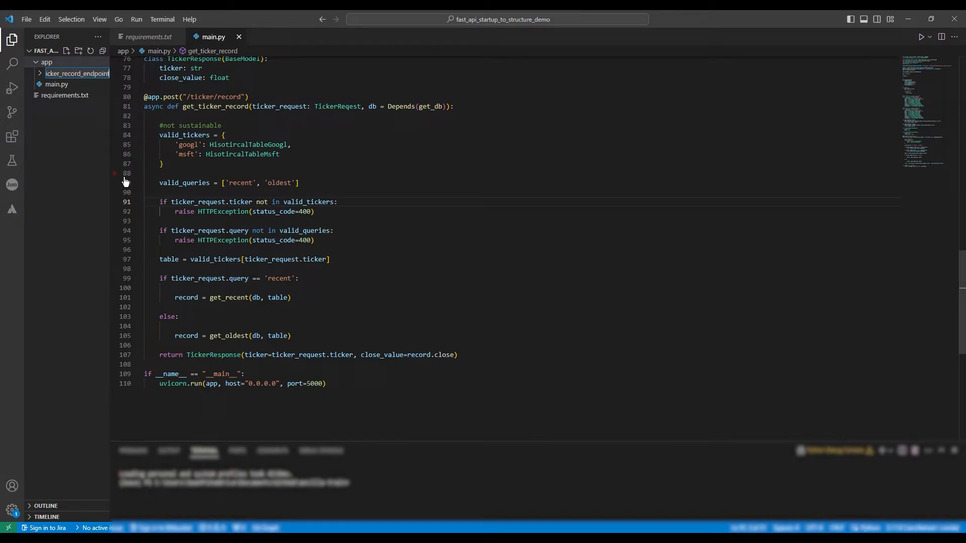
# Add empty __init__.py and get_ticker_record.py to the endpoint folder, then return to main.py
pyautogui.rightClick(74, 73)
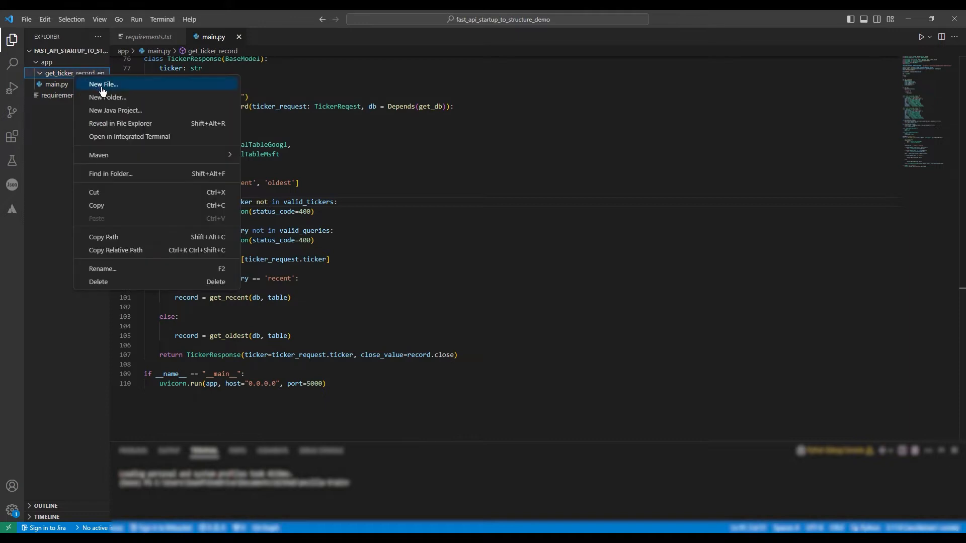
pyautogui.click(103, 85)
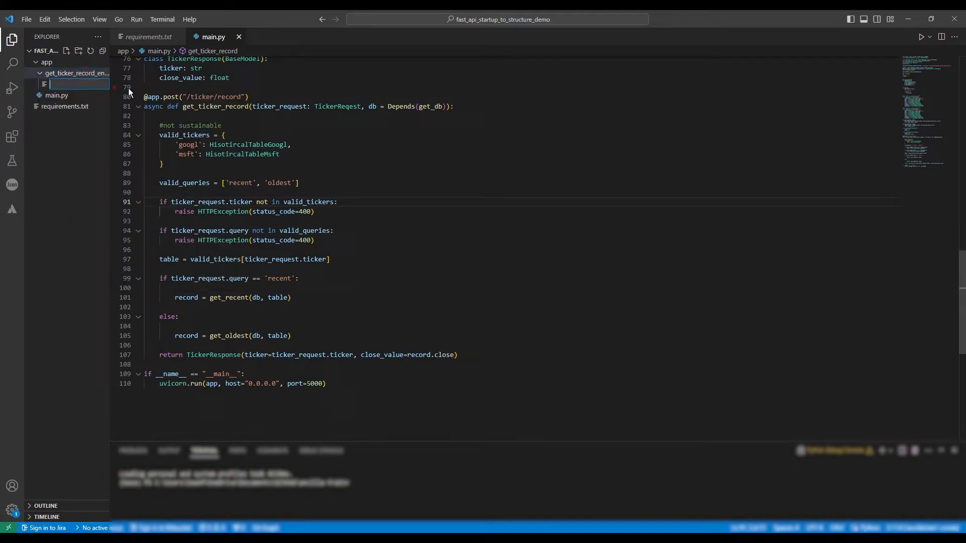
pyautogui.write('__init__.py')
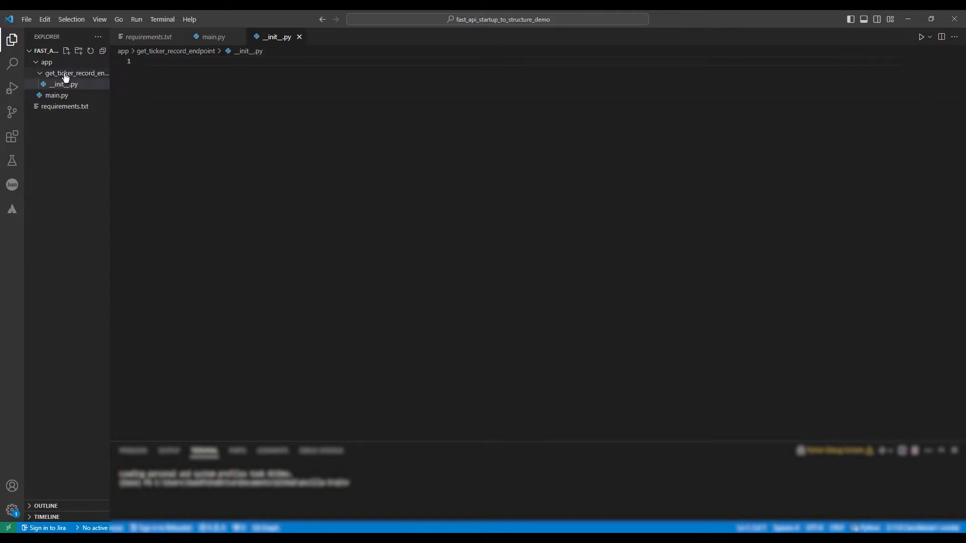
pyautogui.click(78, 50)
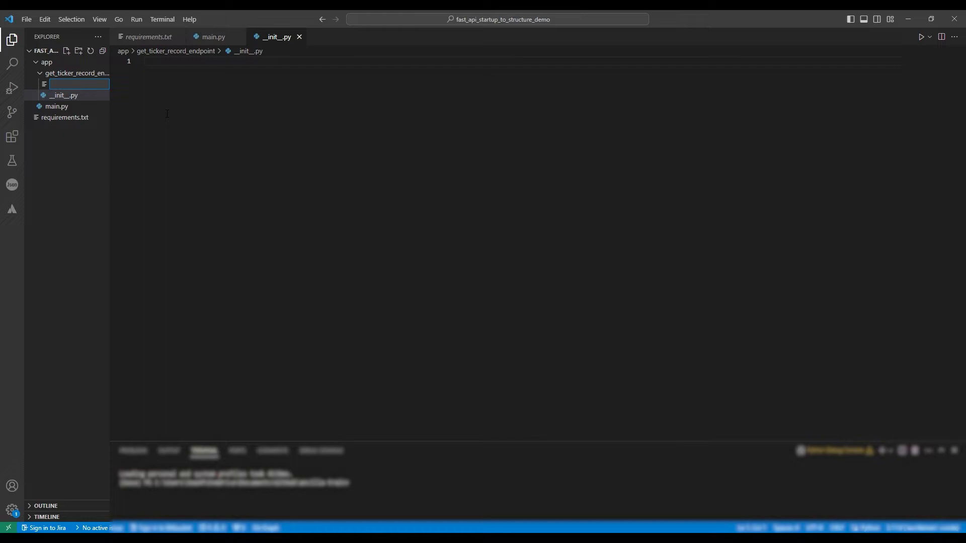
pyautogui.write('get')
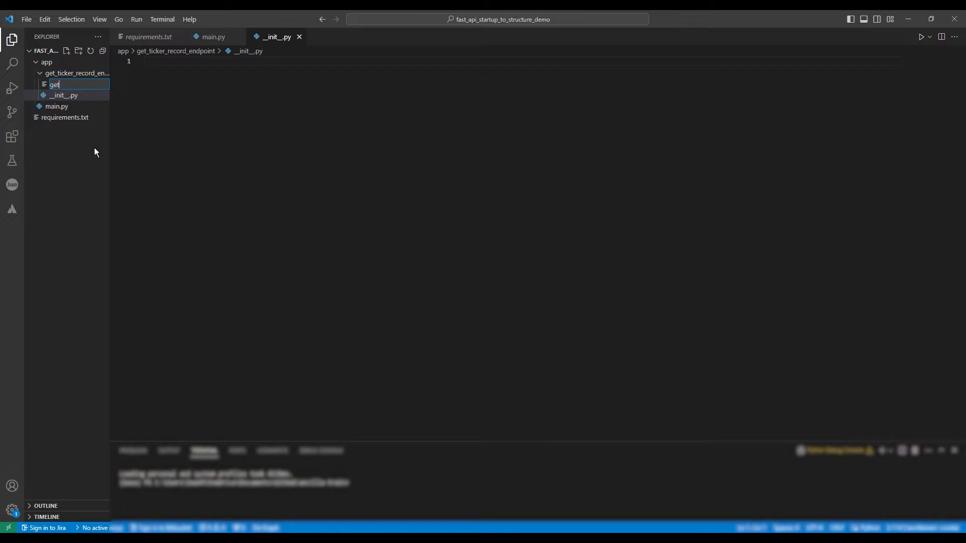
pyautogui.write('_ticker_recor')
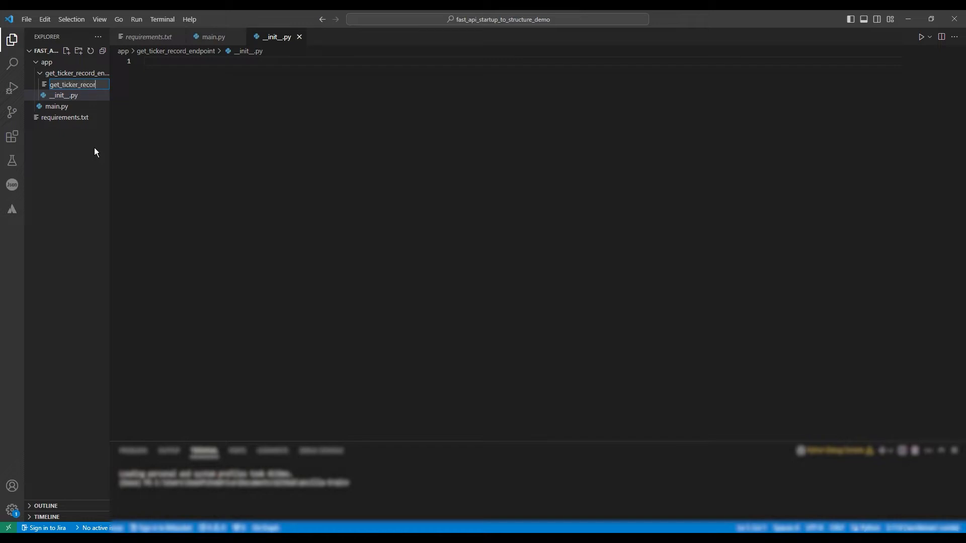
pyautogui.press('Return')
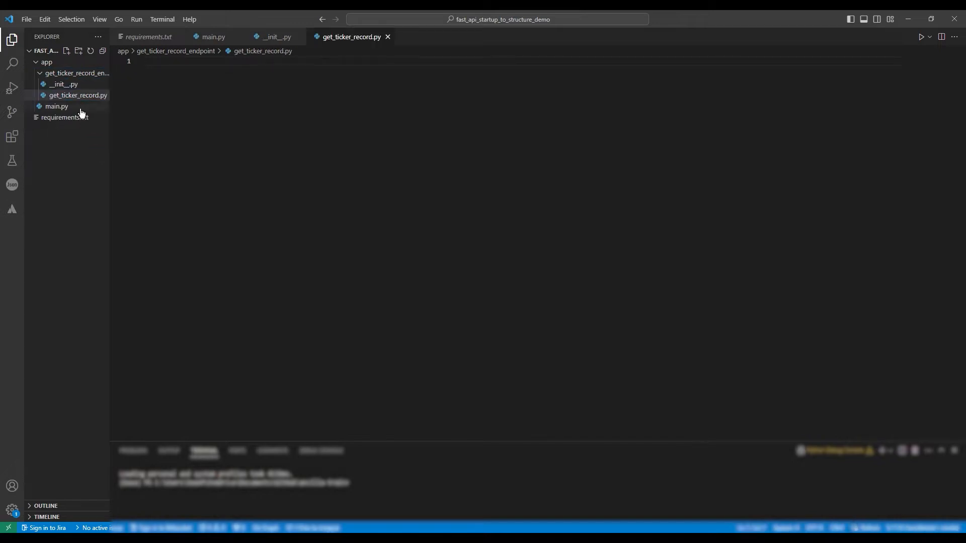
pyautogui.click(55, 106)
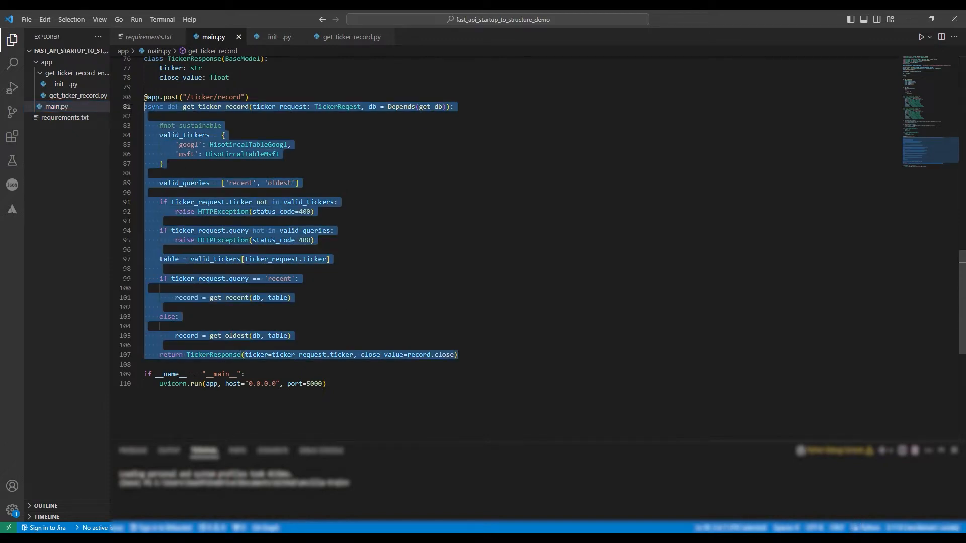
# Move the endpoint code into get_ticker_record.py and add 'from fastapi import APIRouter, HTTPException, Depends'
pyautogui.press('Delete')
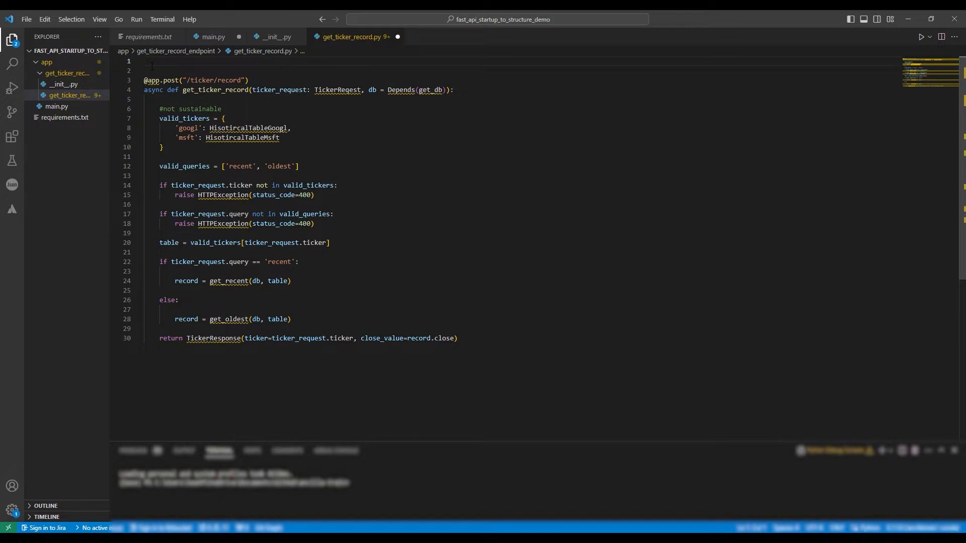
pyautogui.write('from fastap')
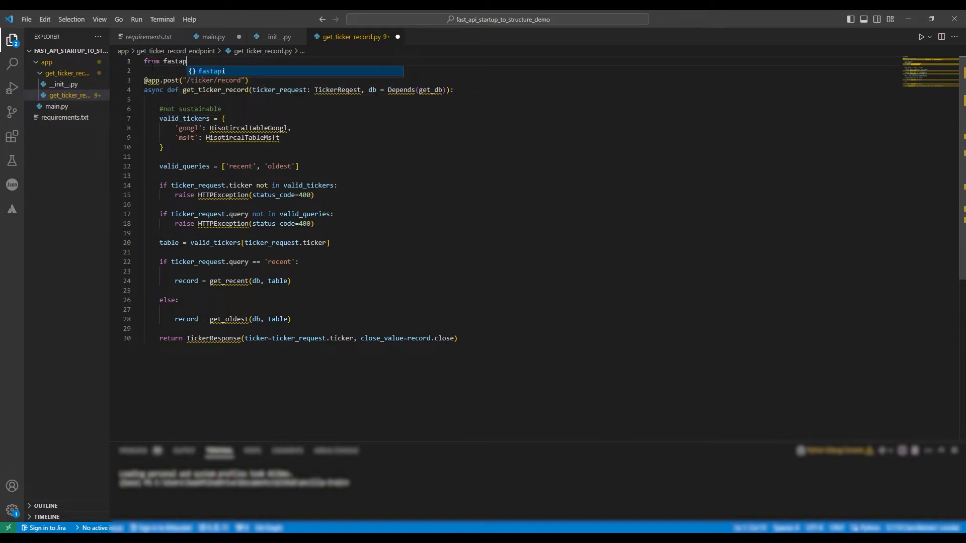
pyautogui.write('i import')
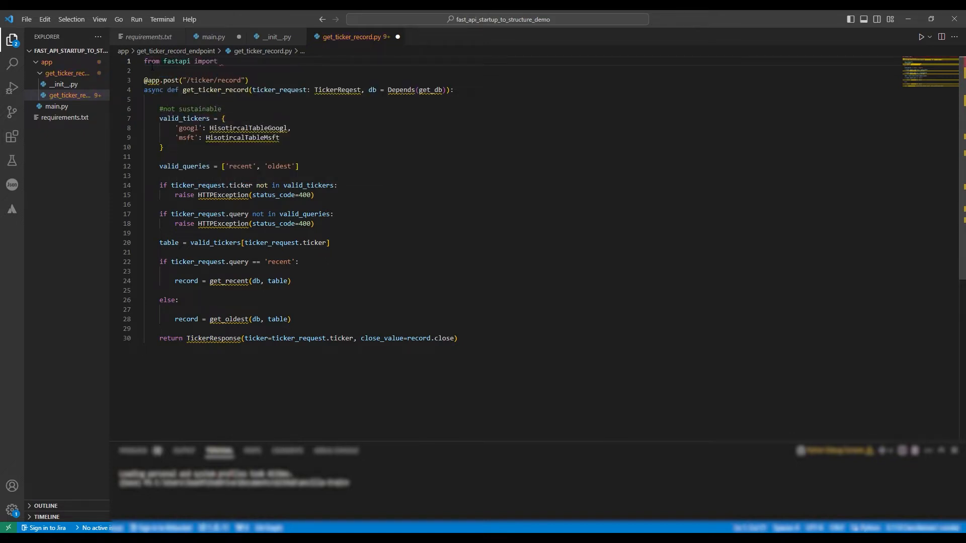
pyautogui.write('APIRouter')
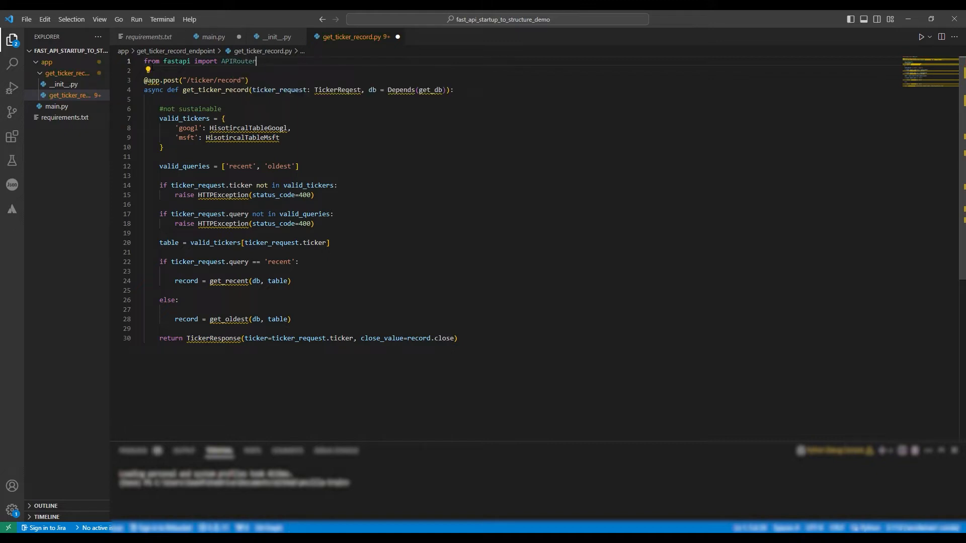
pyautogui.write(', HTTPException, Depends')
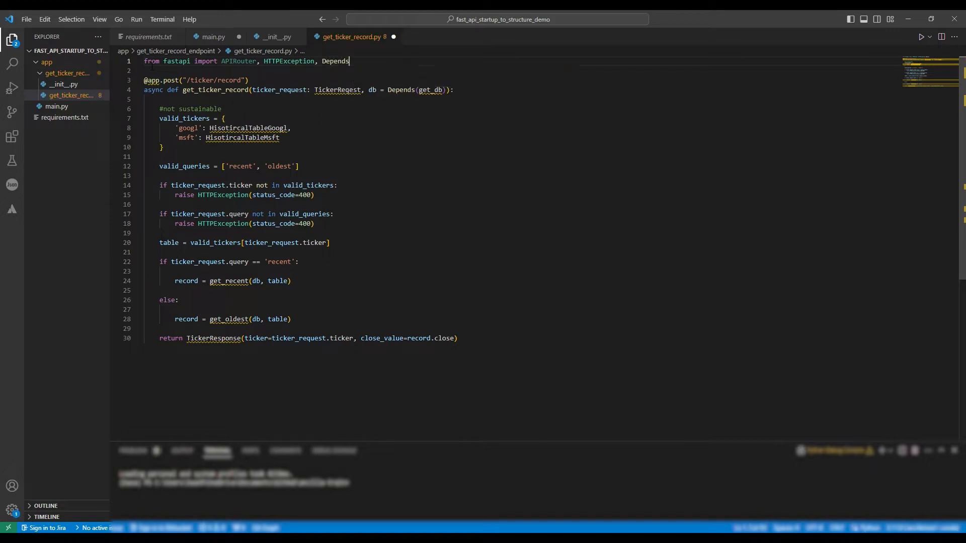
pyautogui.press('enter')
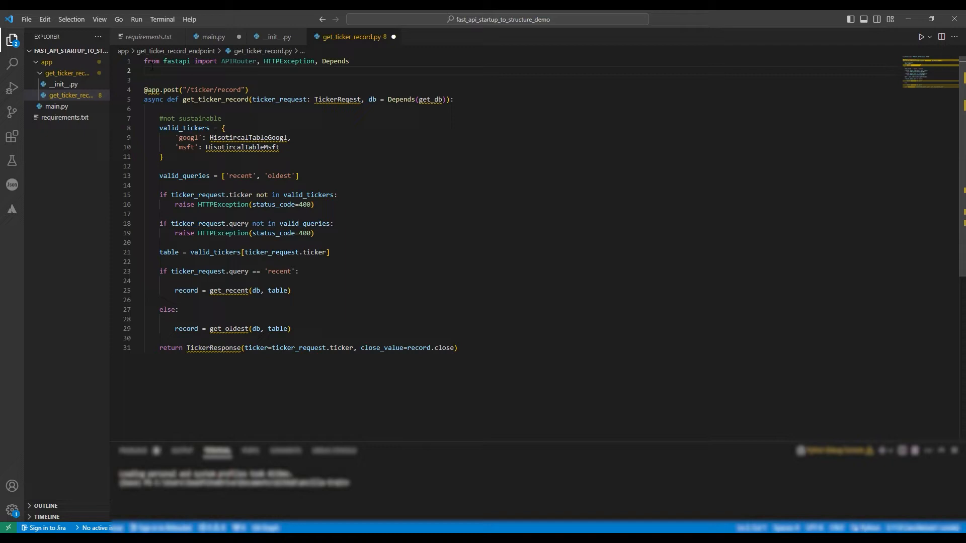
pyautogui.write('rd')
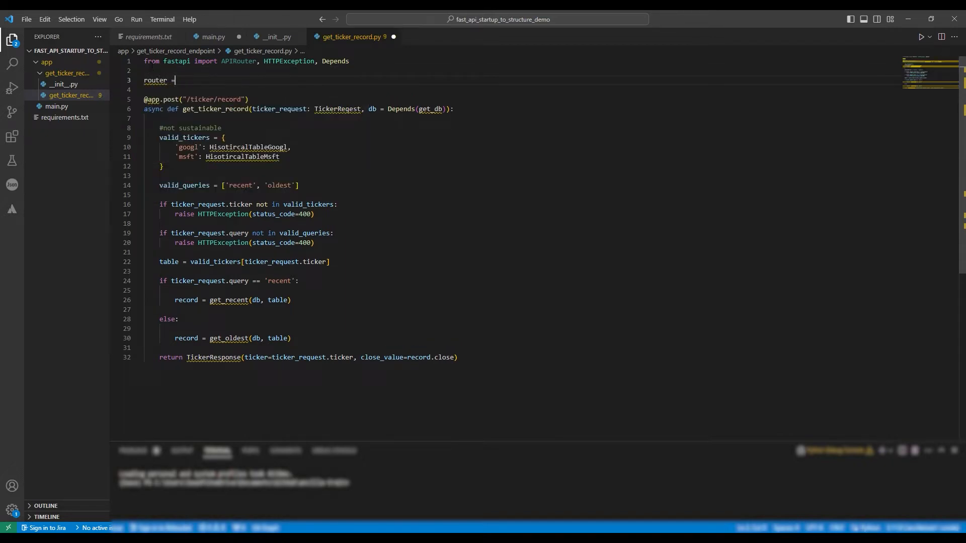
pyautogui.write('APIROU')
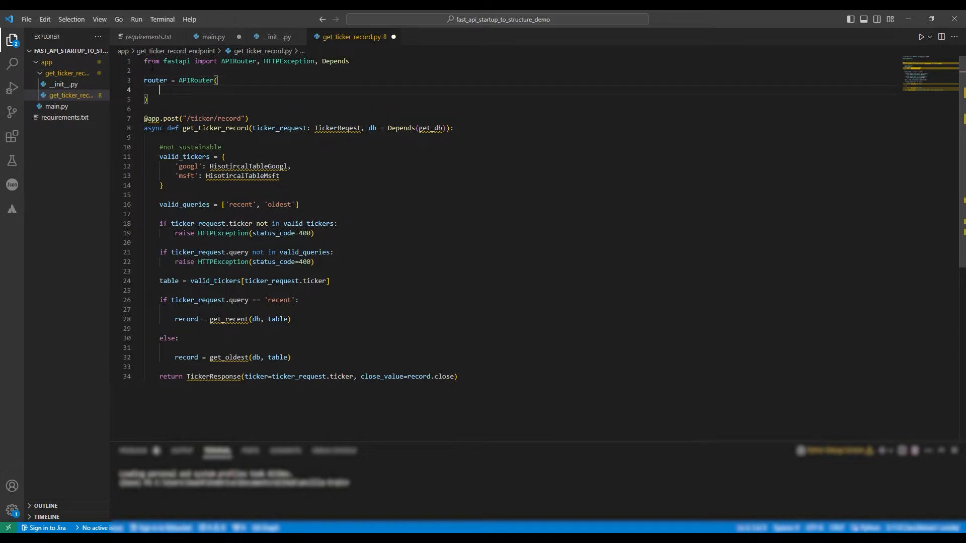
pyautogui.write('prefix=')
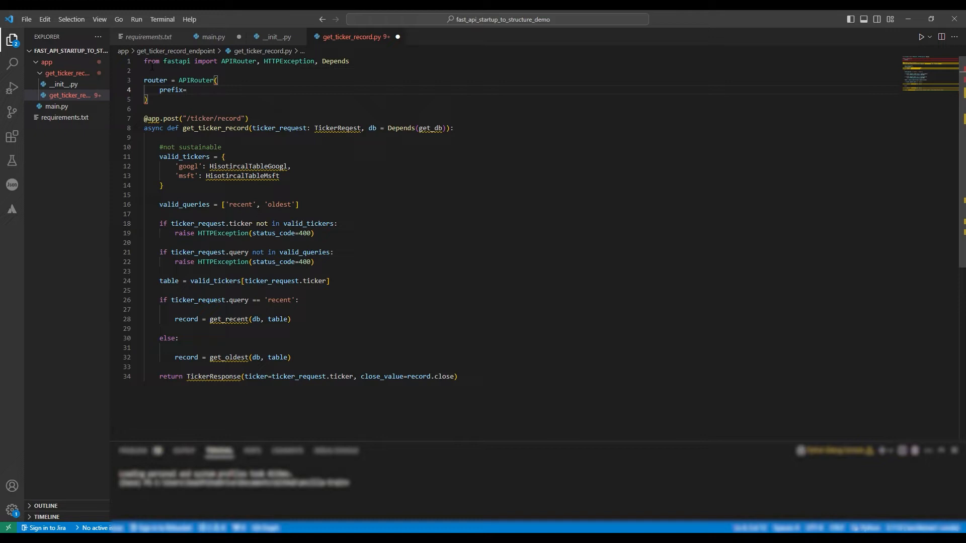
pyautogui.write('"ticker"')
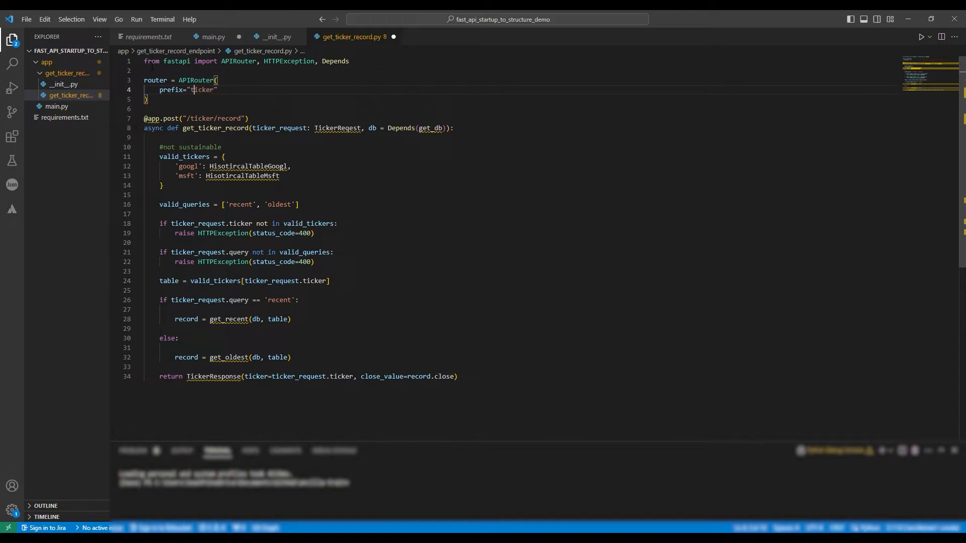
pyautogui.write('/')
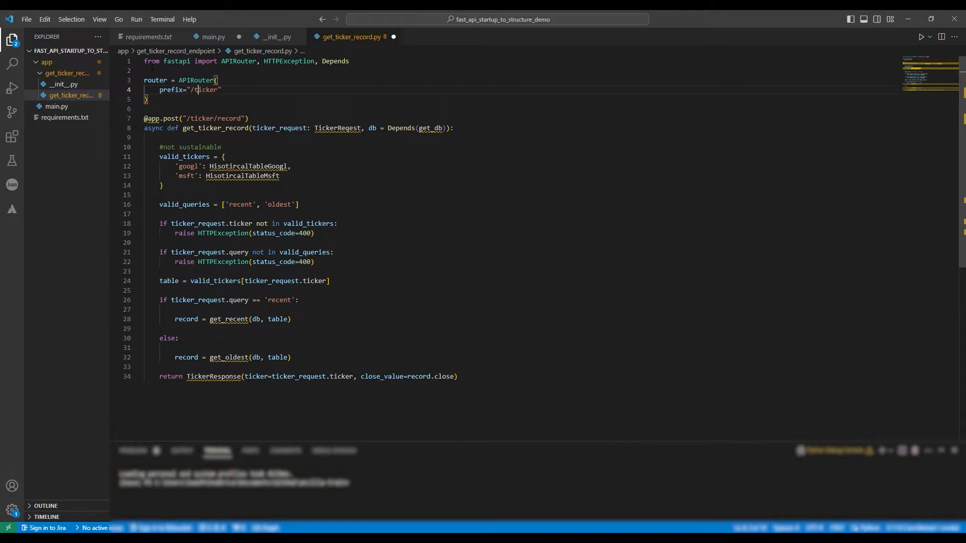
pyautogui.write(',')
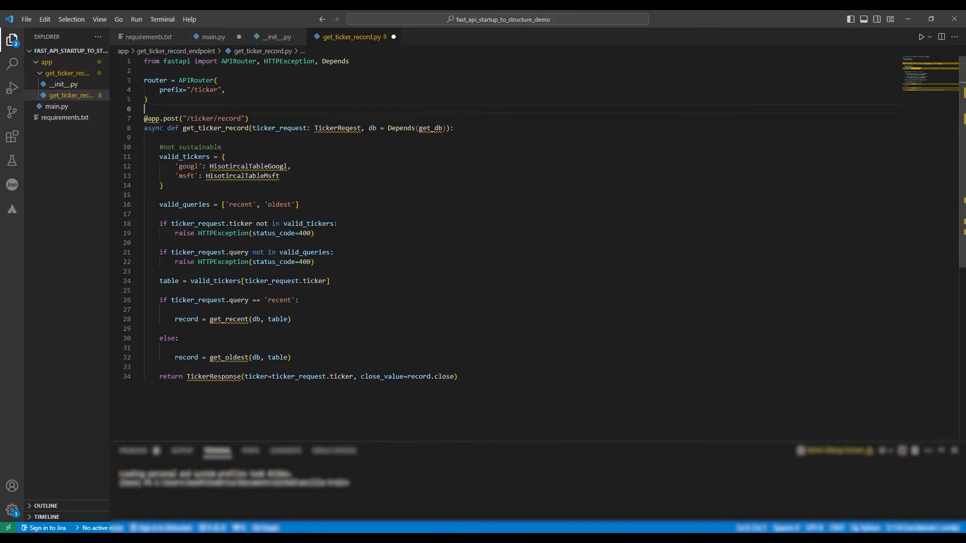
pyautogui.write('rd')
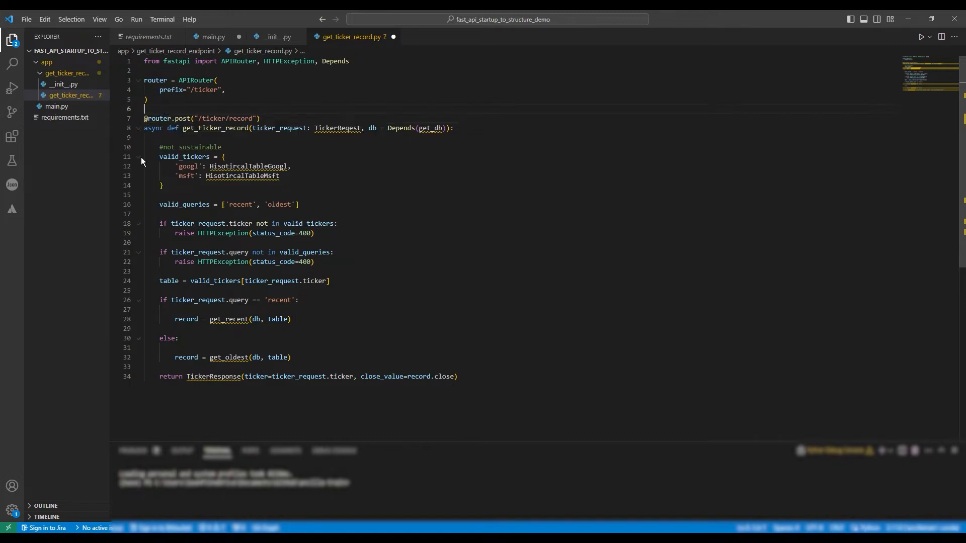
pyautogui.moveTo(34, 19)
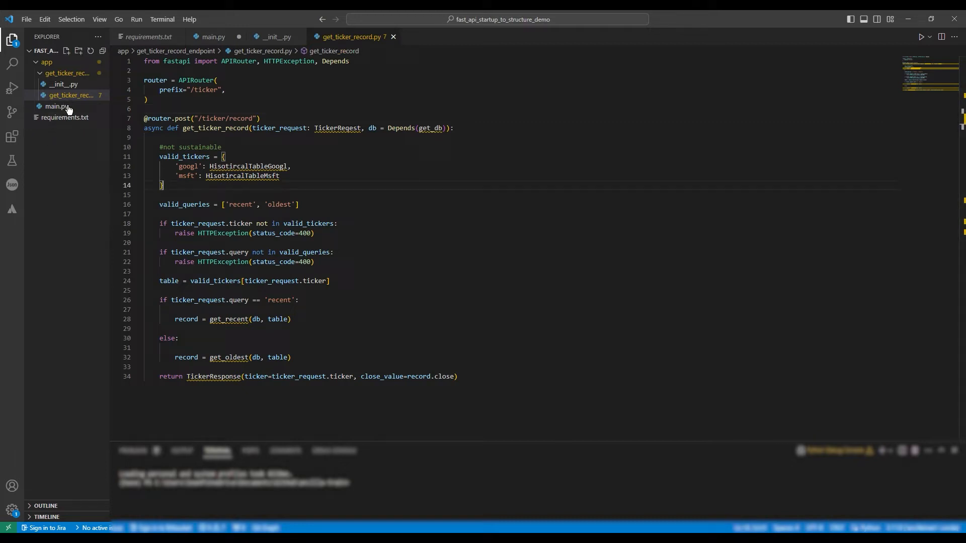
# Create a new schemas.py file in the endpoint folder
pyautogui.click(56, 106)
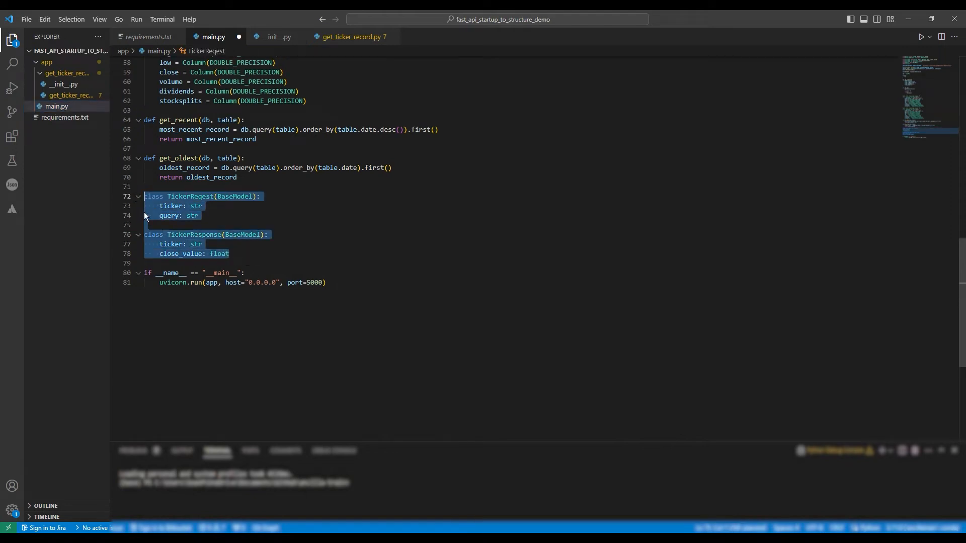
pyautogui.rightClick(67, 72)
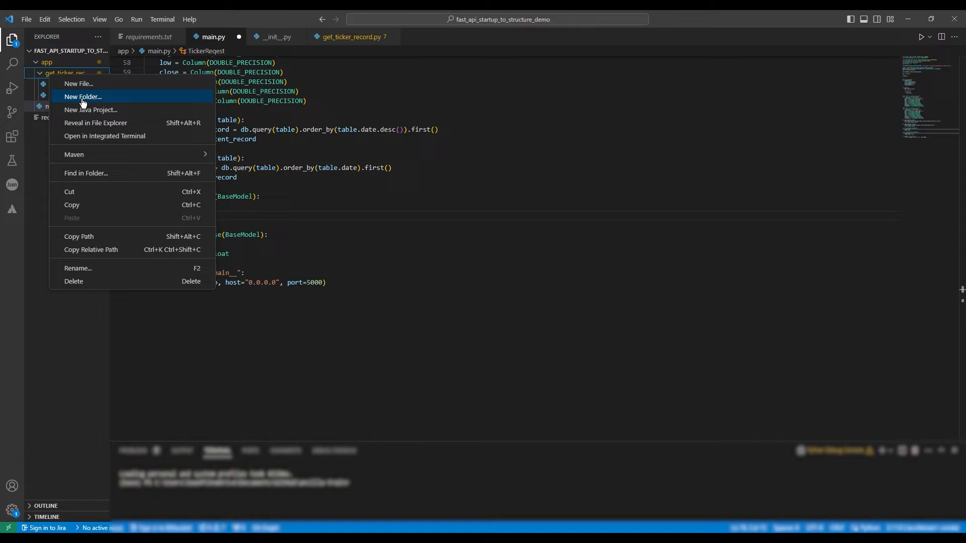
pyautogui.click(78, 83)
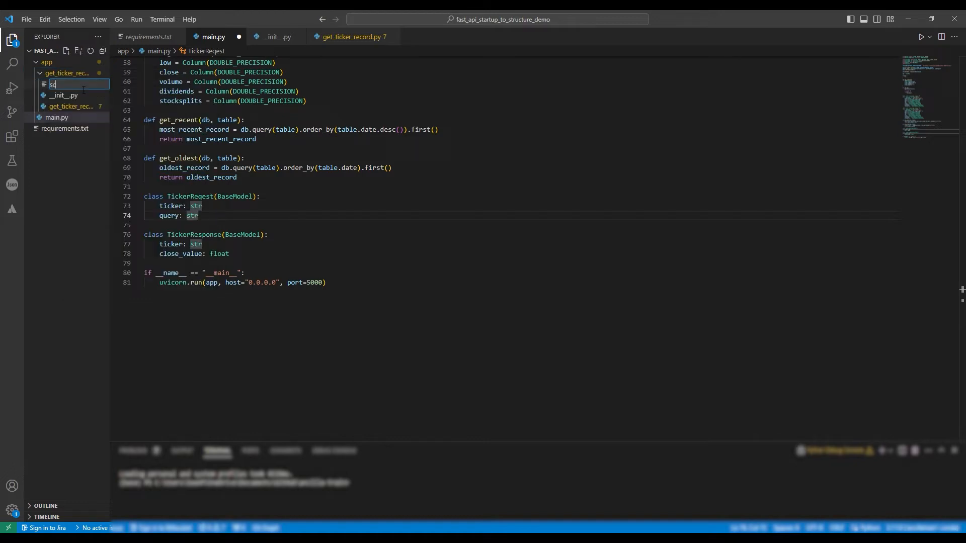
pyautogui.write('schemas.py')
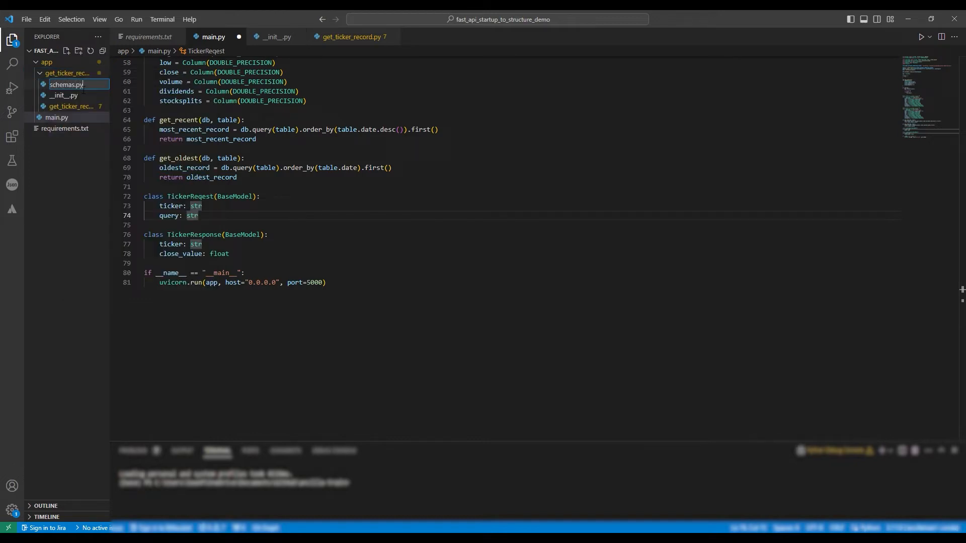
pyautogui.click(57, 117)
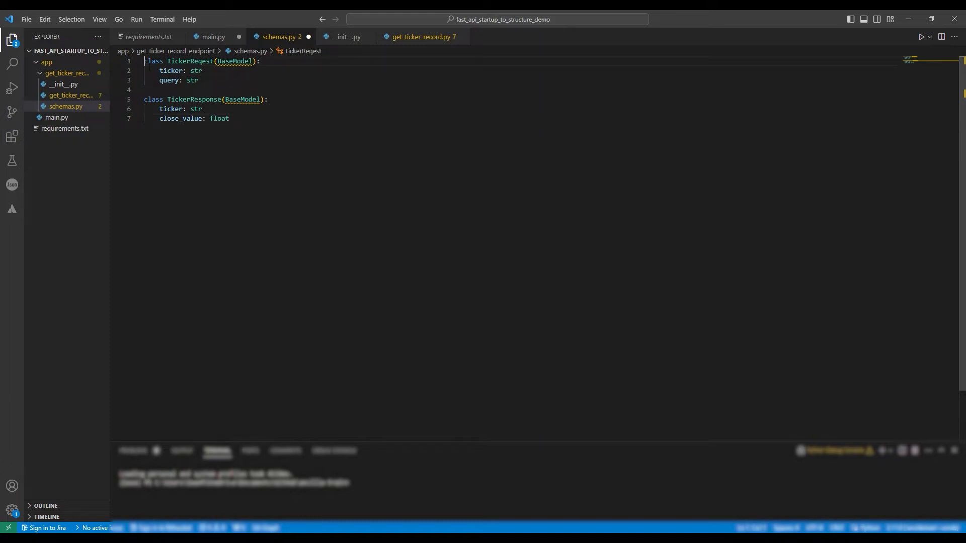
# Paste the TickerReqest and TickerResponse classes and begin a 'from pydantic import' line above them
pyautogui.press('Enter')
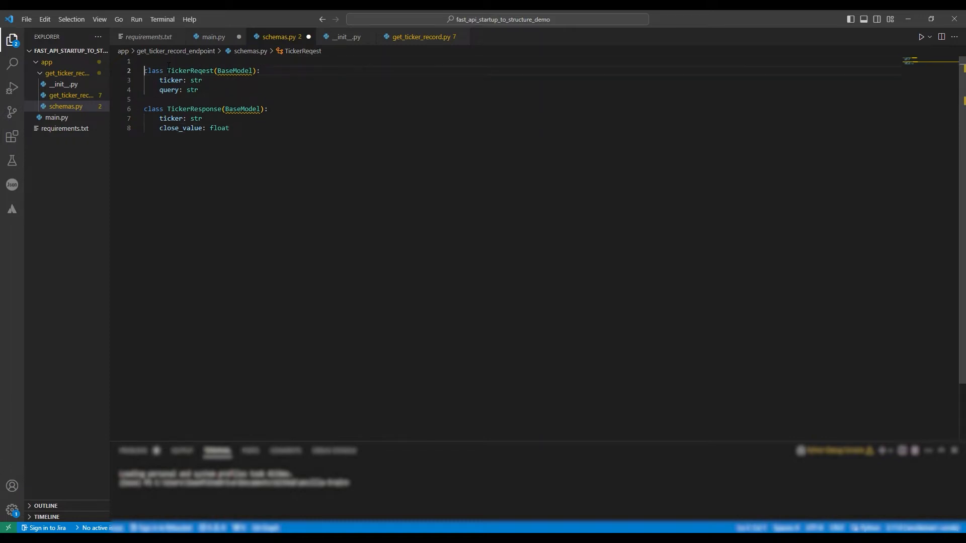
pyautogui.press('Enter')
pyautogui.write('from')
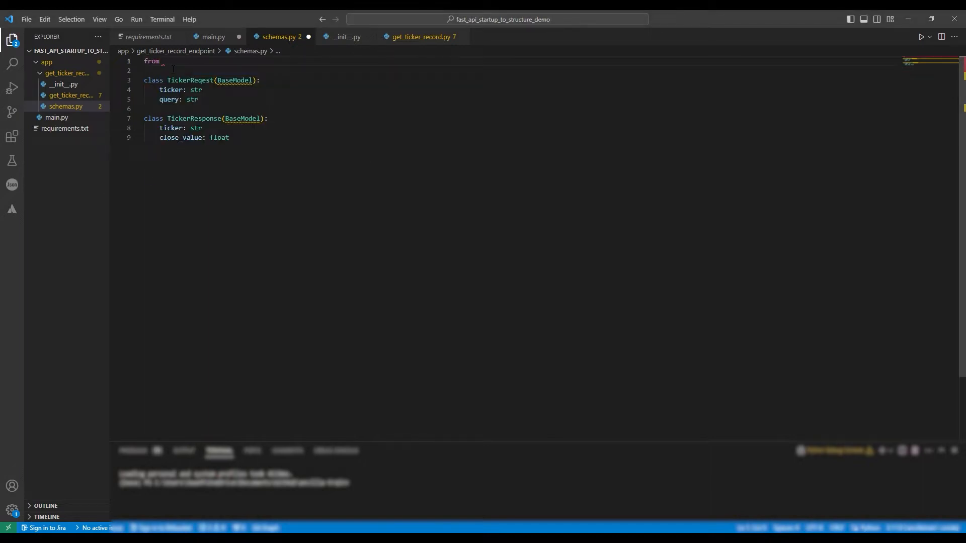
pyautogui.write('pydantic import Base')
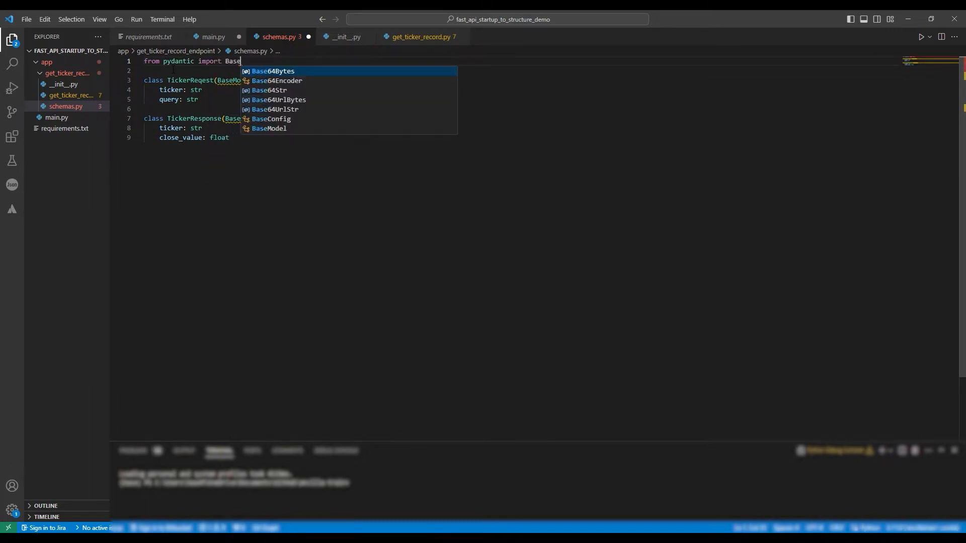
# Add 'from .schemas import TickerReqest, TickerResponse' to get_ticker_record.py and save
pyautogui.click(417, 36)
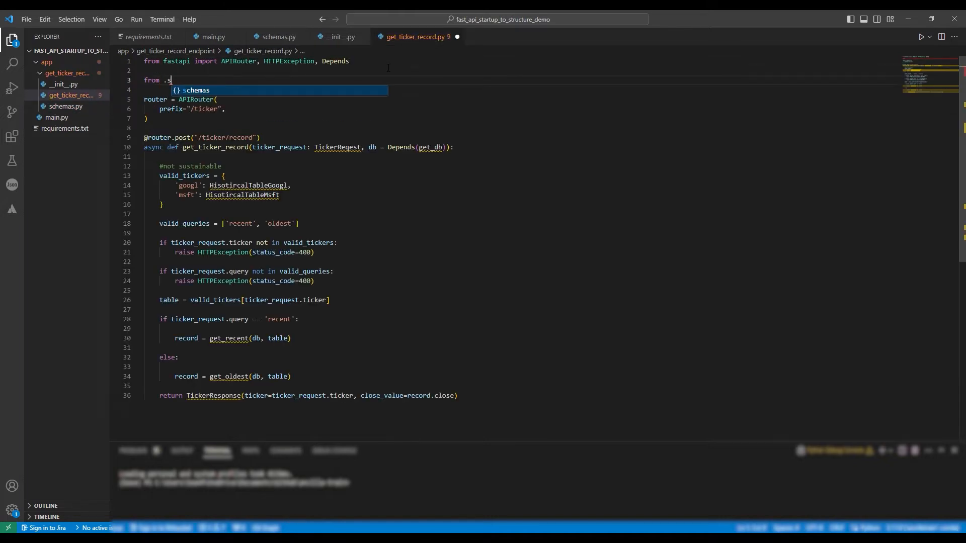
pyautogui.write('chemas impor')
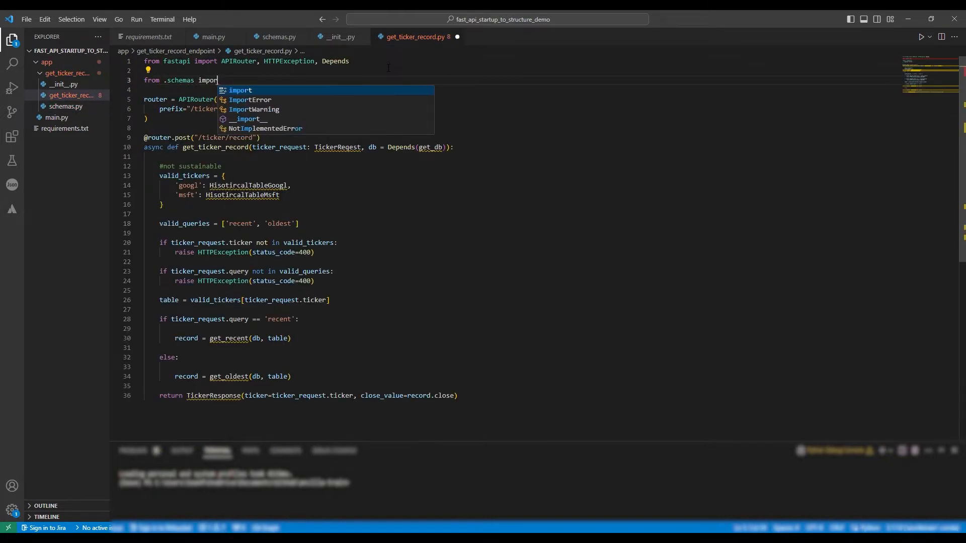
pyautogui.write('TickerReqest')
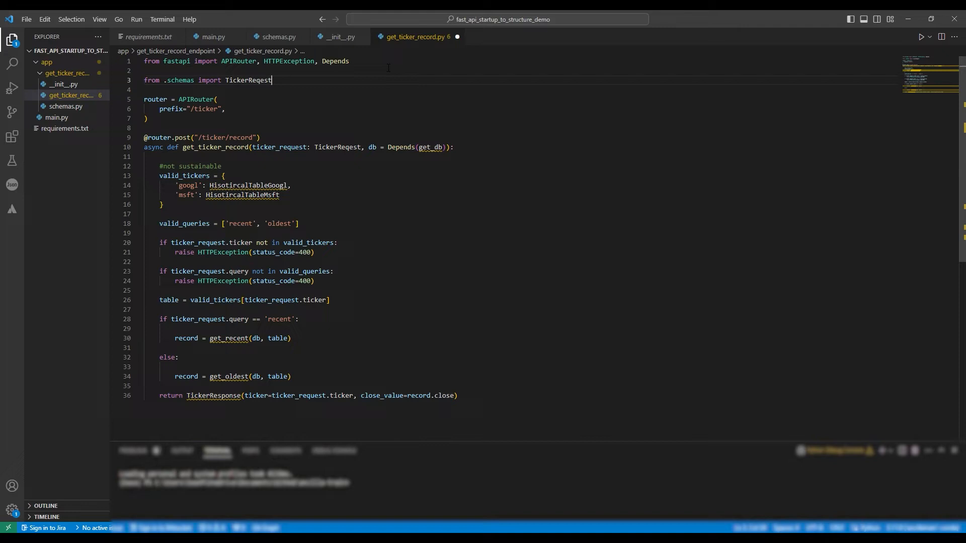
pyautogui.write(', TickerResponse')
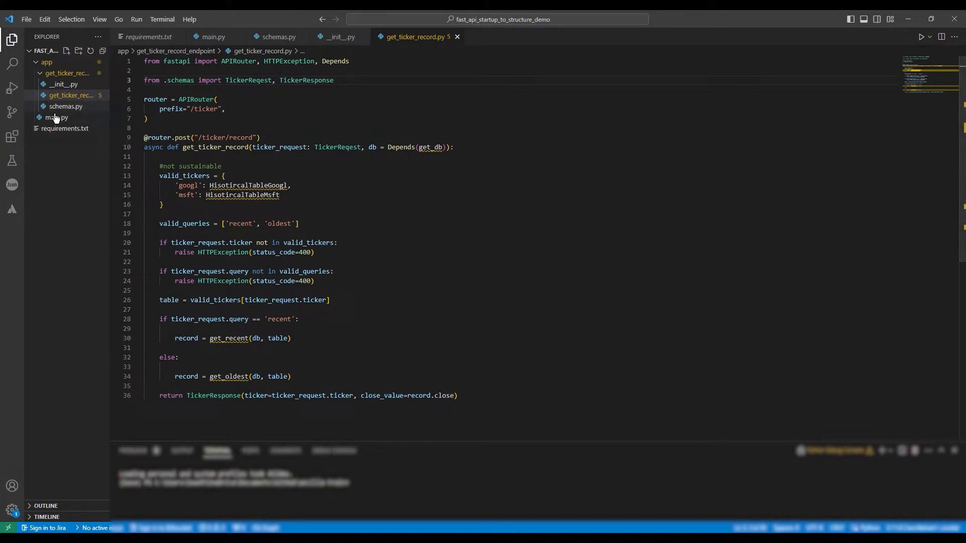
# Create a 'common' folder under app with an __init__.py package file
pyautogui.click(57, 118)
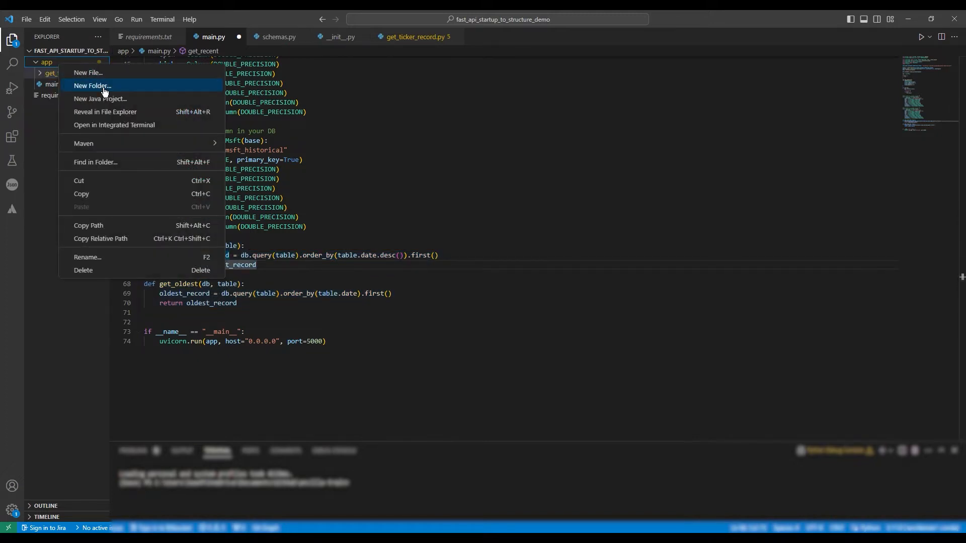
pyautogui.click(91, 86)
pyautogui.write('common')
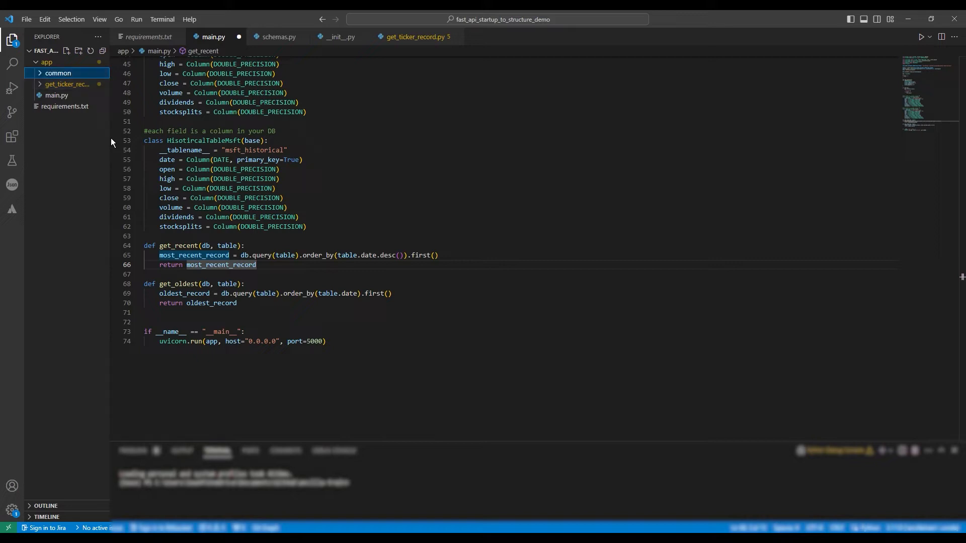
pyautogui.rightClick(58, 72)
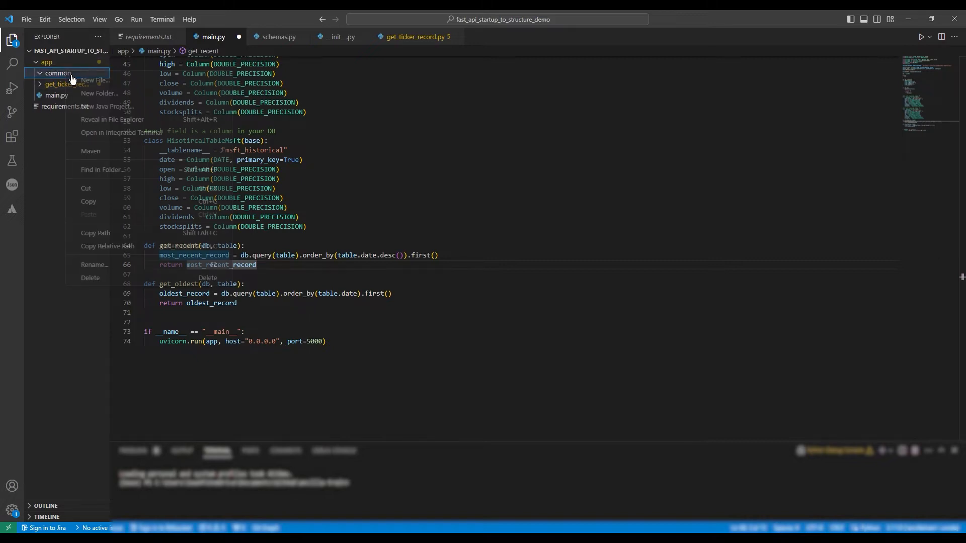
pyautogui.click(94, 80)
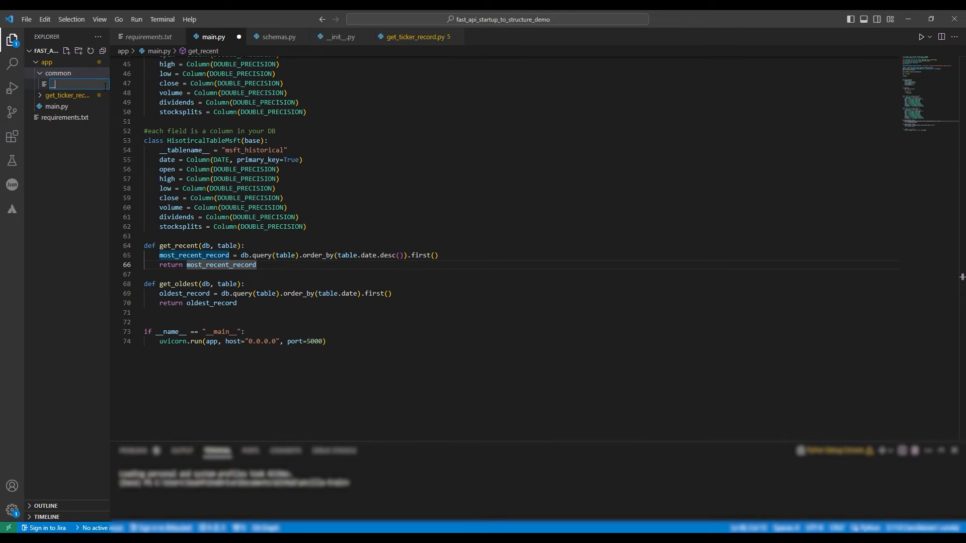
pyautogui.write('__init__.py')
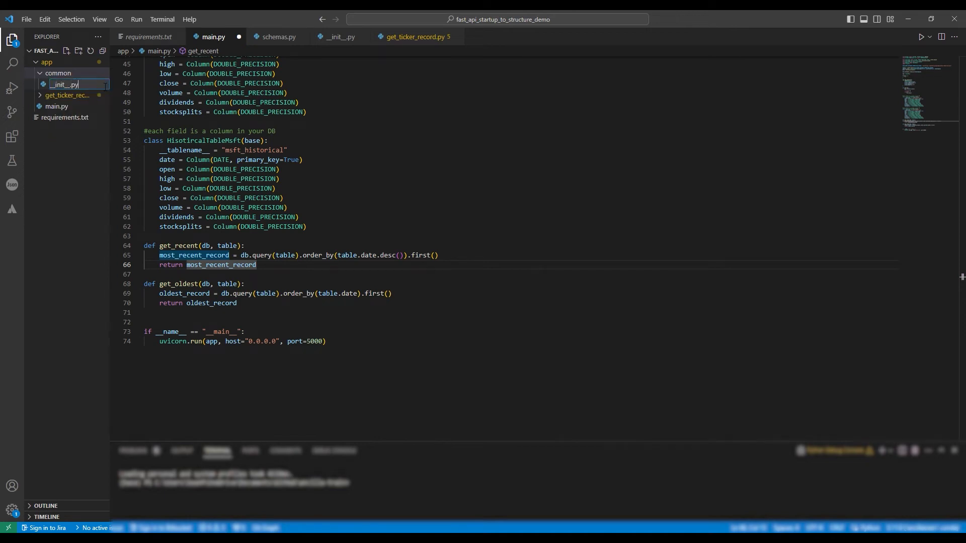
pyautogui.click(64, 85)
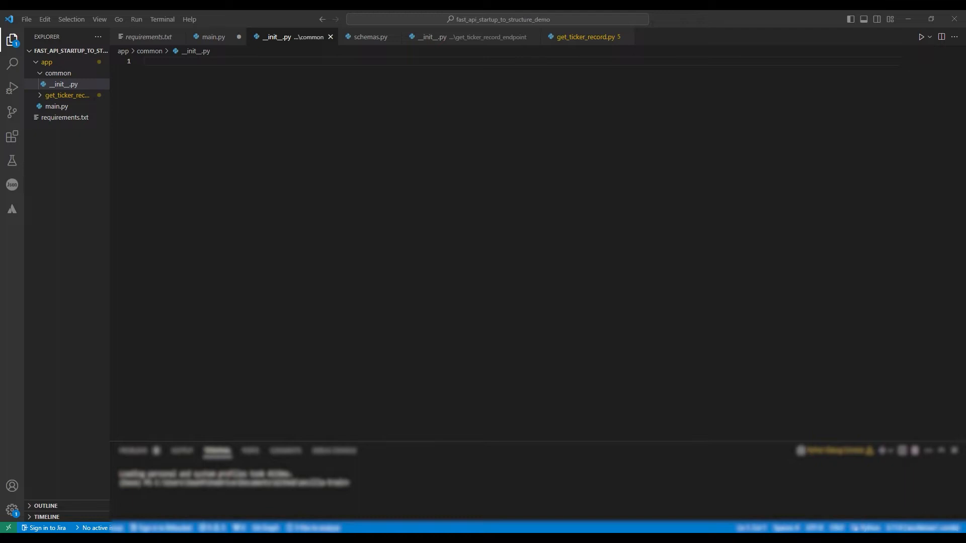
# Add crud.py to common and cut get_recent and get_oldest out of main.py
pyautogui.rightClick(57, 72)
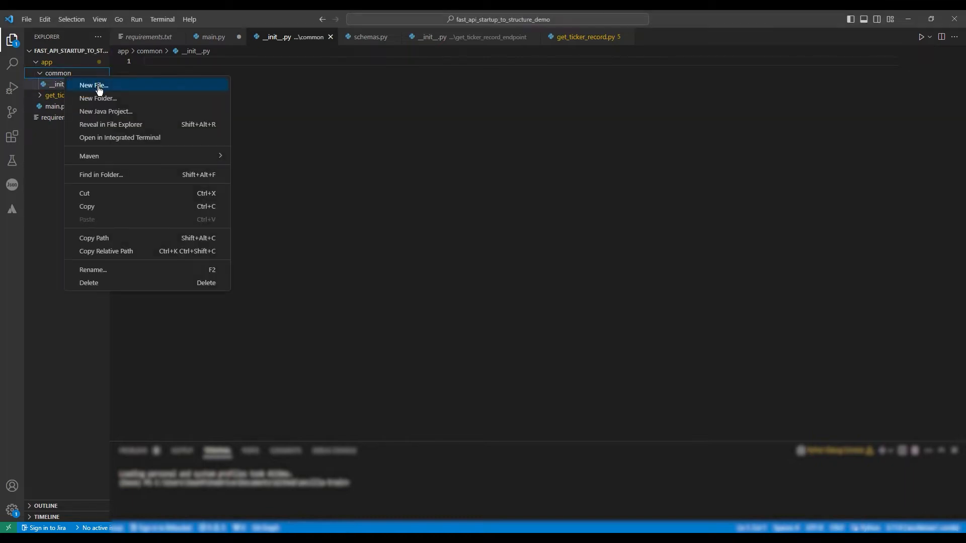
pyautogui.click(93, 85)
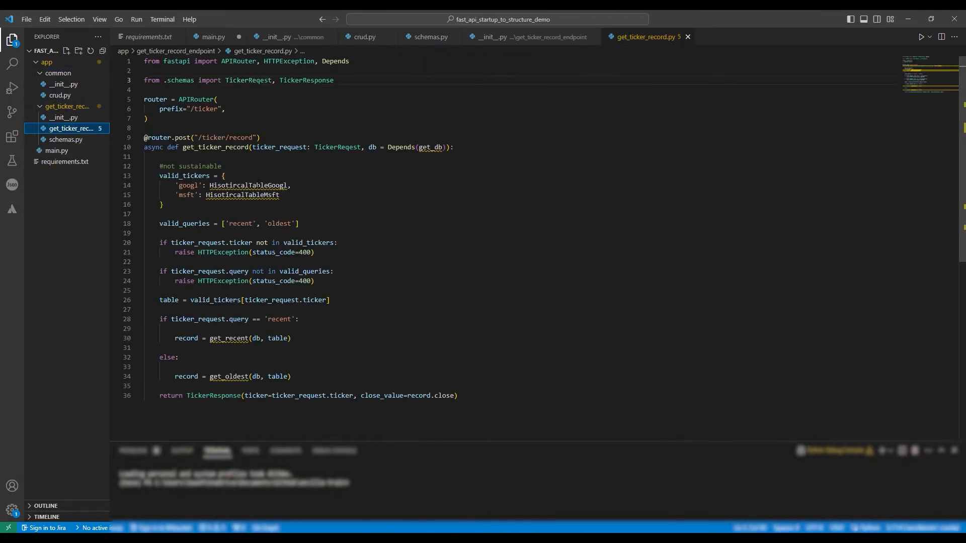
pyautogui.click(60, 95)
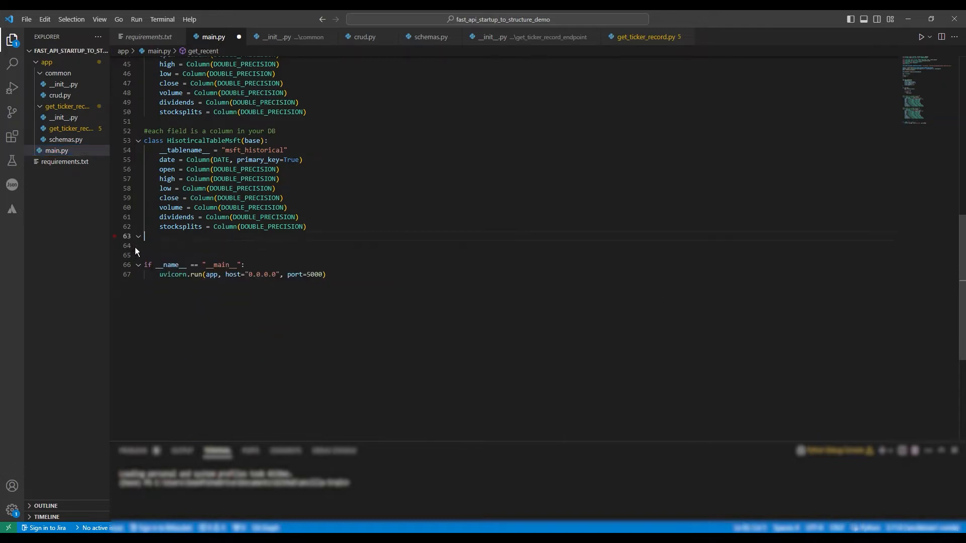
# Place get_recent and get_oldest in crud.py and add a get_db() session function above them
pyautogui.click(365, 36)
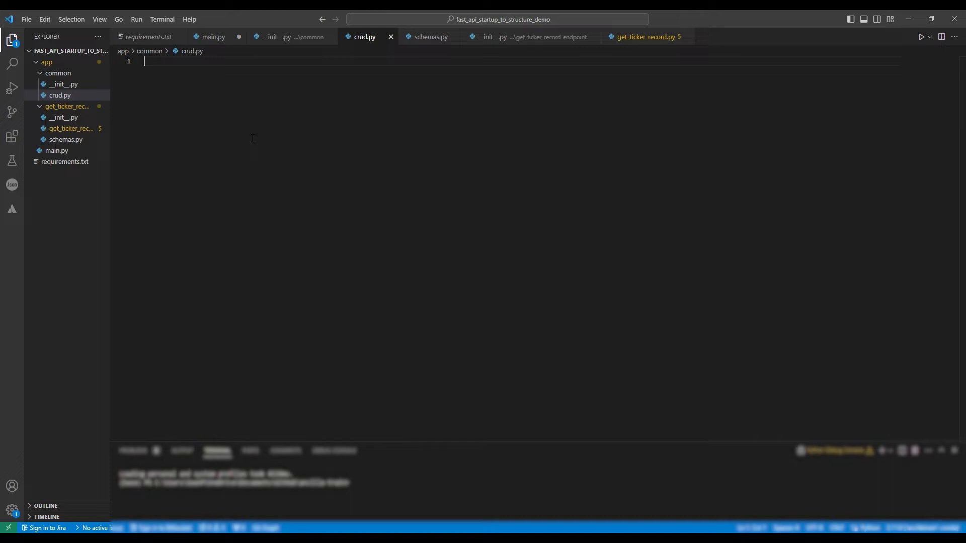
pyautogui.write('def get_recent(db, table):')
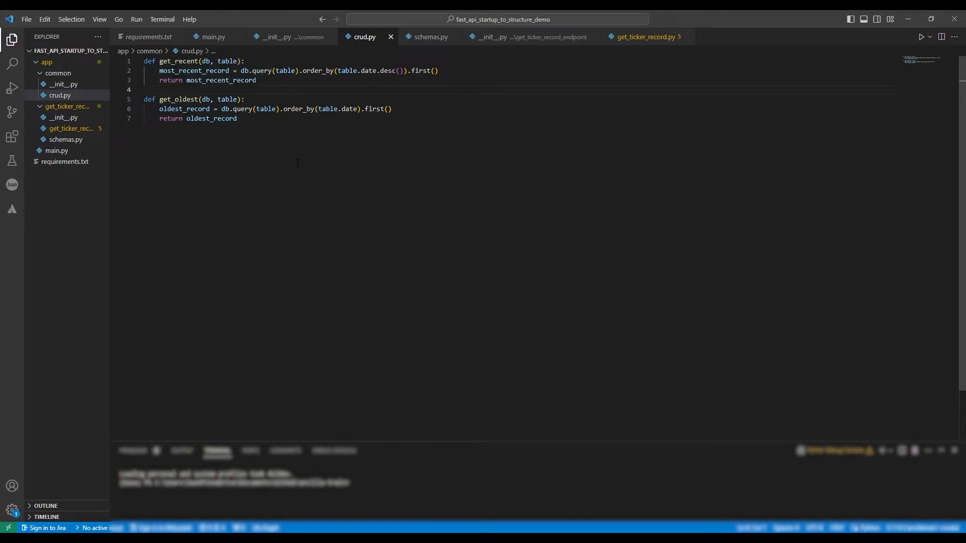
pyautogui.moveTo(86, 156)
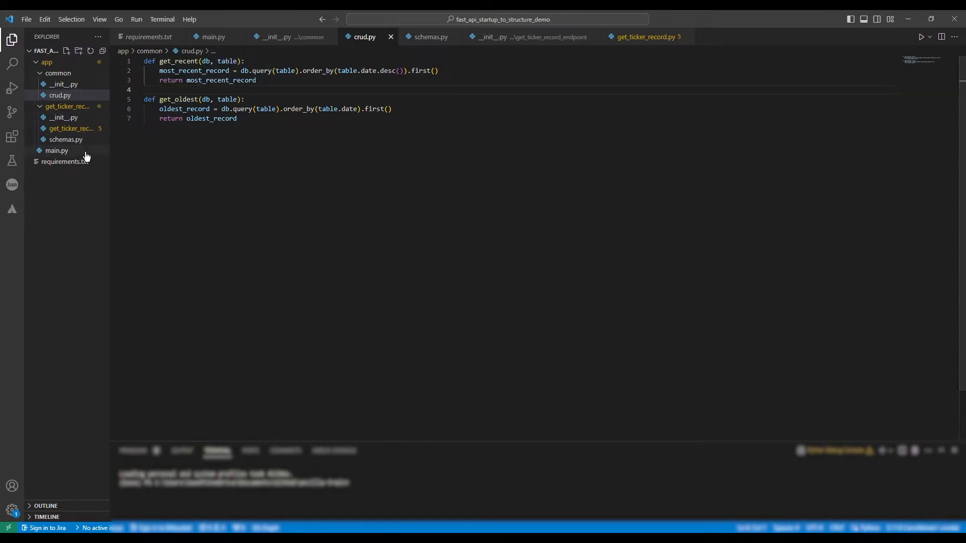
pyautogui.click(56, 150)
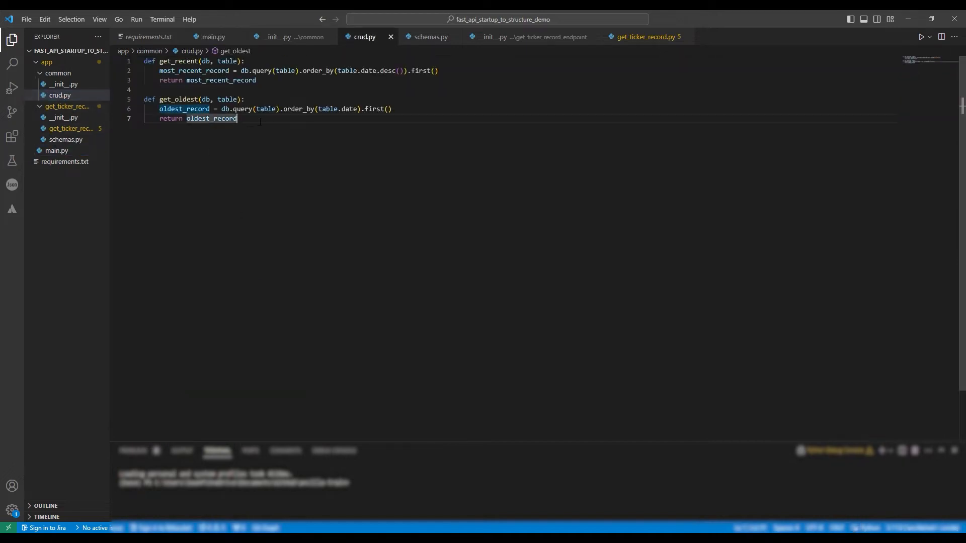
pyautogui.click(148, 61)
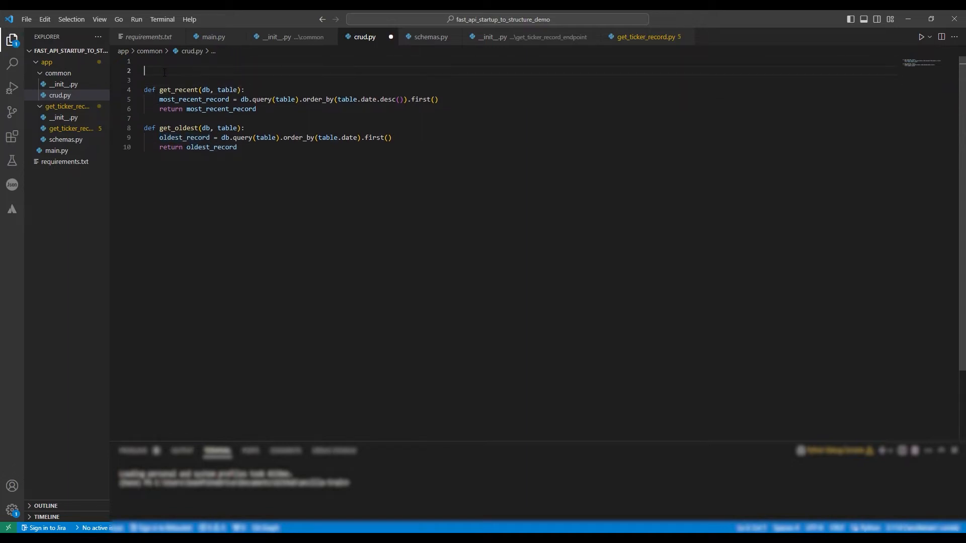
pyautogui.write('def get_db():')
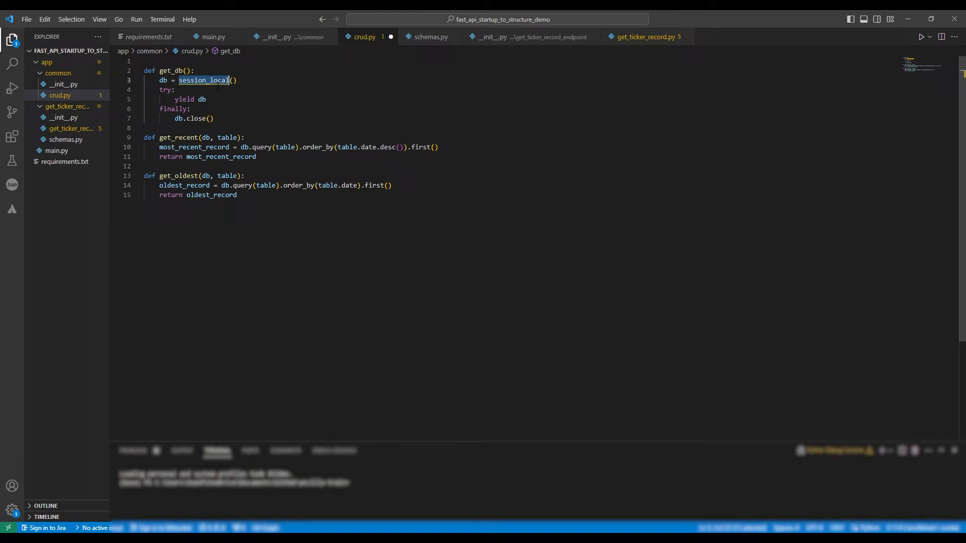
# Move the connection string, engine, session_local, base setup and their imports from main.py into crud.py, saved
pyautogui.click(212, 36)
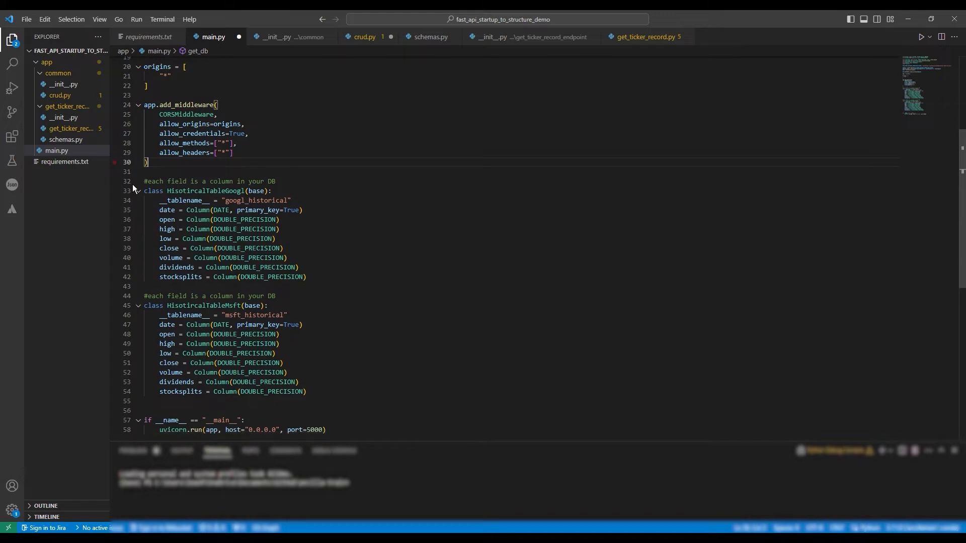
pyautogui.scroll(3)
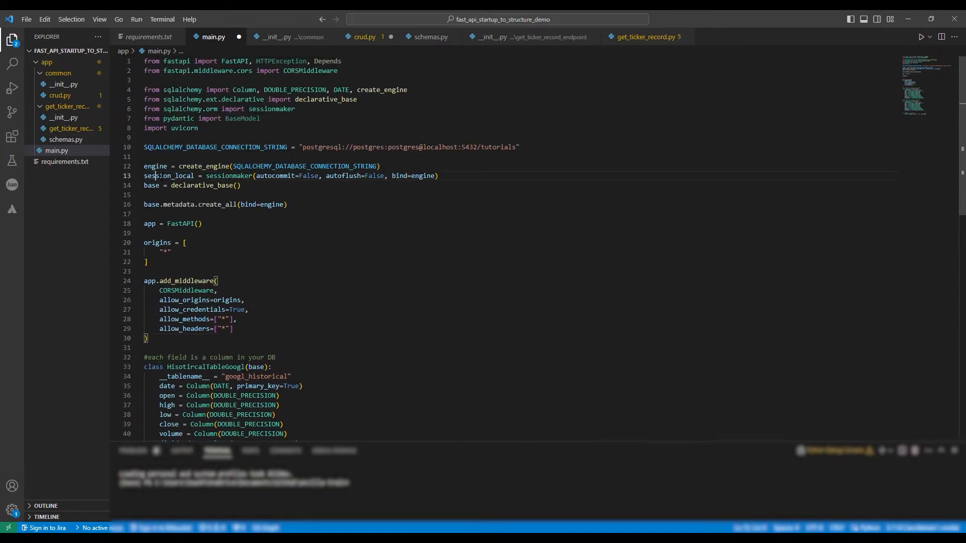
pyautogui.moveTo(144, 146); pyautogui.dragTo(286, 204)
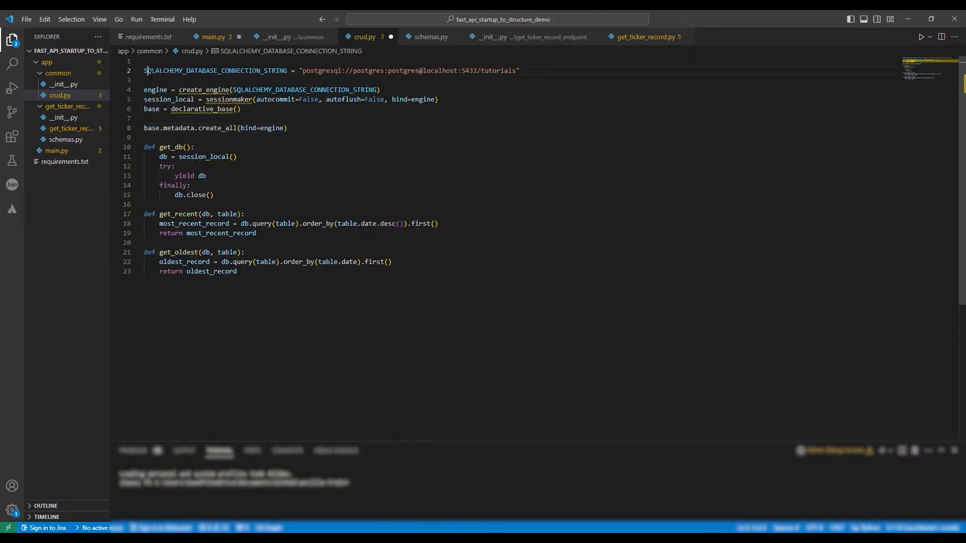
pyautogui.press('Enter')
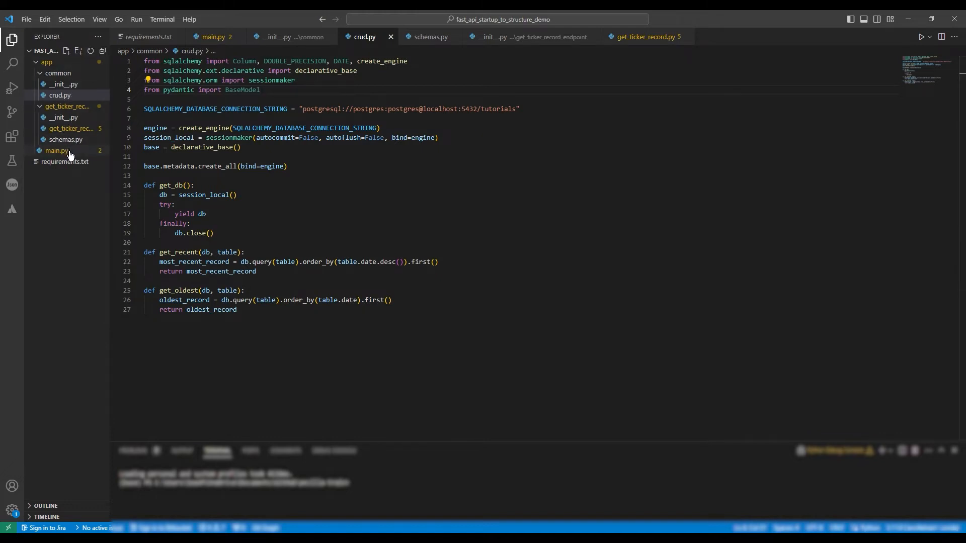
# Delete the two Hisotircal table model classes from main.py
pyautogui.click(55, 151)
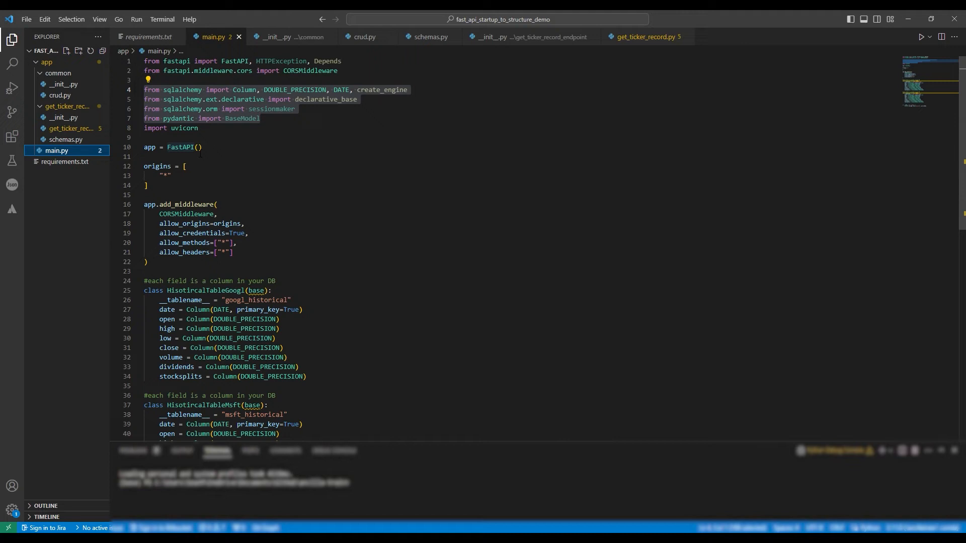
pyautogui.scroll(-3)
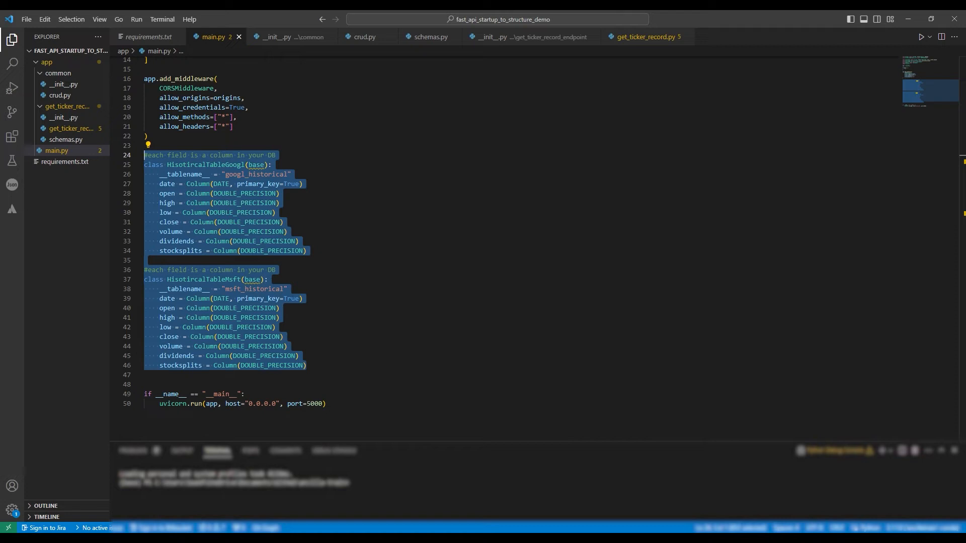
pyautogui.moveTo(146, 263)
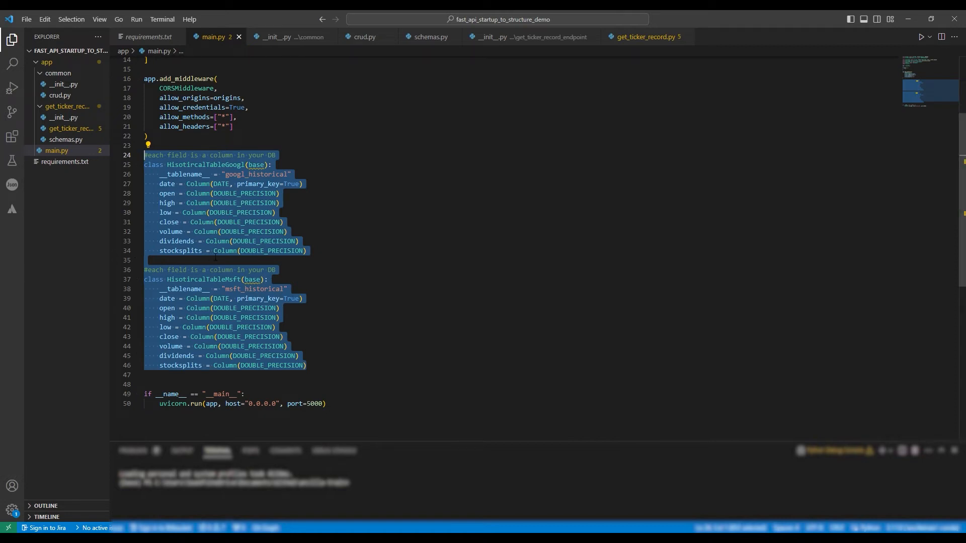
pyautogui.click(187, 231)
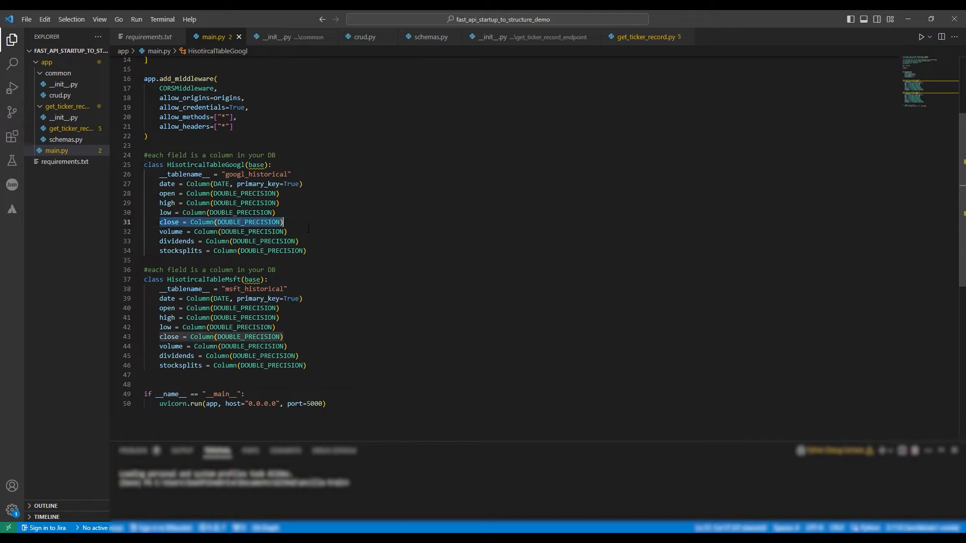
pyautogui.click(207, 241)
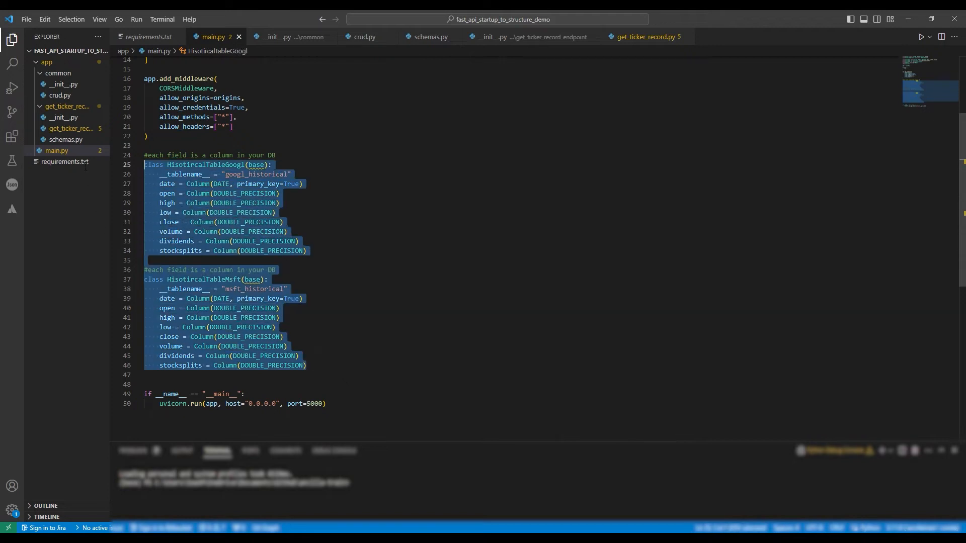
pyautogui.press('Delete')
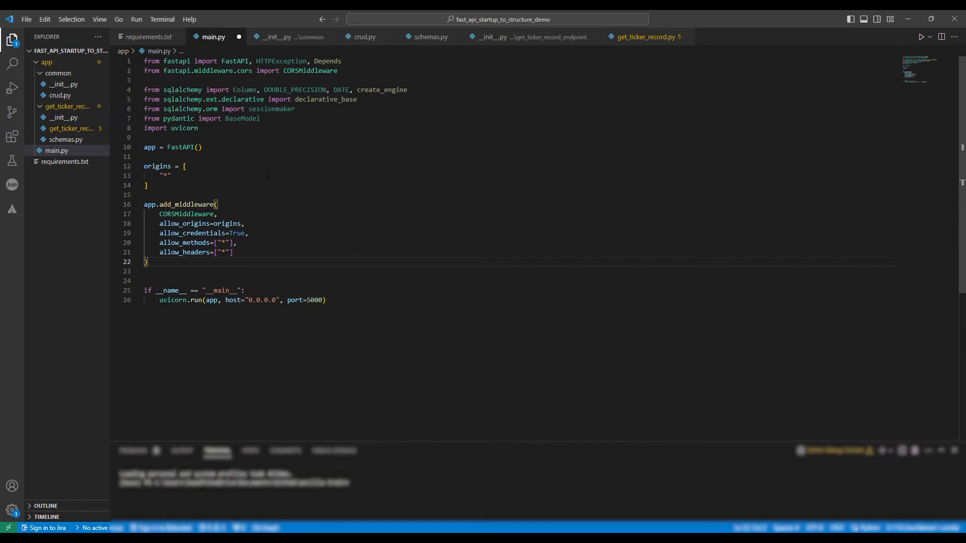
# Remove the unused sqlalchemy and pydantic imports and save main.py
pyautogui.moveTo(143, 90); pyautogui.dragTo(260, 119)
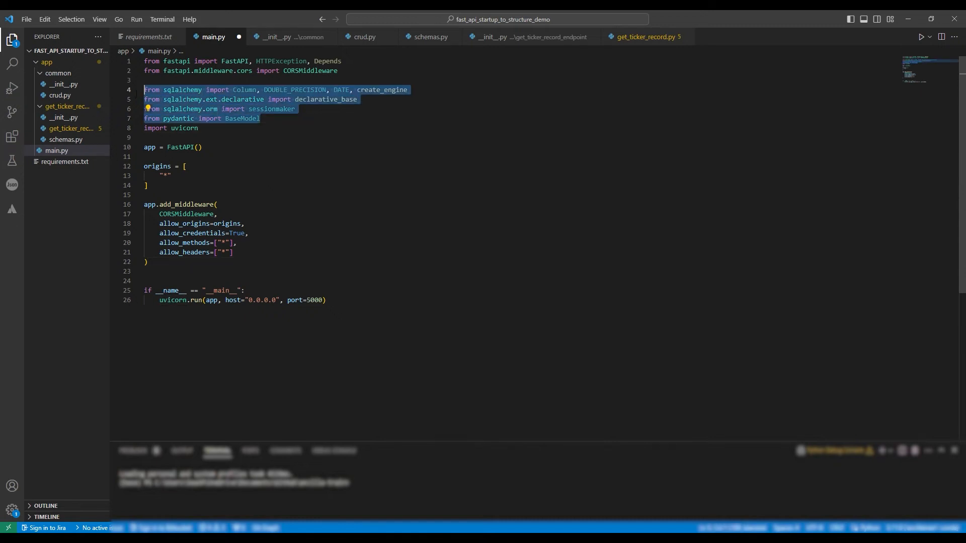
pyautogui.press('Delete')
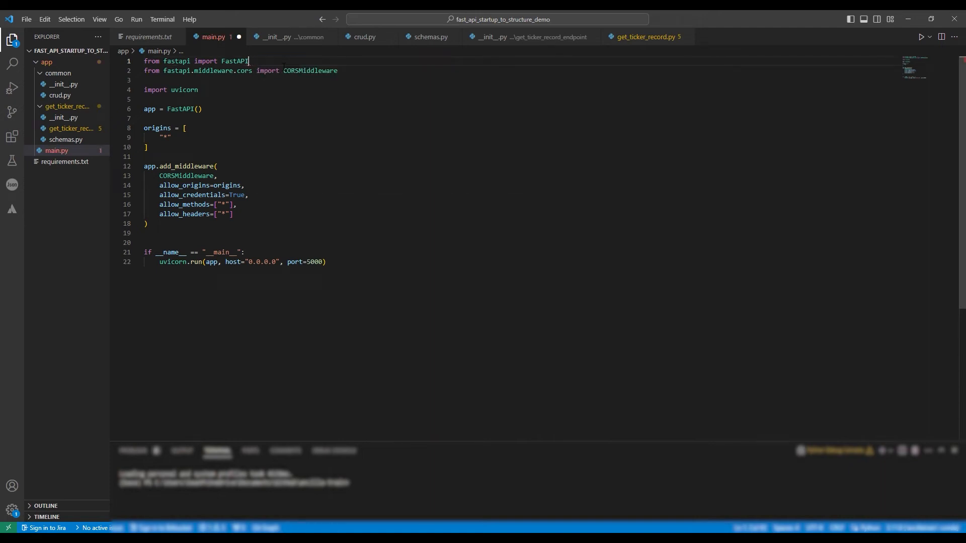
pyautogui.click(27, 20)
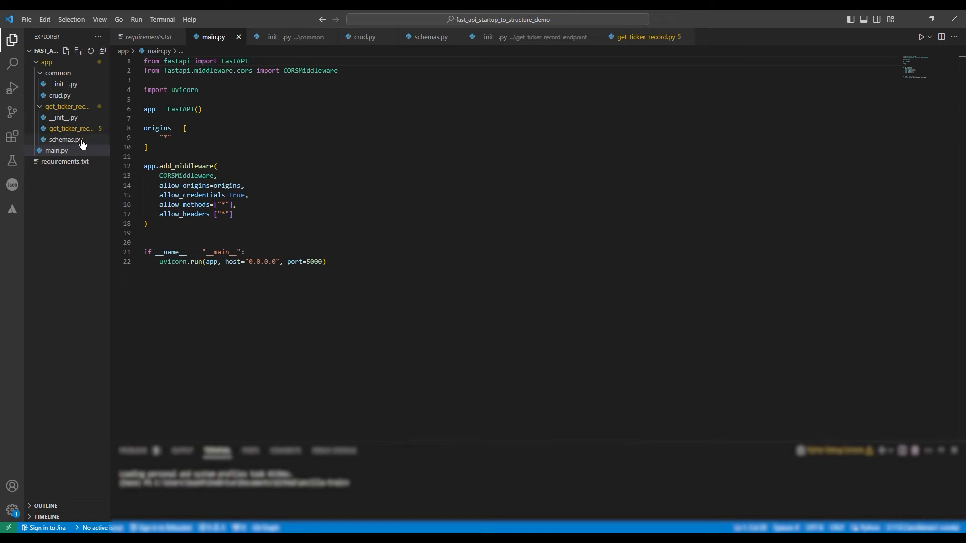
# Start get_table(table_name) in crud.py with a fresh dynamic declarative base
pyautogui.click(71, 128)
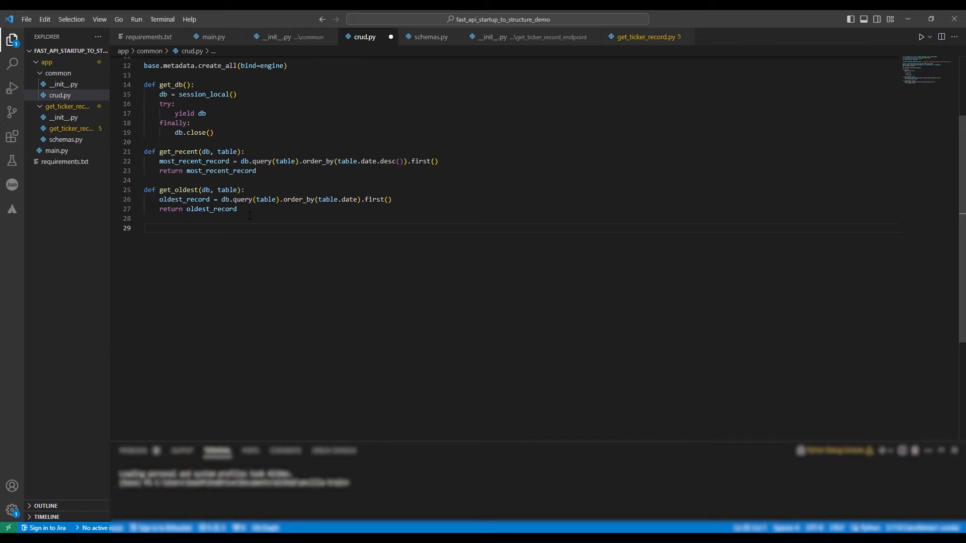
pyautogui.write('def')
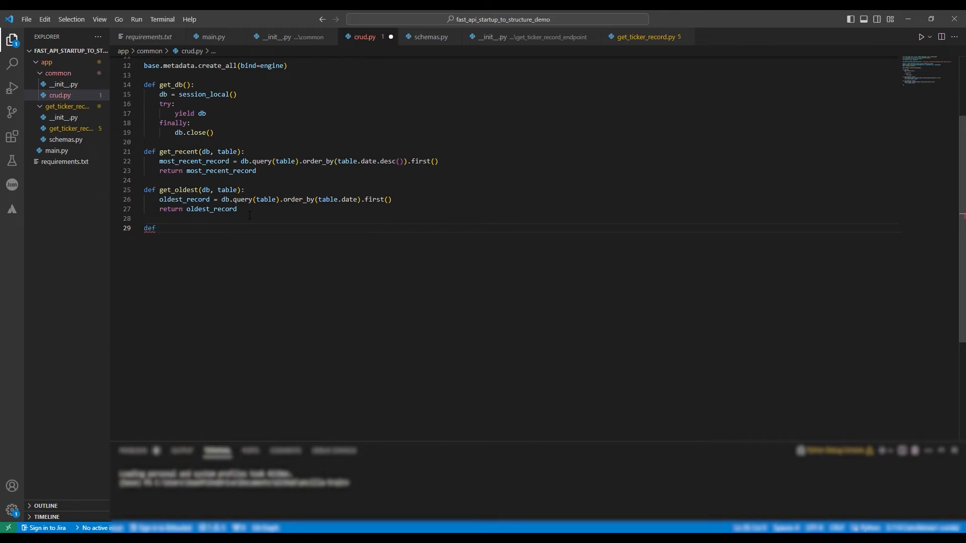
pyautogui.write('get_table(')
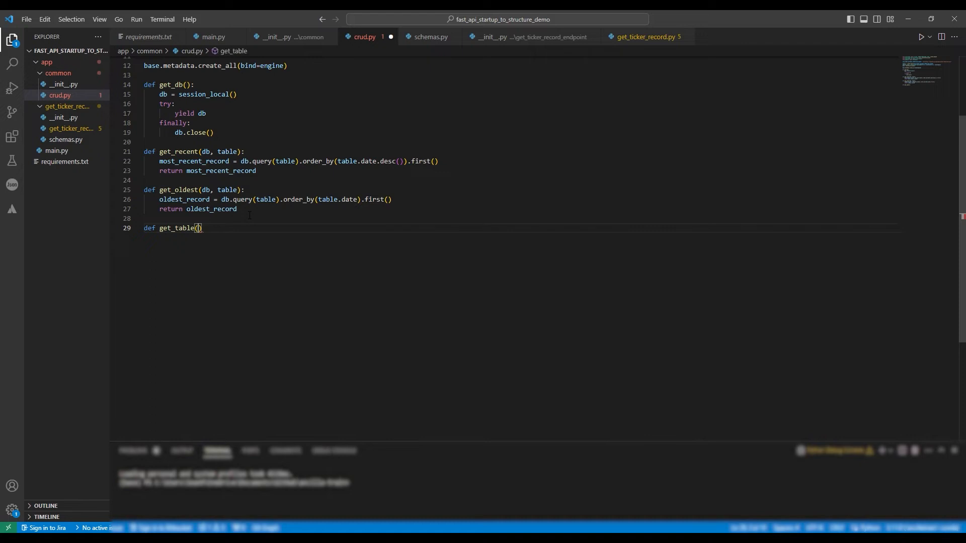
pyautogui.write('table_')
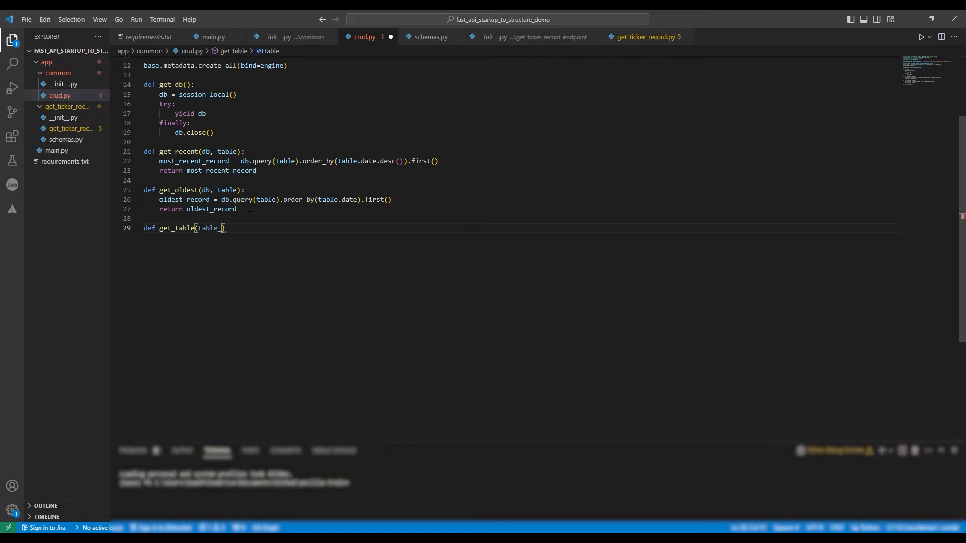
pyautogui.write('name')
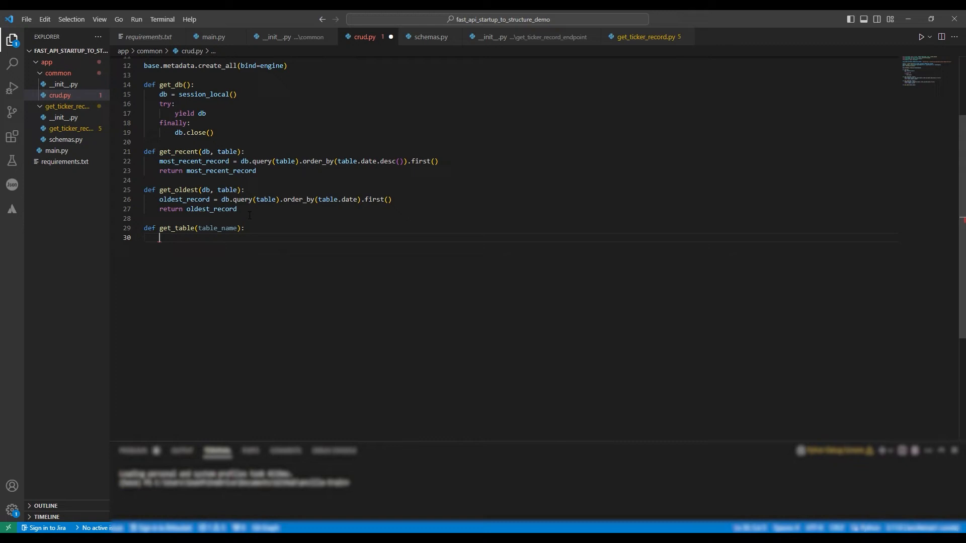
pyautogui.write('dynamic_base = declarative_base(')
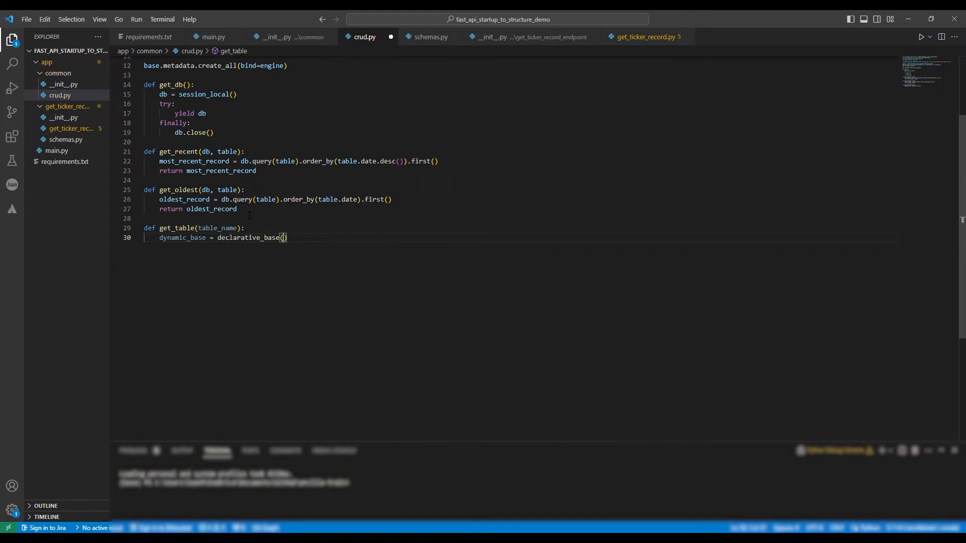
pyautogui.write('class_registery')
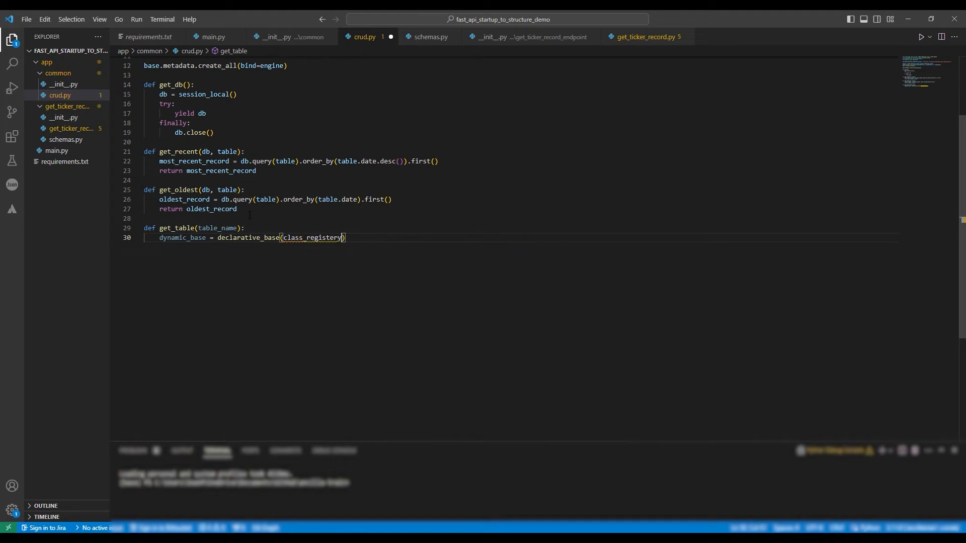
pyautogui.write('=')
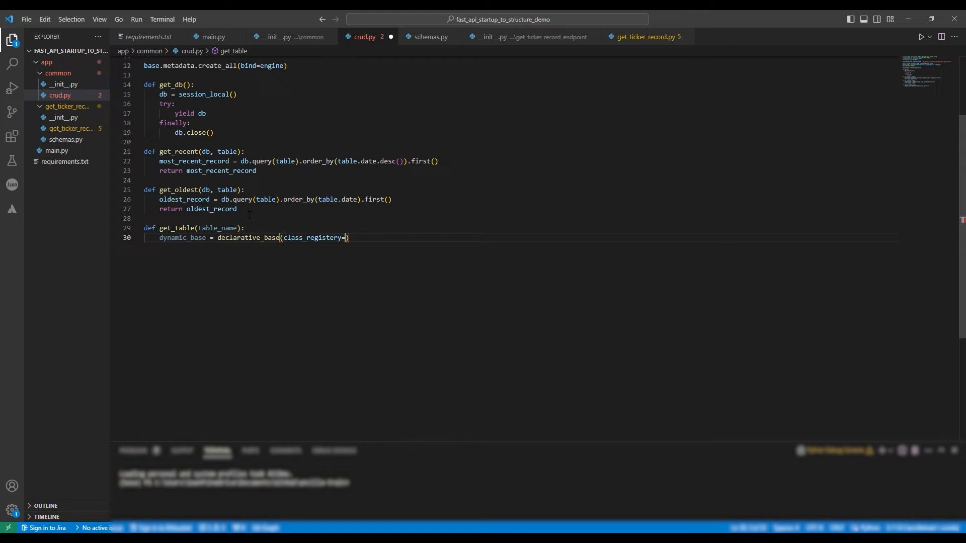
pyautogui.write('dict()')
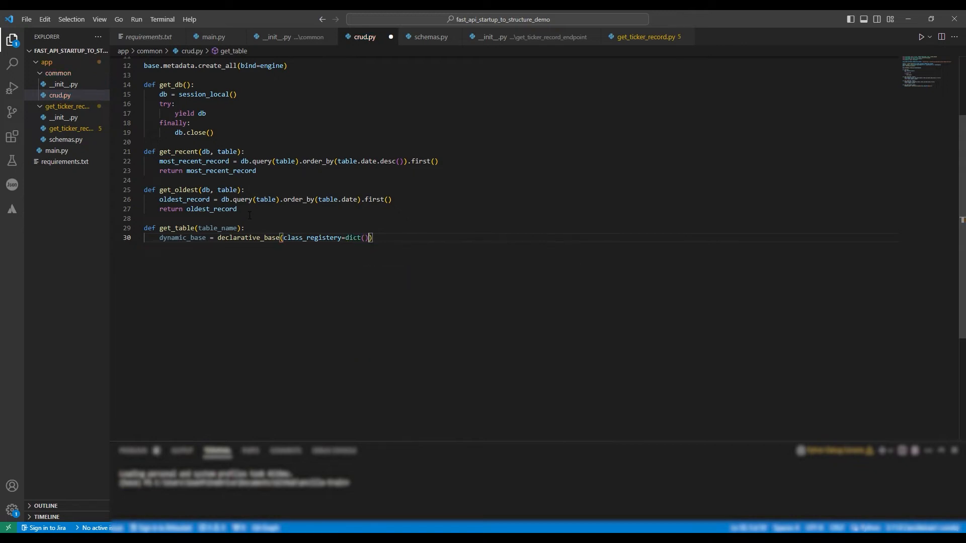
# Define class TickerModel(dynamic_base) with a DATE primary-key column and price columns
pyautogui.write('class')
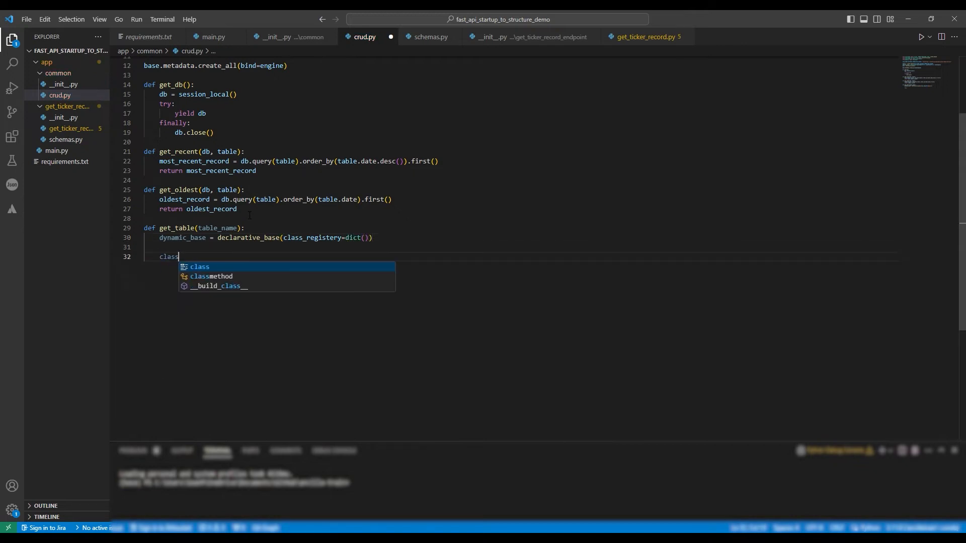
pyautogui.write('TickerModel')
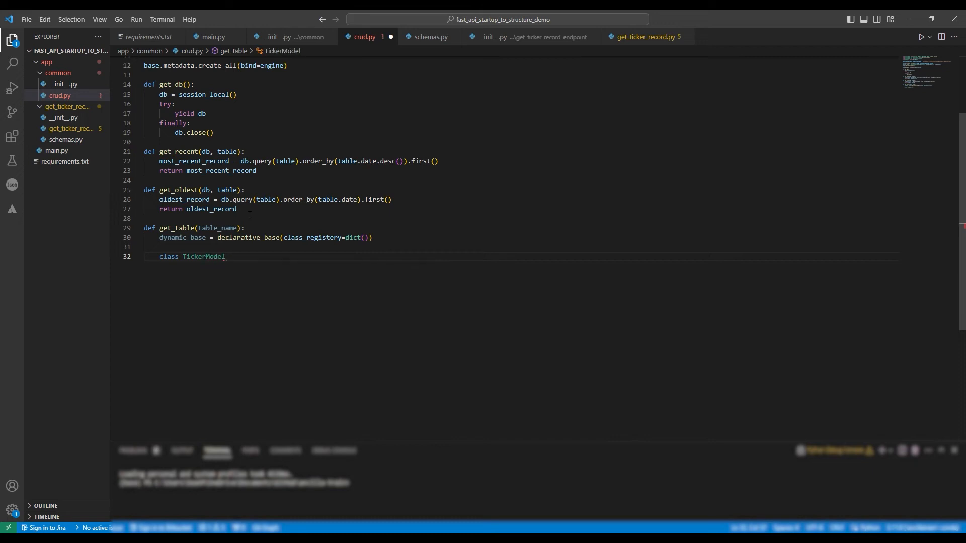
pyautogui.write('(dynamic_base):')
pyautogui.write('date = ')
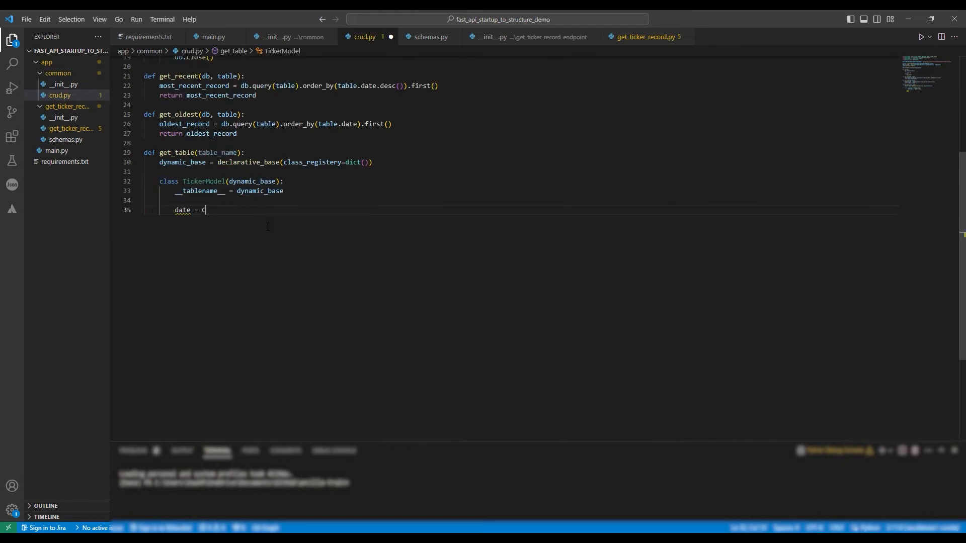
pyautogui.write('Column(DATE, primary_key=True')
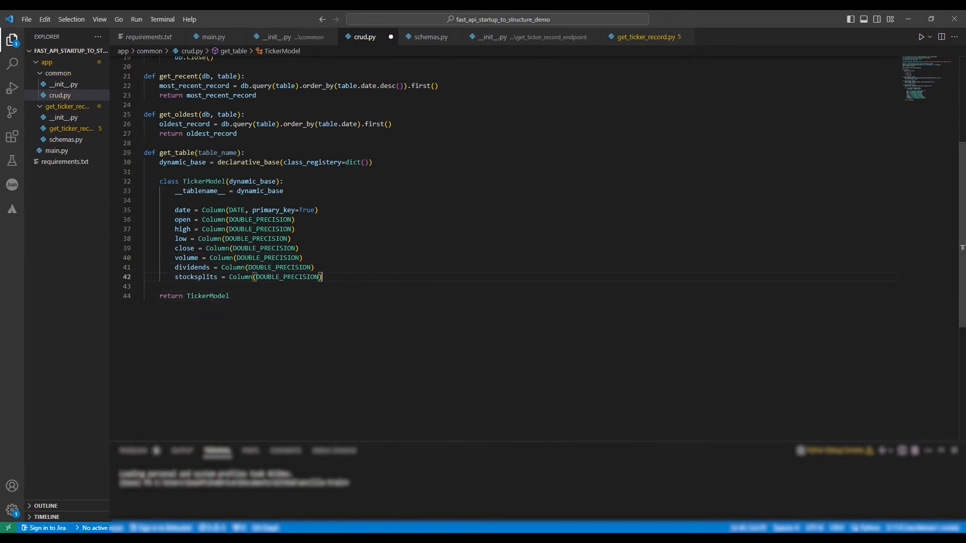
# Set TickerModel's __tablename__ to table_name and inspect the class_registry argument
pyautogui.scroll(3)
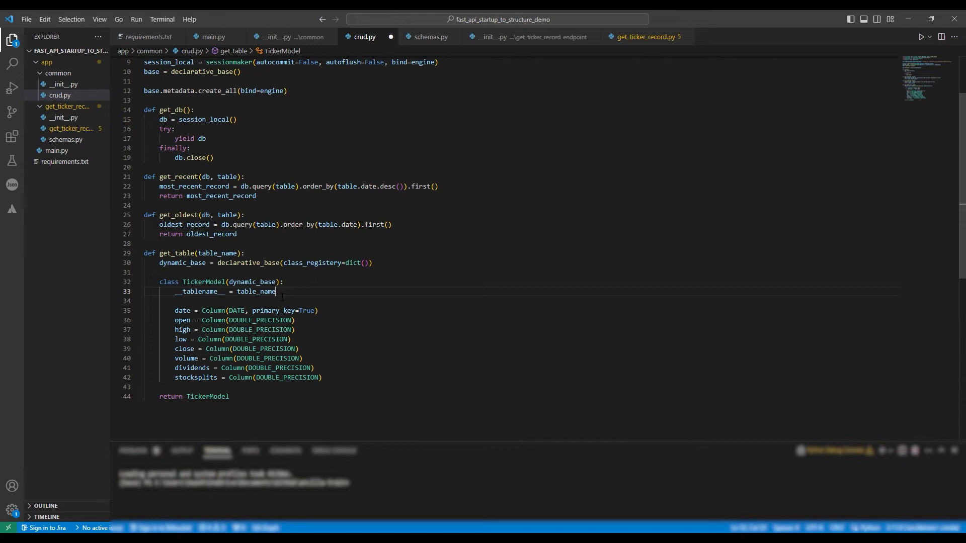
pyautogui.scroll(-3)
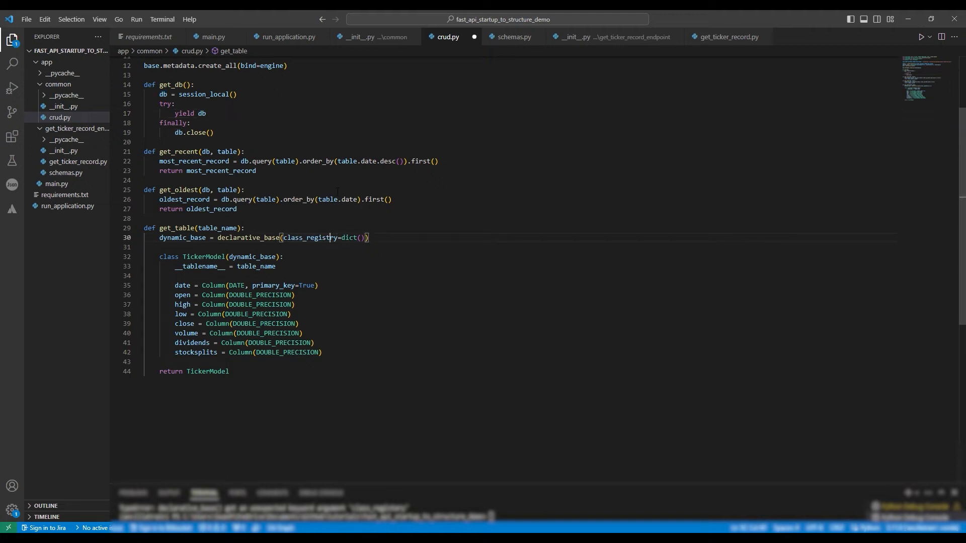
pyautogui.doubleClick(310, 238)
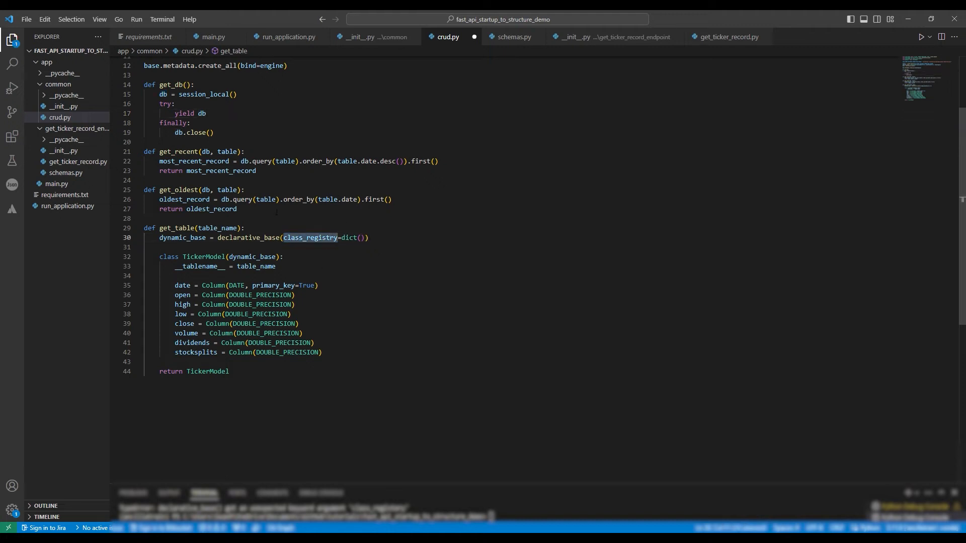
pyautogui.moveTo(55, 19)
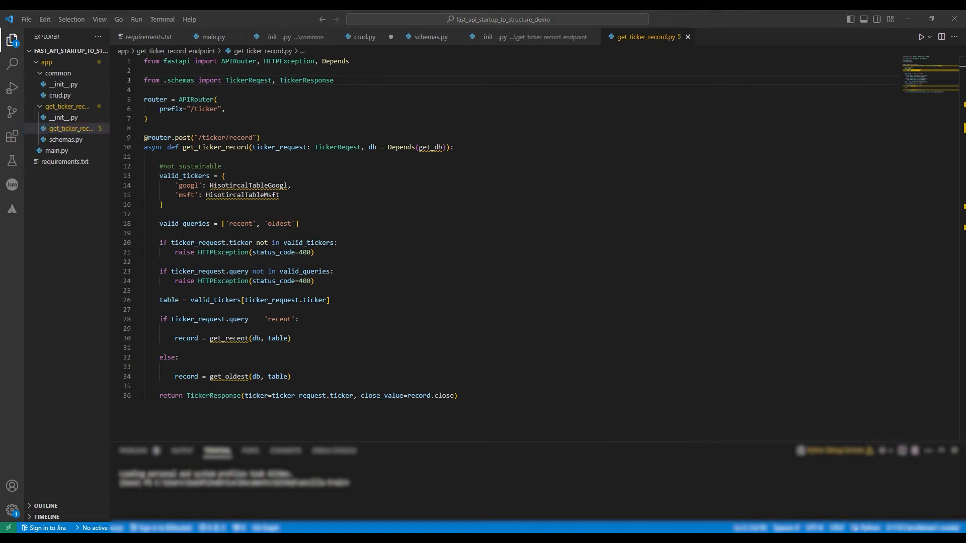
# Add 'from ..common.crud import get_db, get_recent, get_oldest, get_table' below the schemas import
pyautogui.click(335, 80)
pyautogui.write('from')
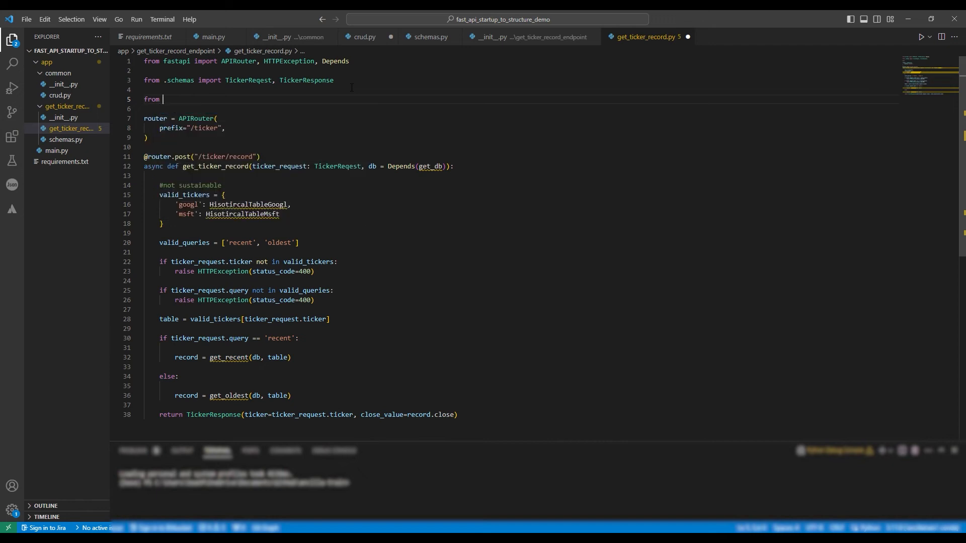
pyautogui.write('..common.crud import get_db')
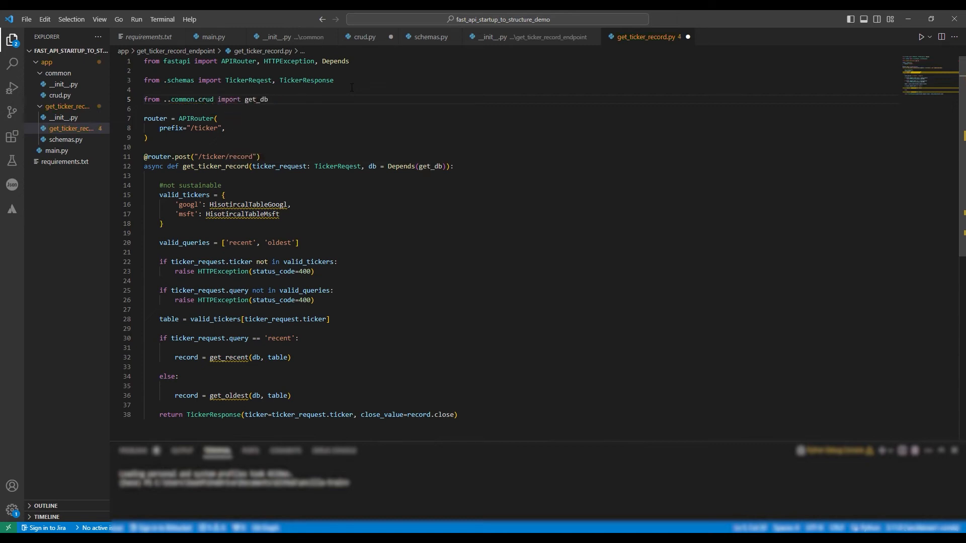
pyautogui.write(', get_recent,')
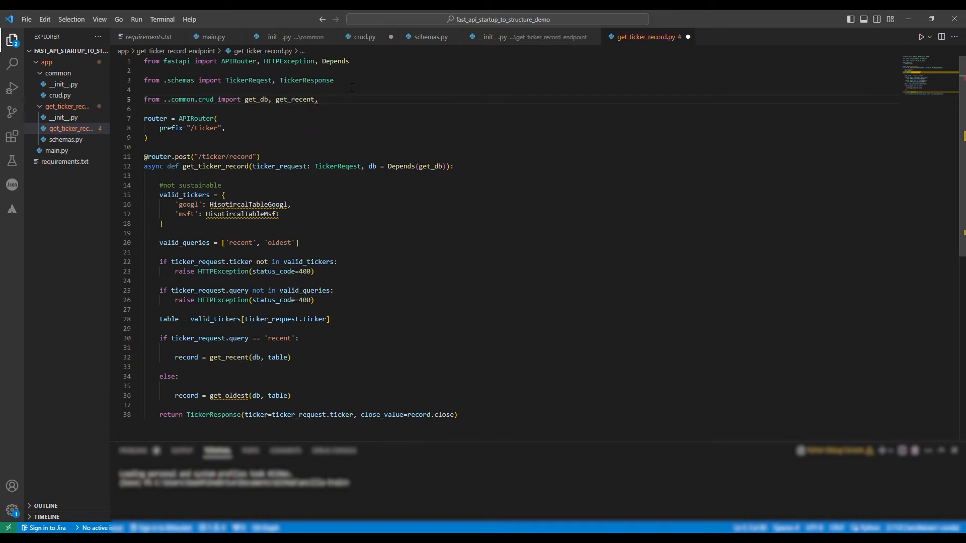
pyautogui.write('get_oldest')
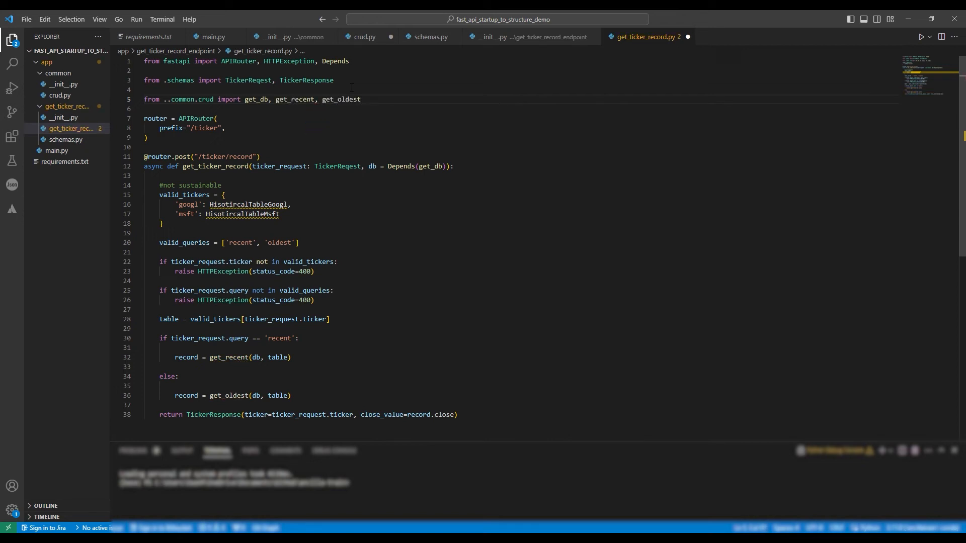
pyautogui.write(', get_table')
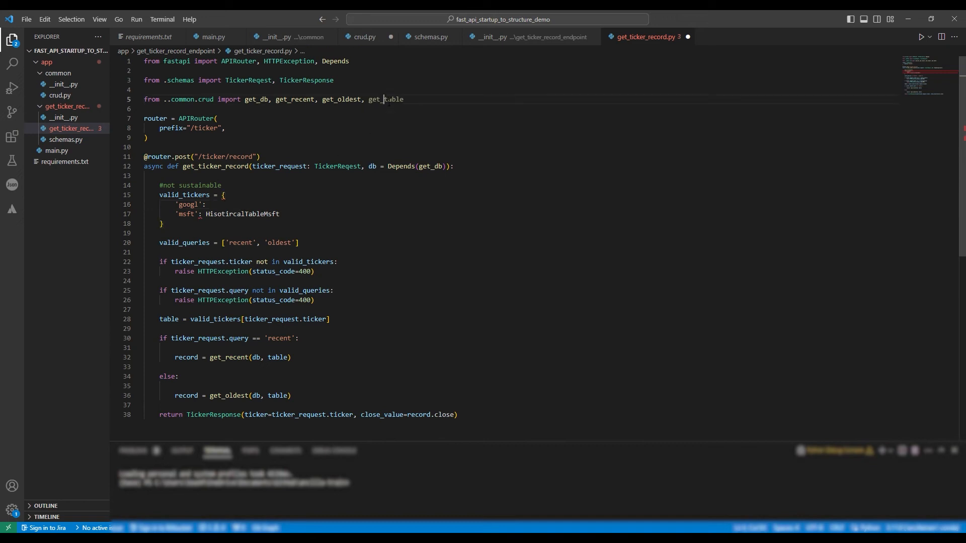
# Map googl to 'googl_historical' and msft to 'msft_historical' in valid_tickers
pyautogui.click(211, 204)
pyautogui.write(" 'googl_historical',")
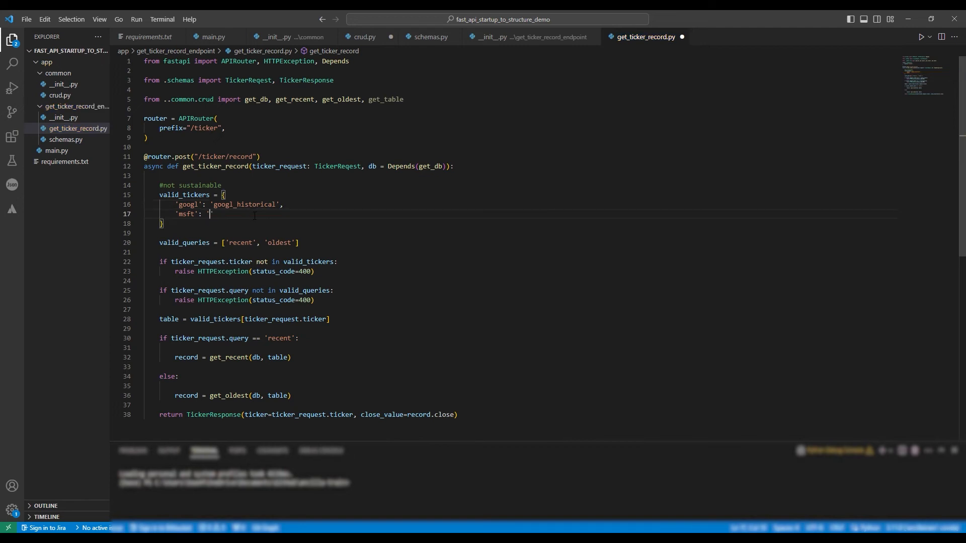
pyautogui.write('msft_his')
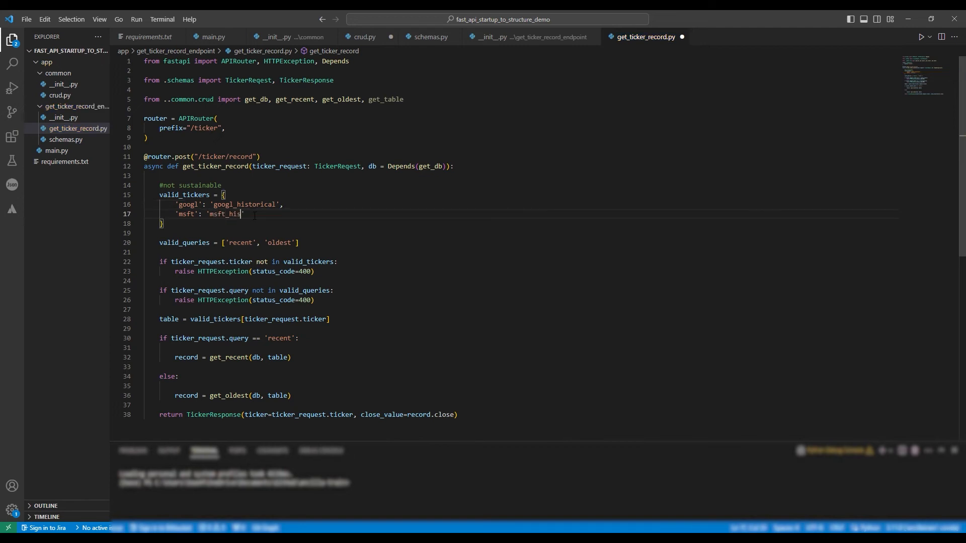
pyautogui.write('torical')
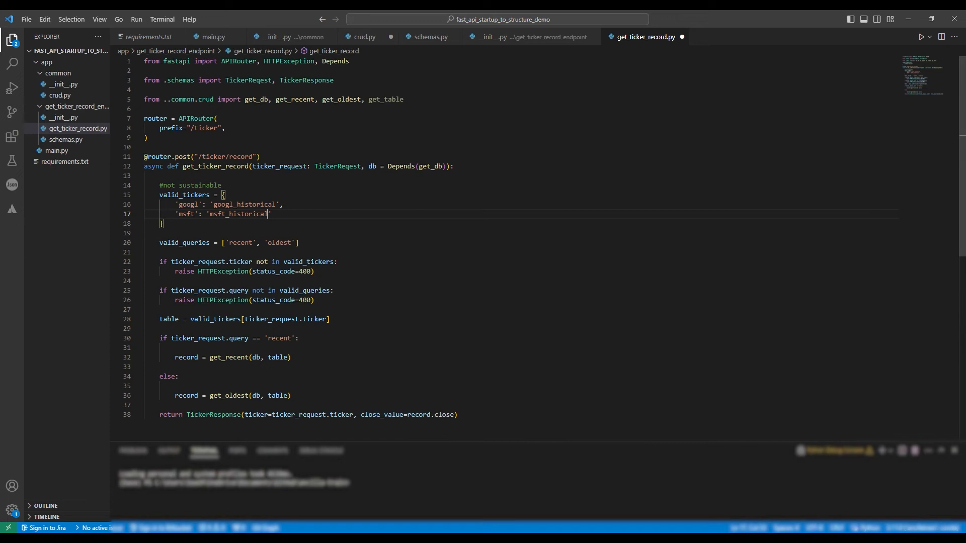
pyautogui.click(160, 252)
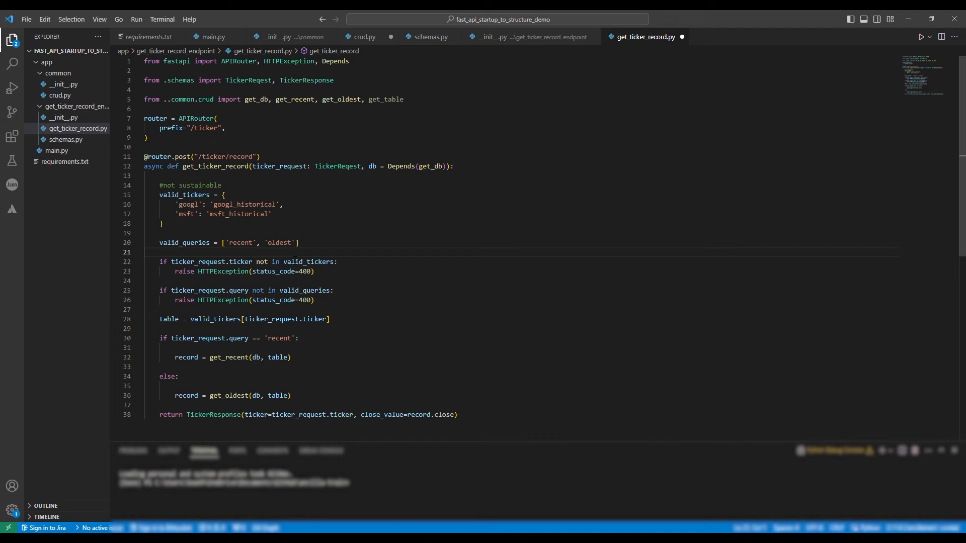
pyautogui.scroll(-3)
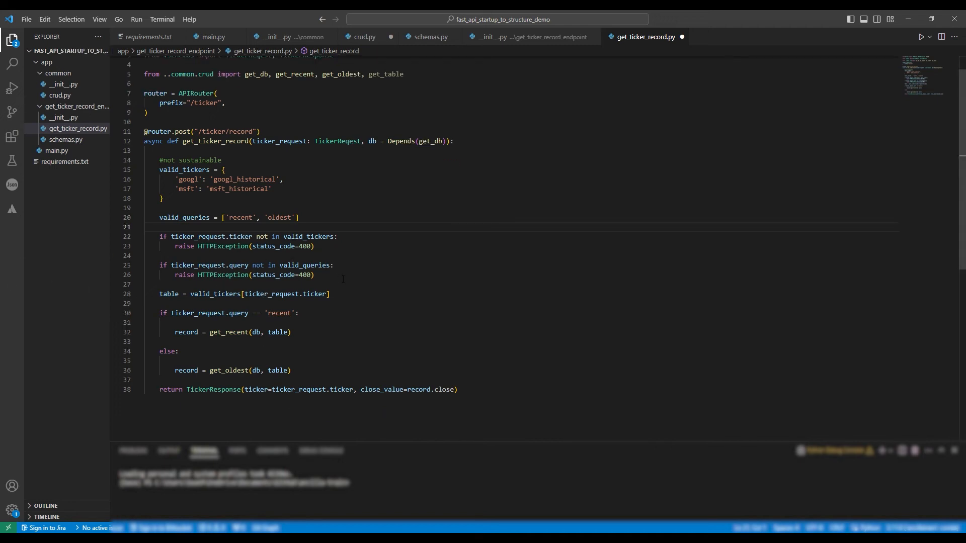
# Assign table = get_table(valid_tickers[ticker_request.ticker]) in the endpoint and save
pyautogui.click(191, 294)
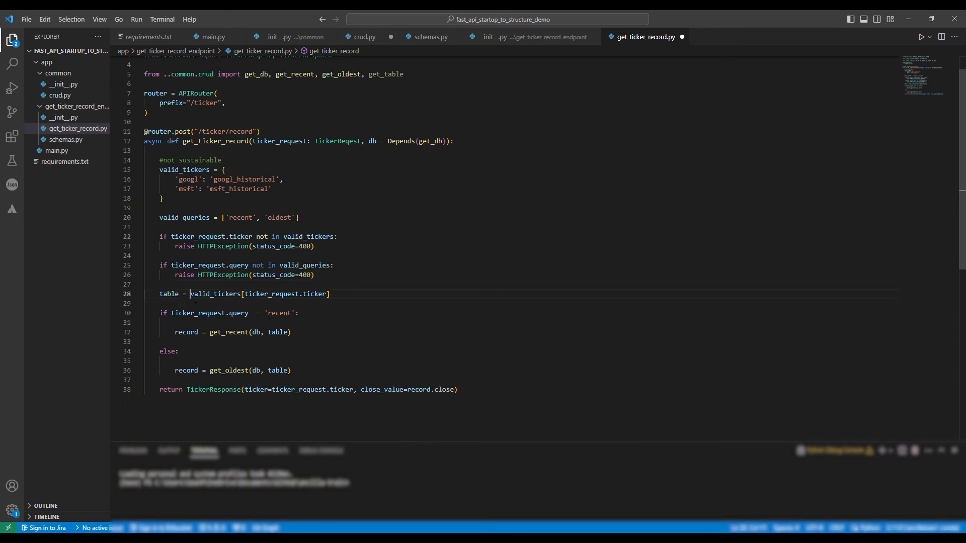
pyautogui.doubleClick(386, 74)
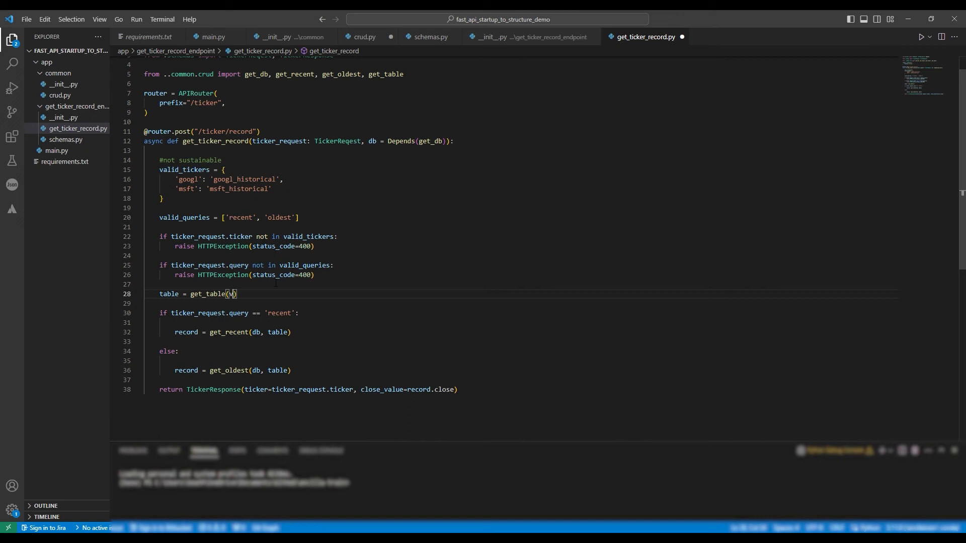
pyautogui.write('valid_tickers')
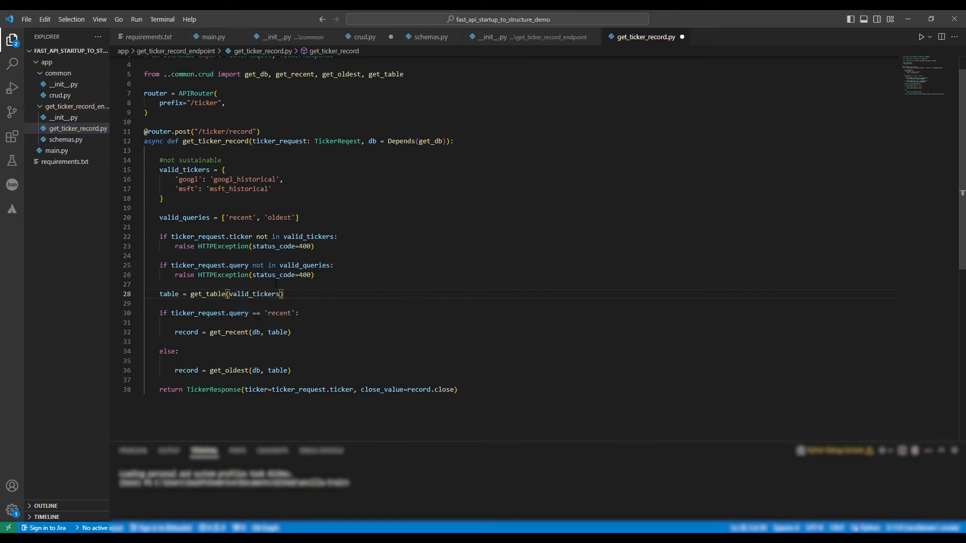
pyautogui.write('[]')
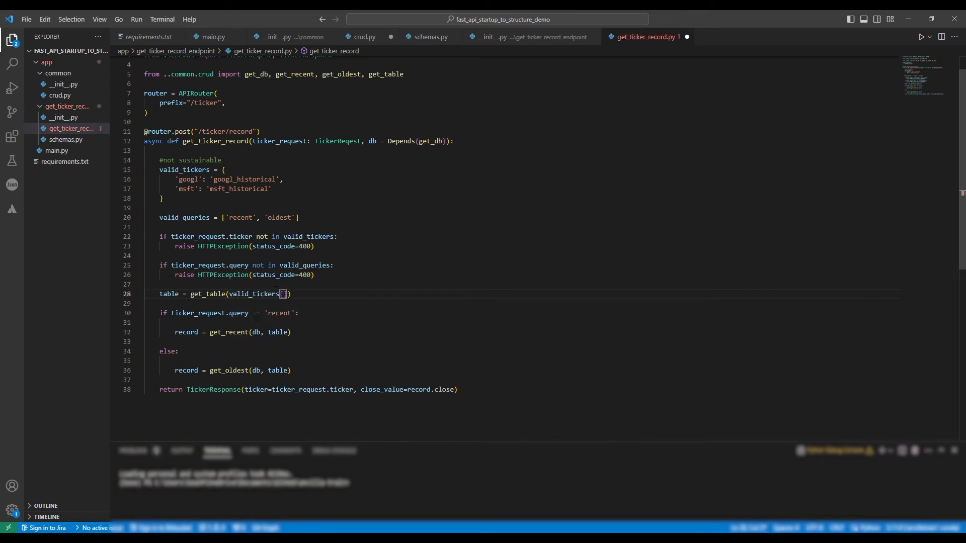
pyautogui.write('ticker_request')
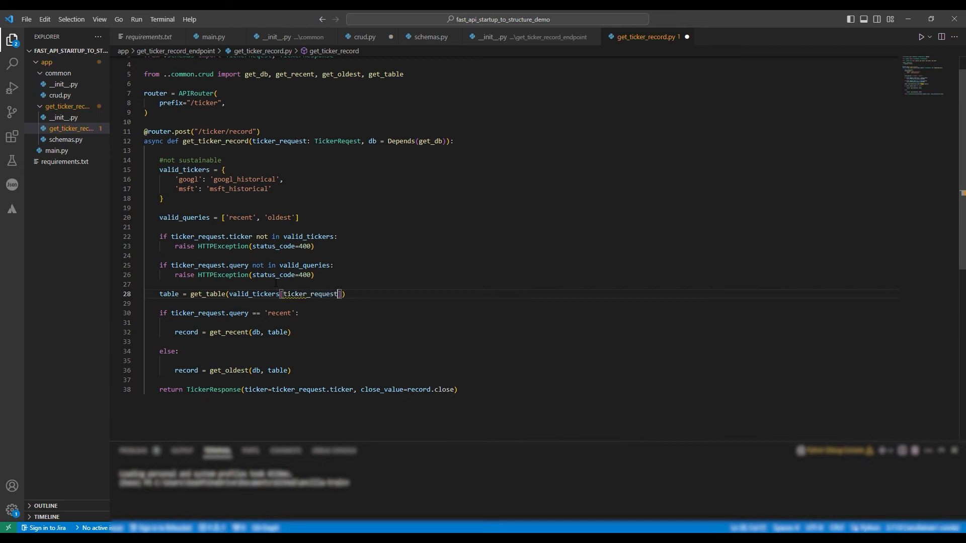
pyautogui.write('.ticker')
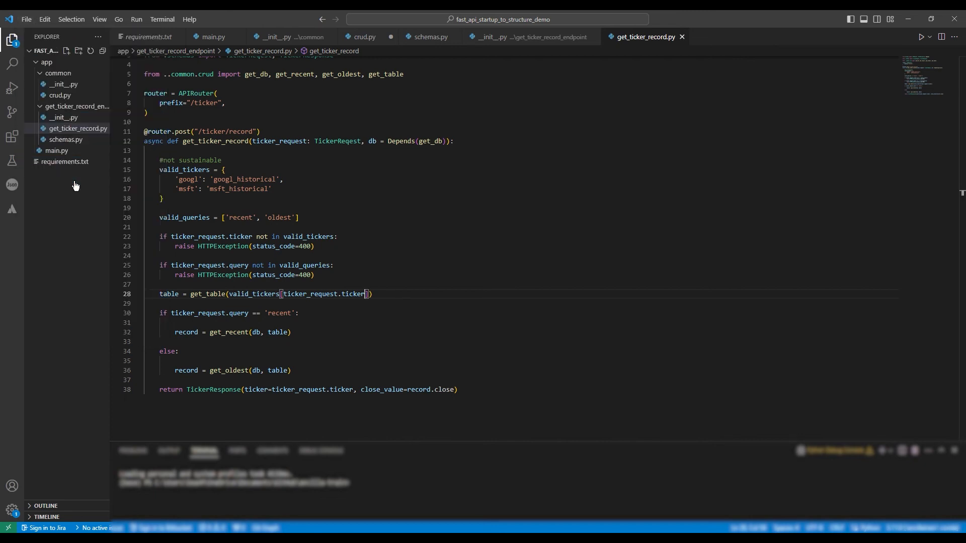
pyautogui.scroll(3)
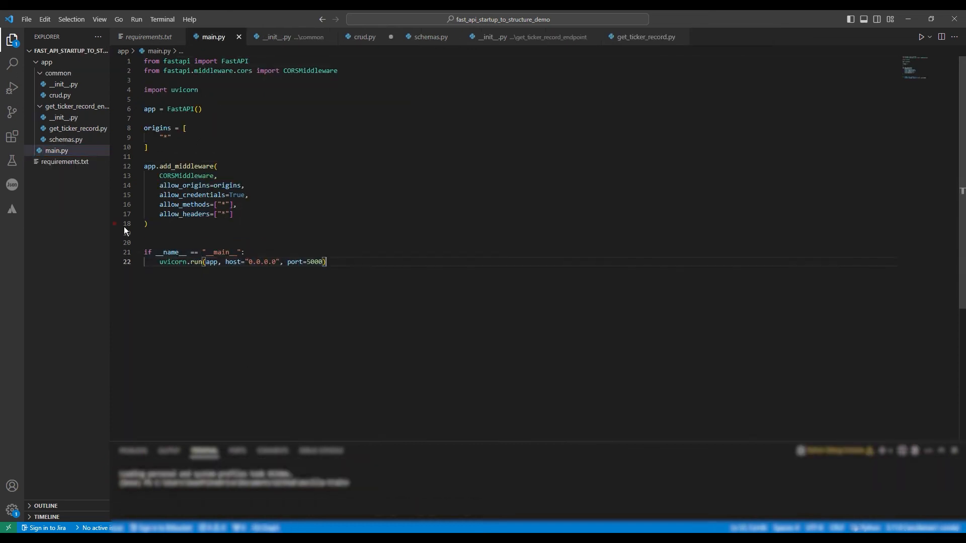
# Create a new root-level file run_application.py
pyautogui.rightClick(69, 150)
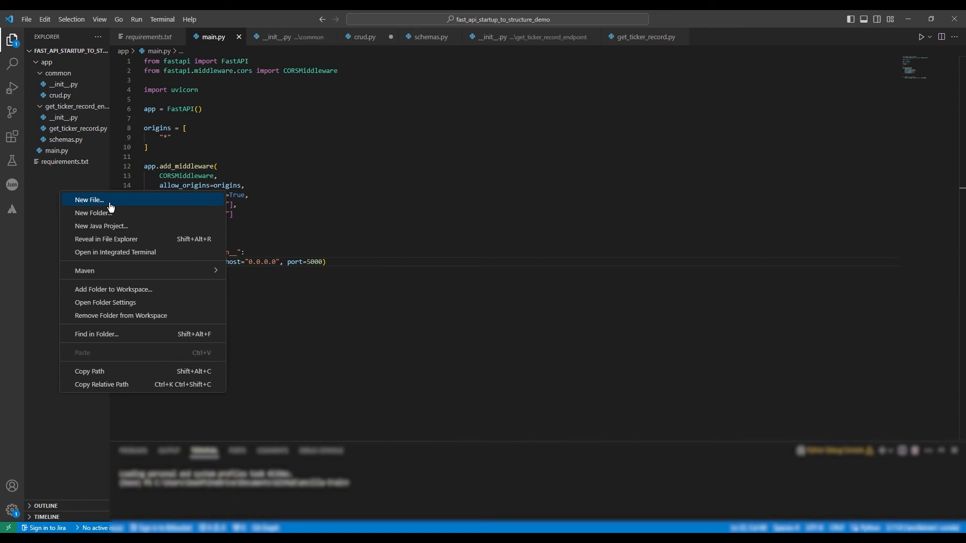
pyautogui.moveTo(95, 210)
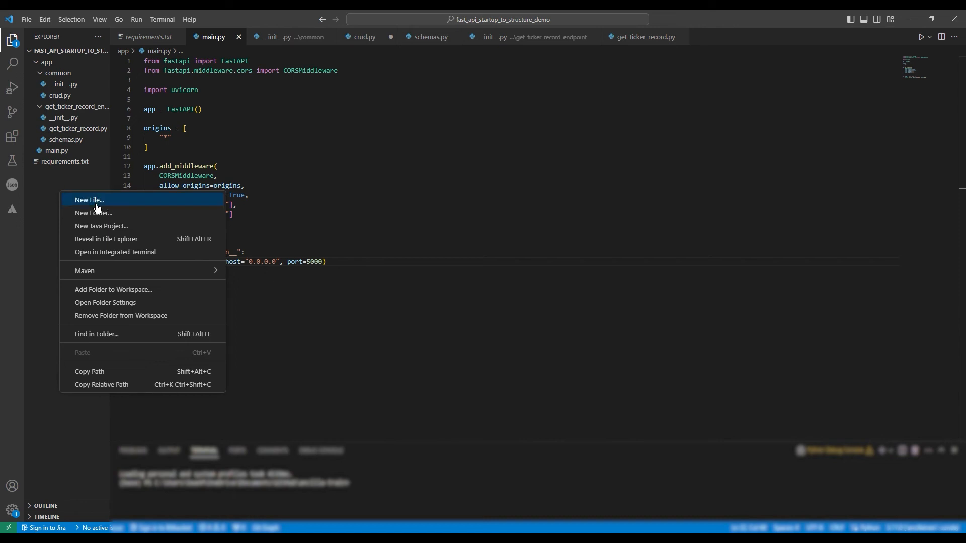
pyautogui.click(89, 200)
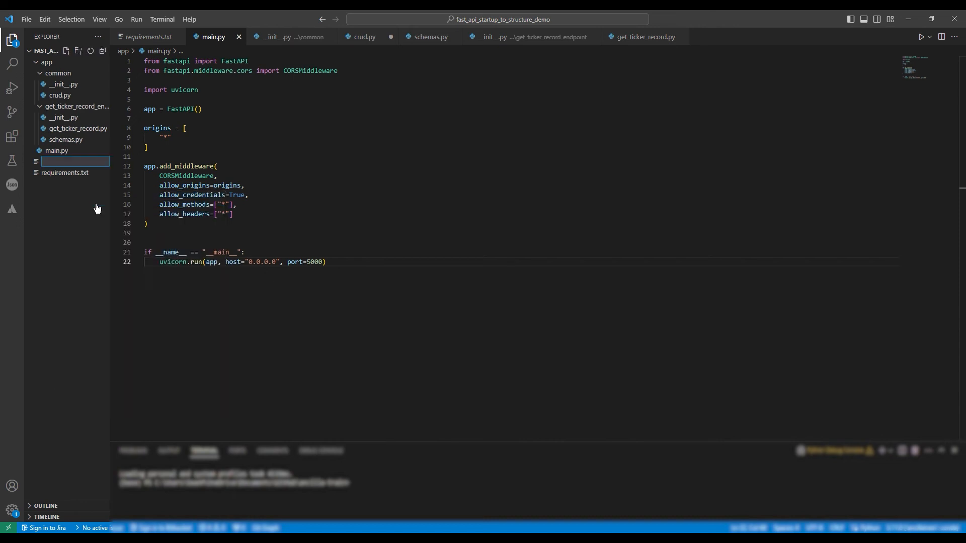
pyautogui.write('run')
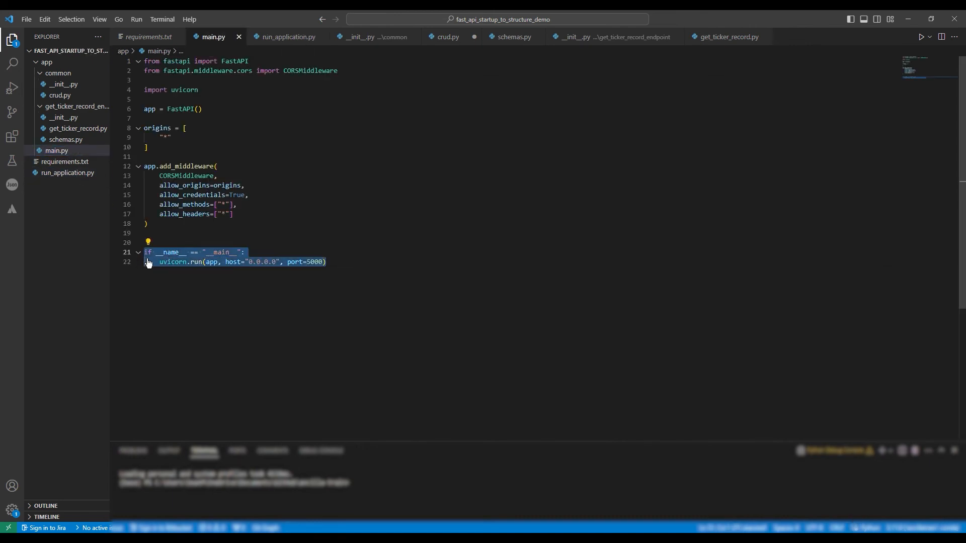
# Move the uvicorn __main__ block into it and start 'from app.main import'
pyautogui.click(68, 173)
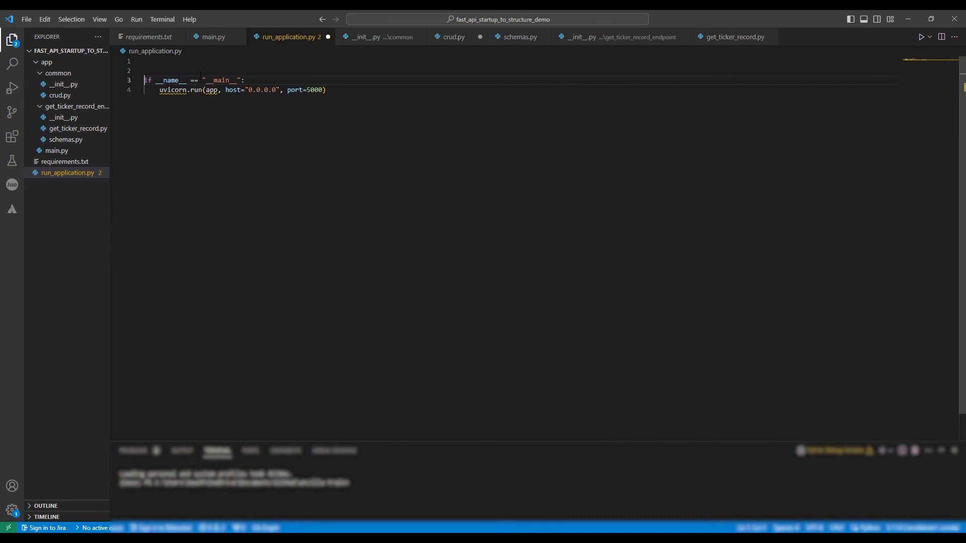
pyautogui.write('from a')
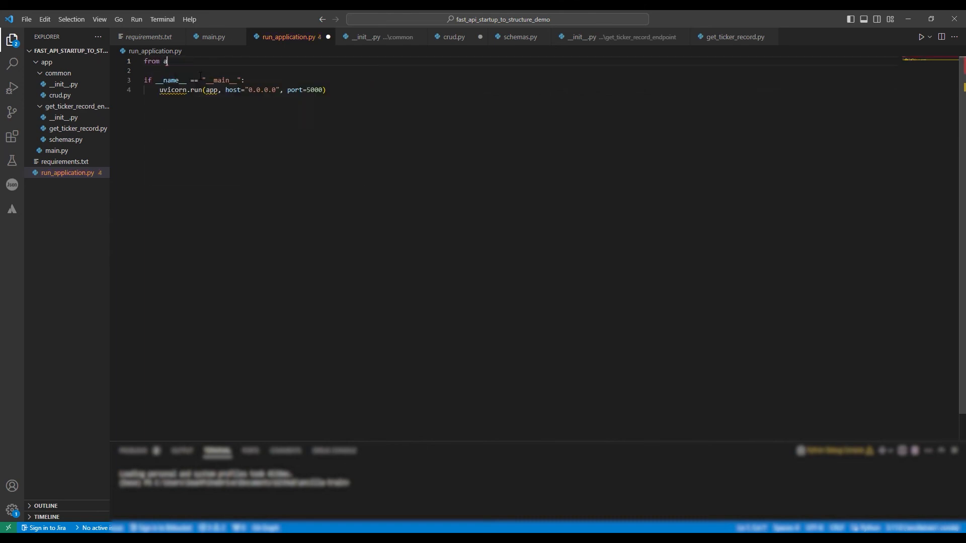
pyautogui.write('pp.main im')
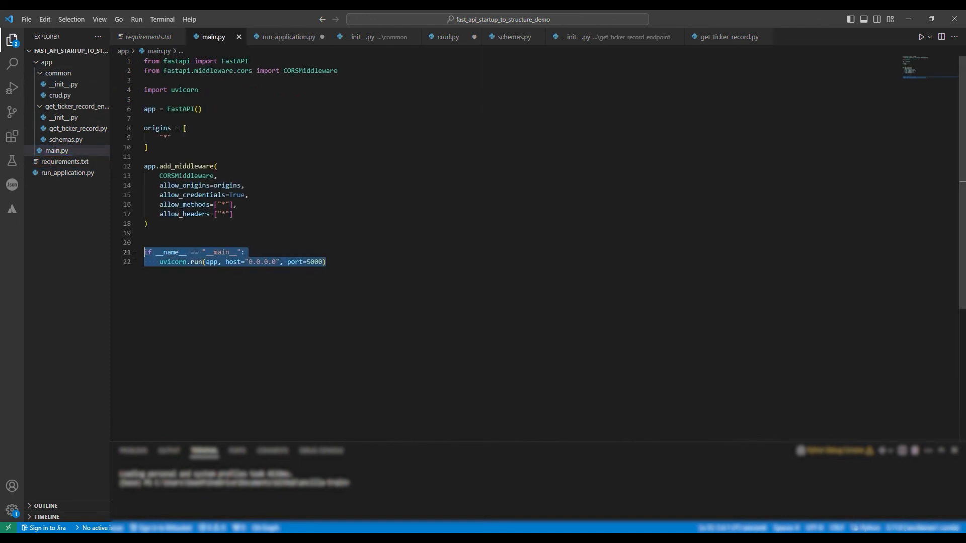
# Remove the __main__ block and import get_ticker_record from .get_ticker_record_endpoint
pyautogui.press('Delete')
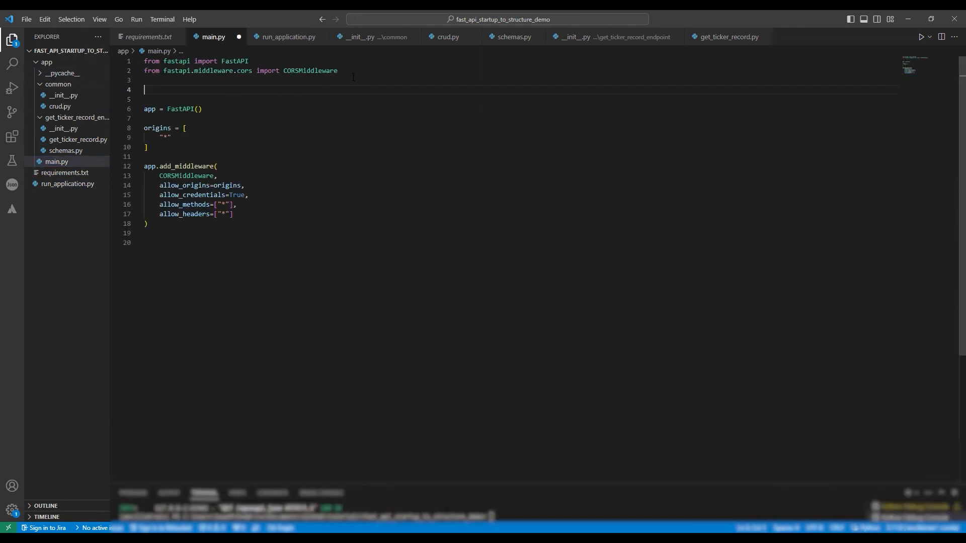
pyautogui.write('from .g')
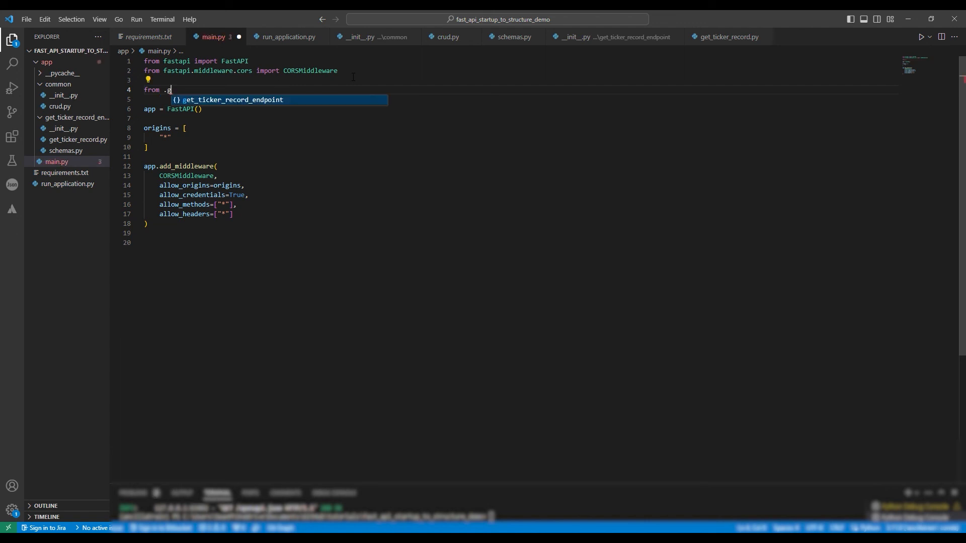
pyautogui.write('get_ticker_record_endpoint import get_ticker_record')
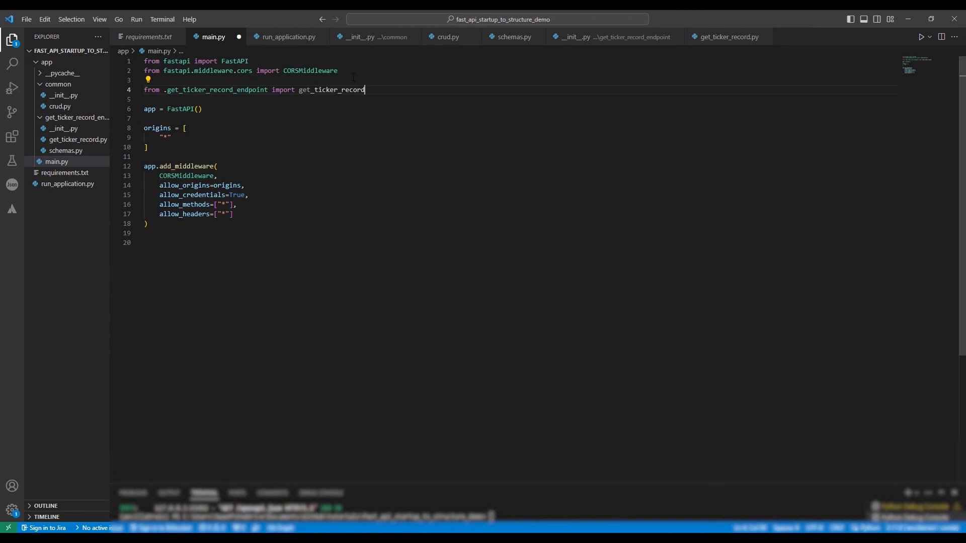
pyautogui.write('app.')
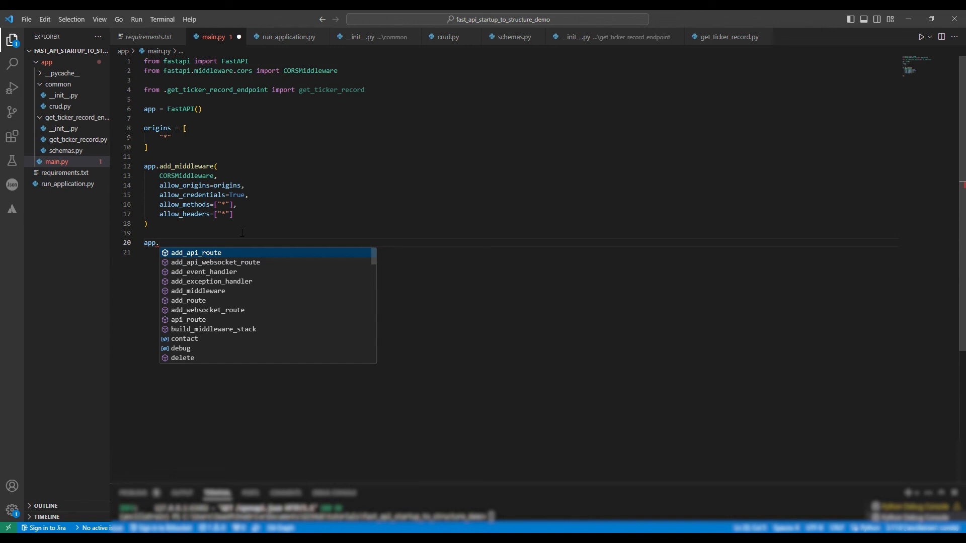
# Mount the router with app.include_router(get_ticker_record.router) and save main.py
pyautogui.write('include_router')
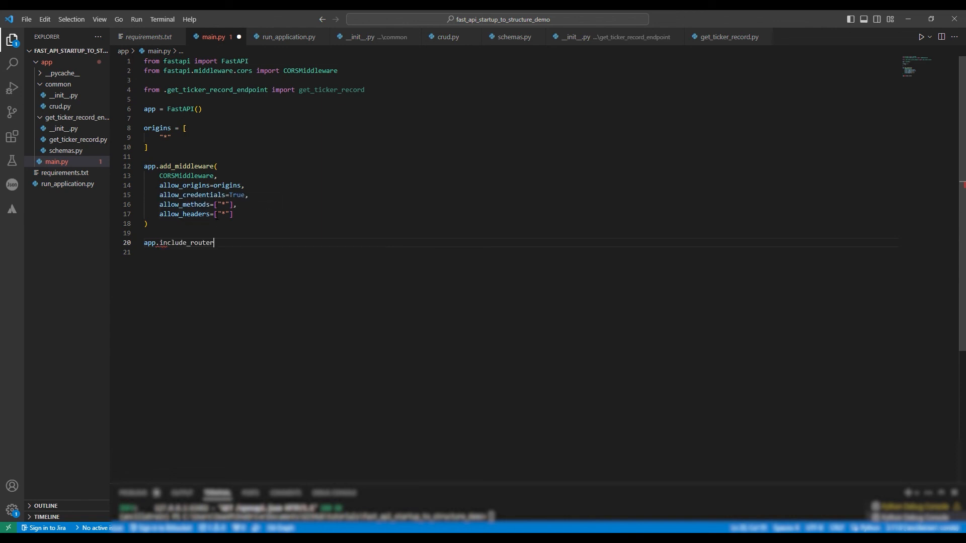
pyautogui.write('()')
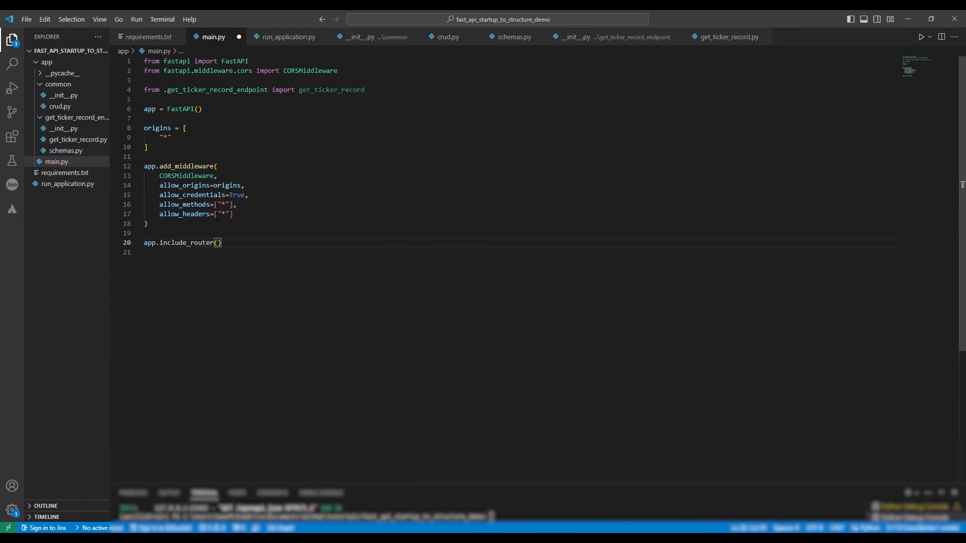
pyautogui.write('get_ticker_record')
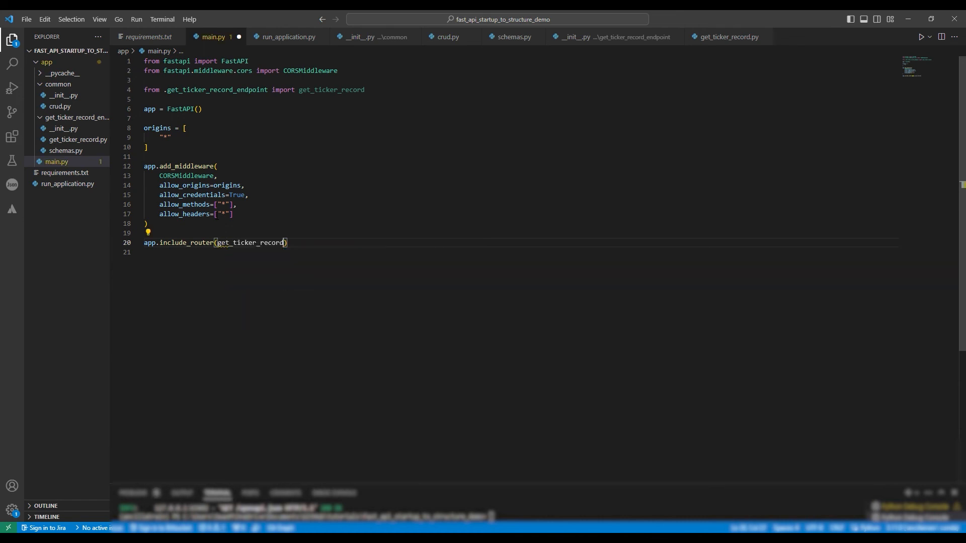
pyautogui.write('.rou')
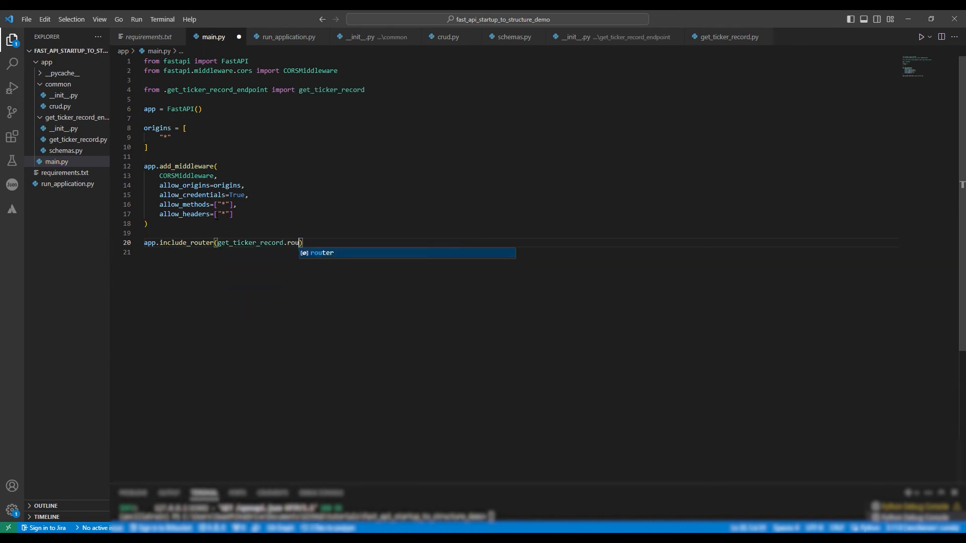
pyautogui.click(27, 19)
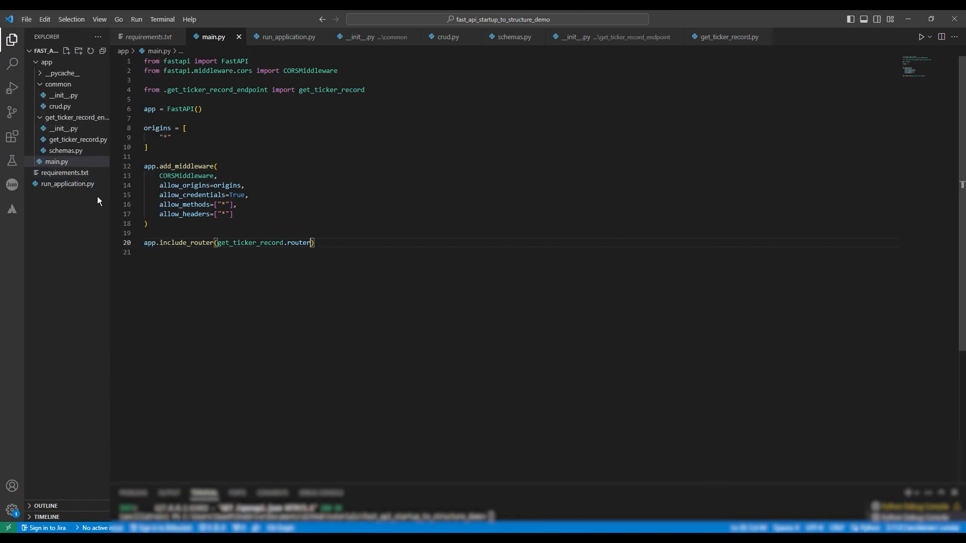
pyautogui.click(68, 184)
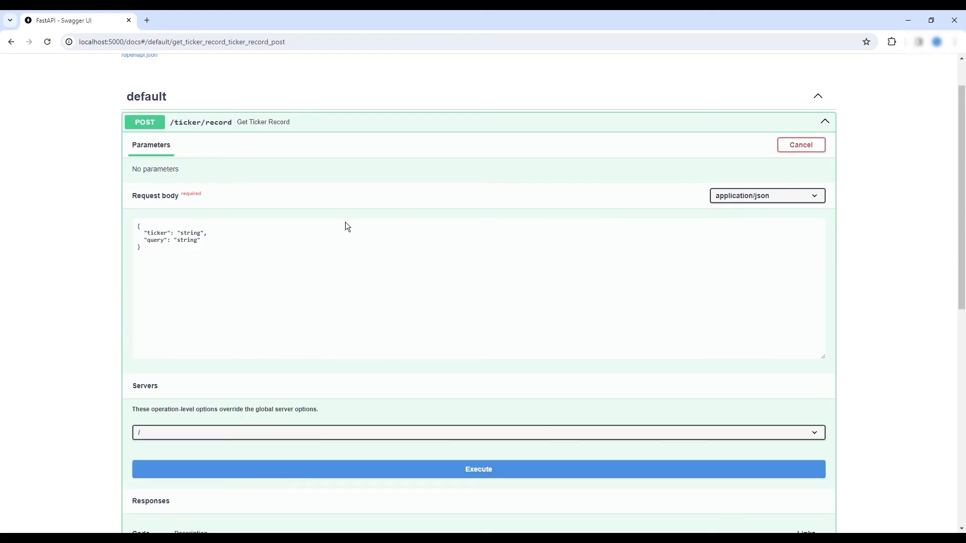
# Execute POST /ticker/record for googl recent and get a 200 response with close value
pyautogui.doubleClick(191, 234)
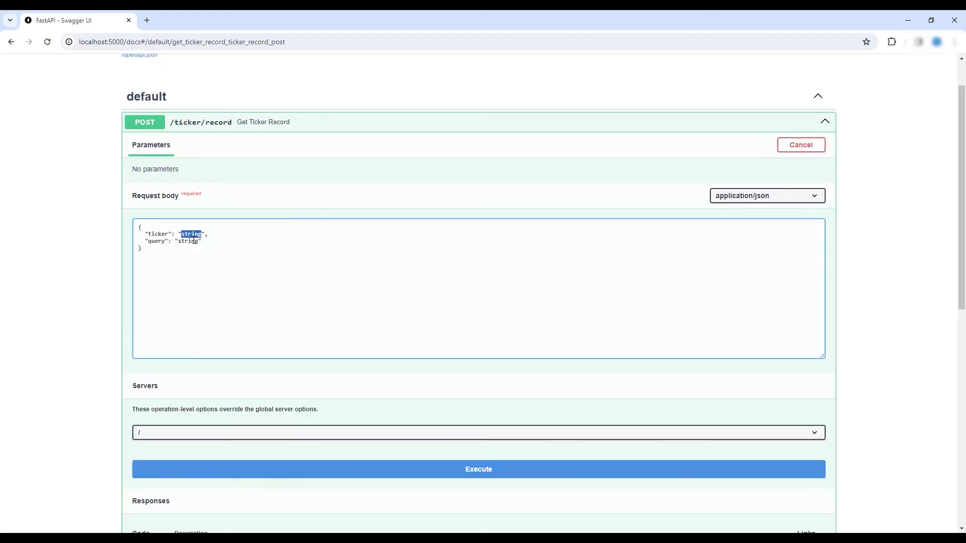
pyautogui.write('googl')
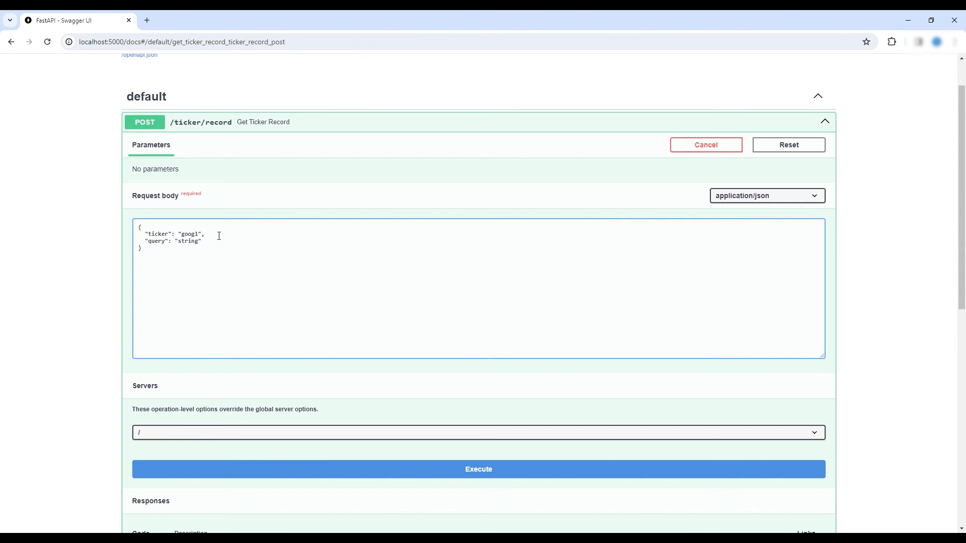
pyautogui.write('recent')
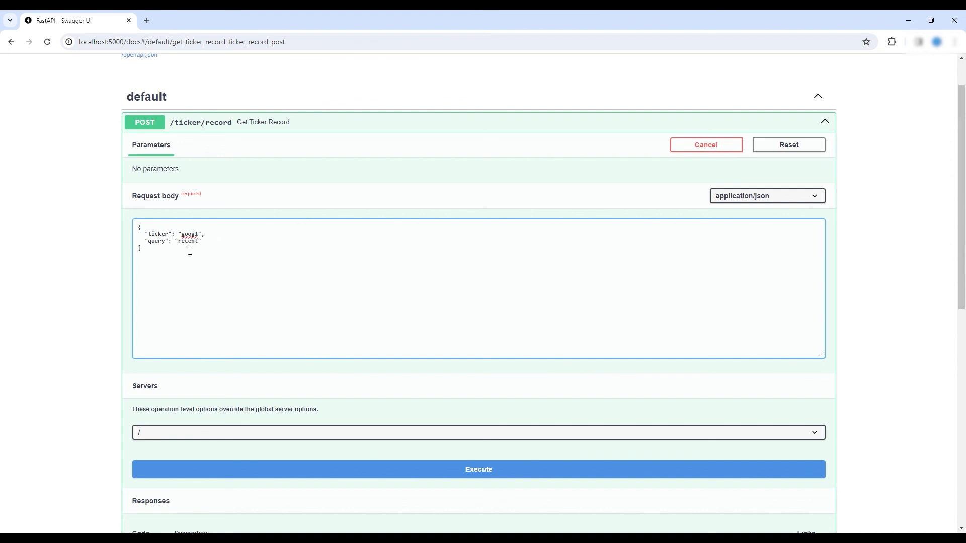
pyautogui.click(478, 469)
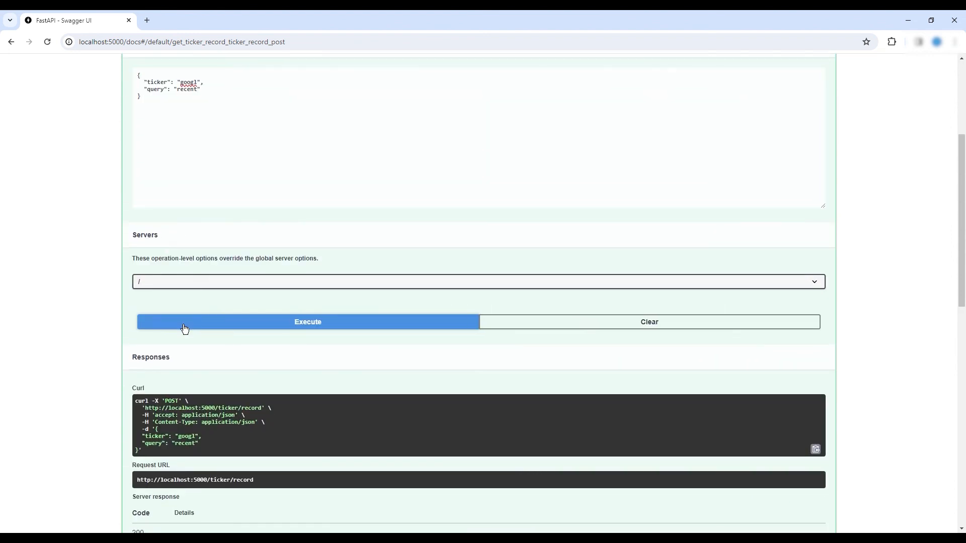
pyautogui.click(308, 321)
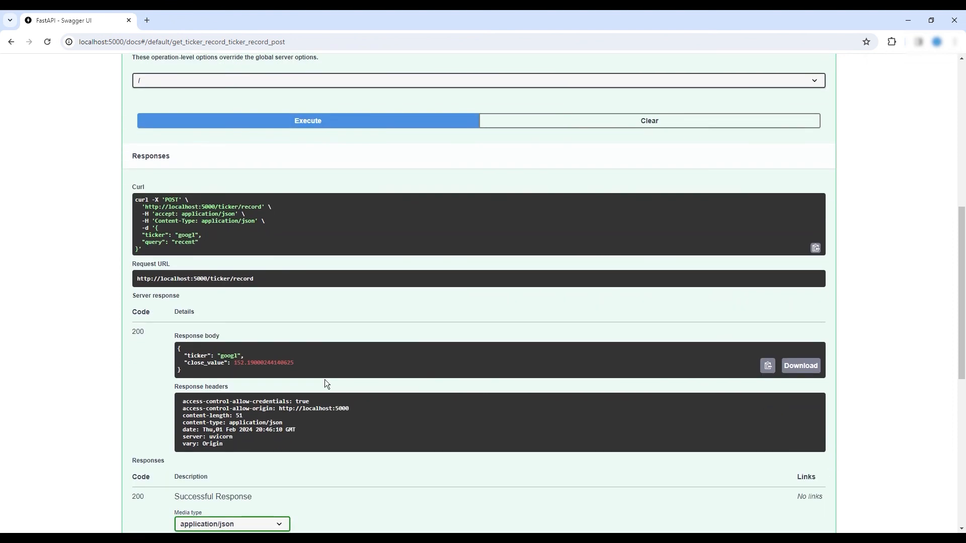
pyautogui.scroll(3)
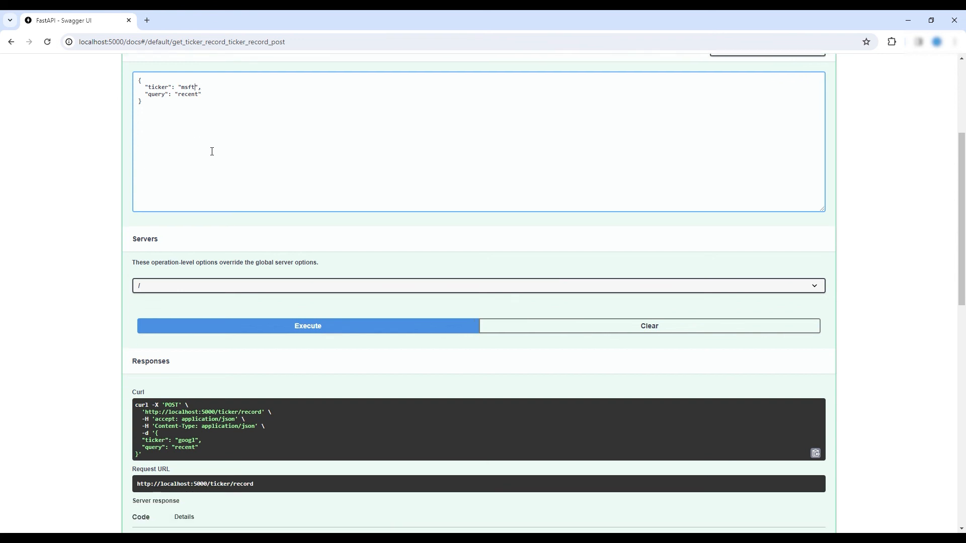
# Execute the endpoint for msft recent and msft oldest, getting 200 responses
pyautogui.click(308, 325)
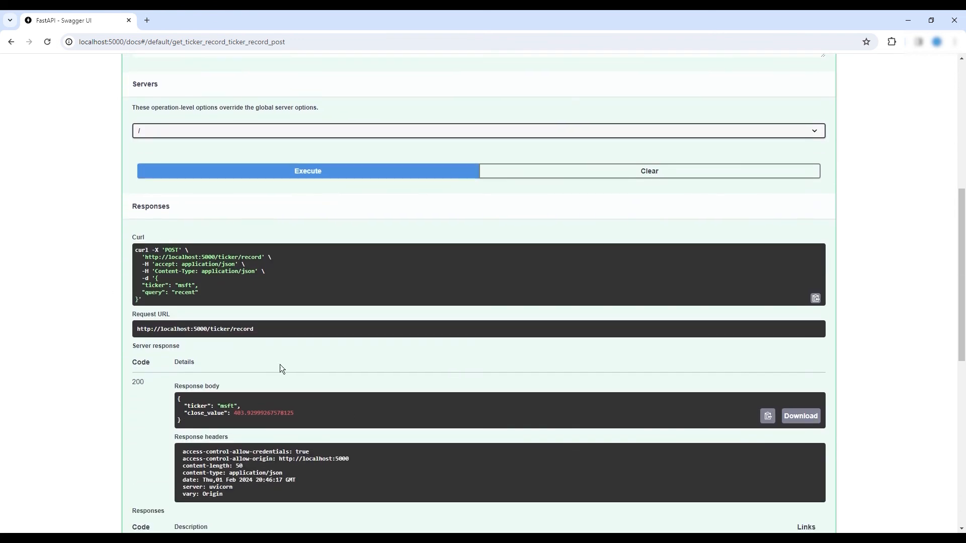
pyautogui.scroll(3)
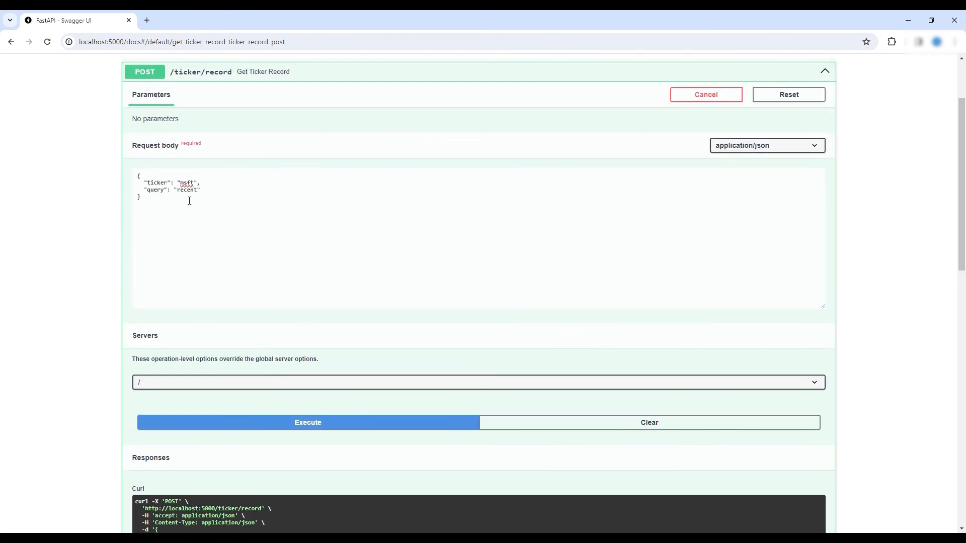
pyautogui.write('oldest')
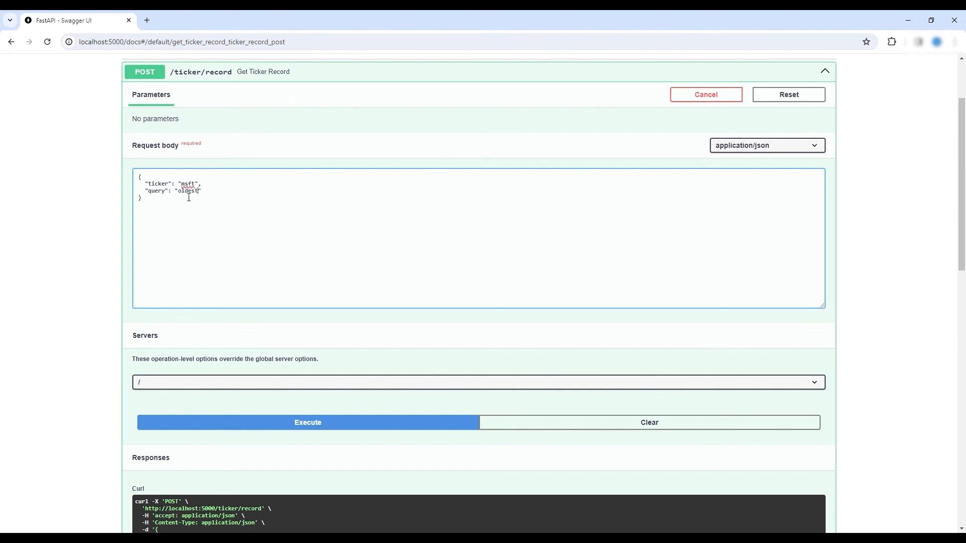
pyautogui.click(308, 423)
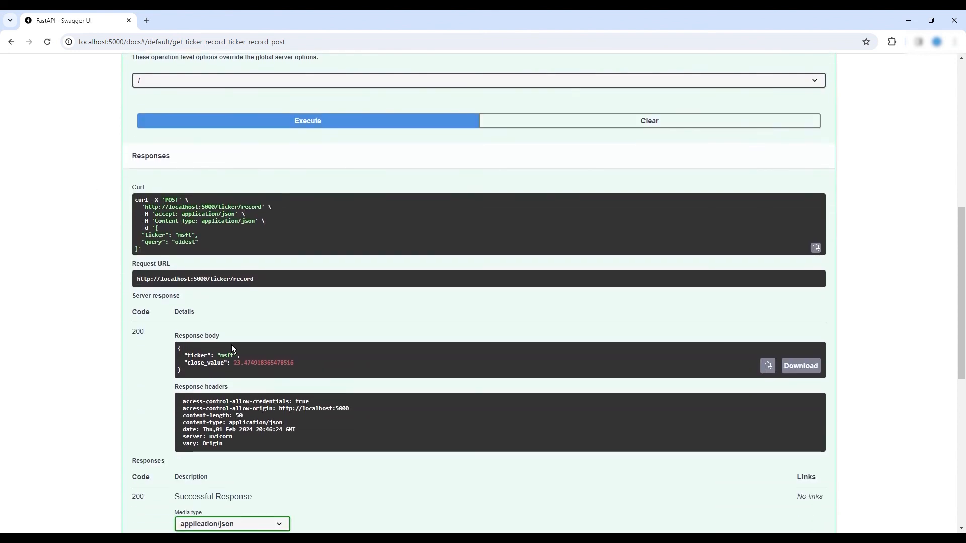
pyautogui.scroll(3)
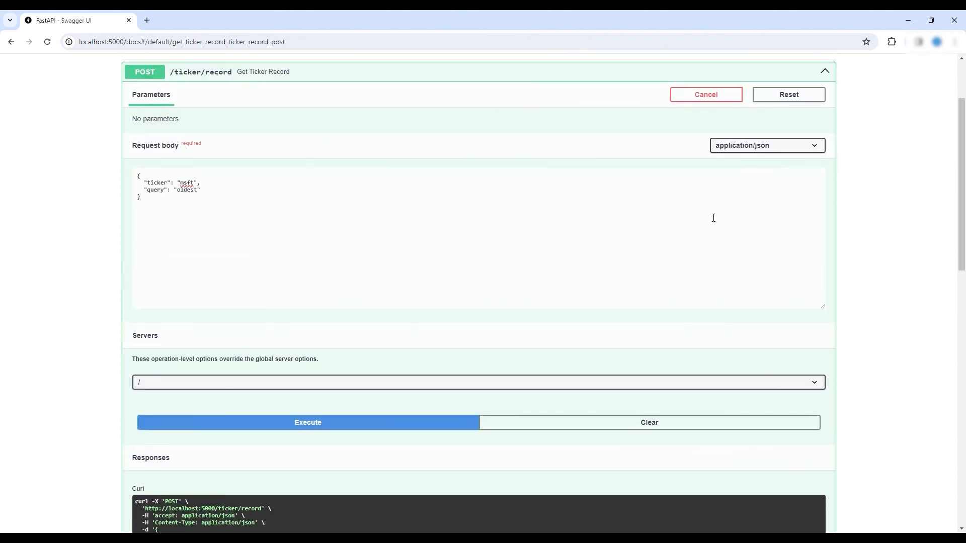
pyautogui.moveTo(922, 85)
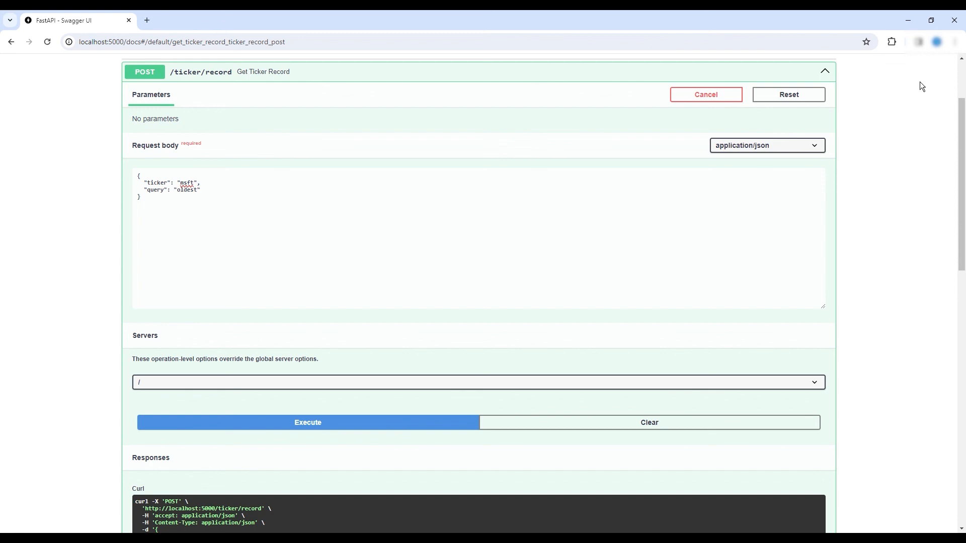